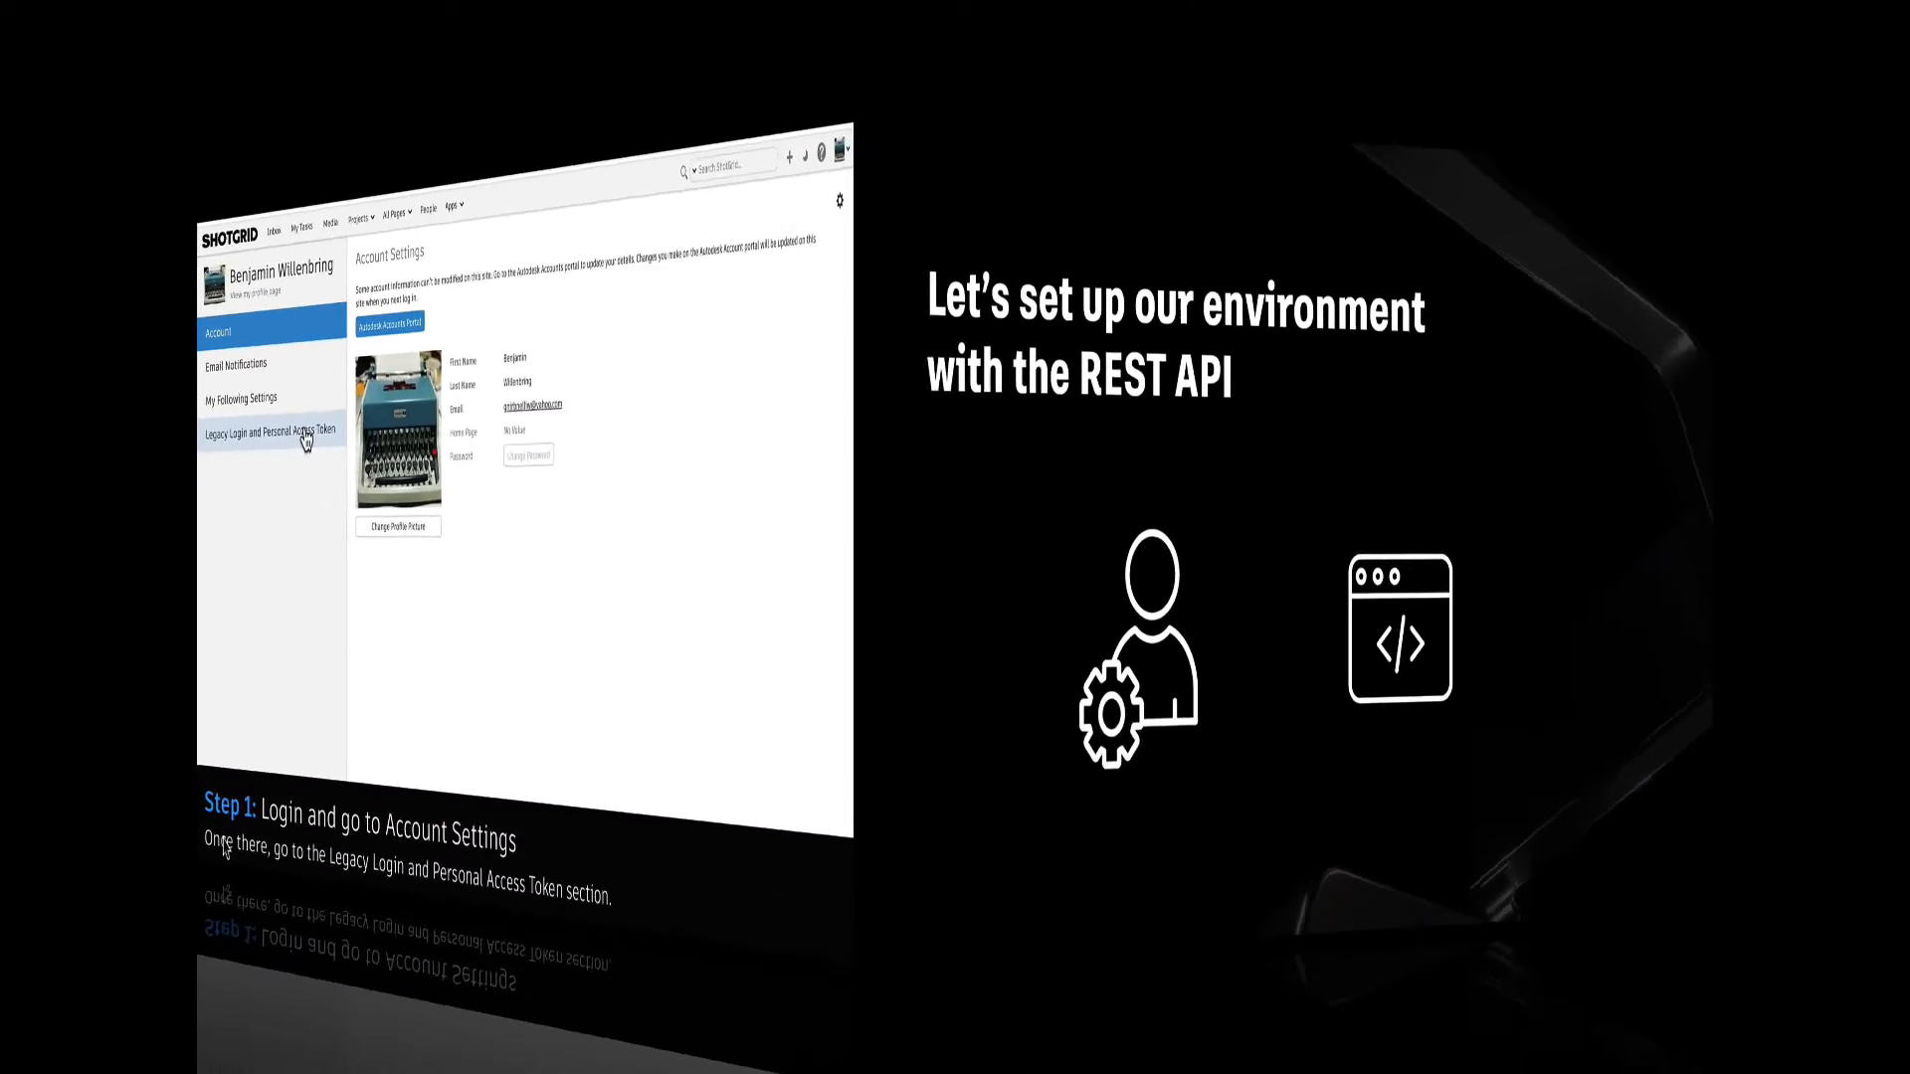
Open Legacy Login and Personal Access Token, then the Autodesk account Security page.
click(271, 435)
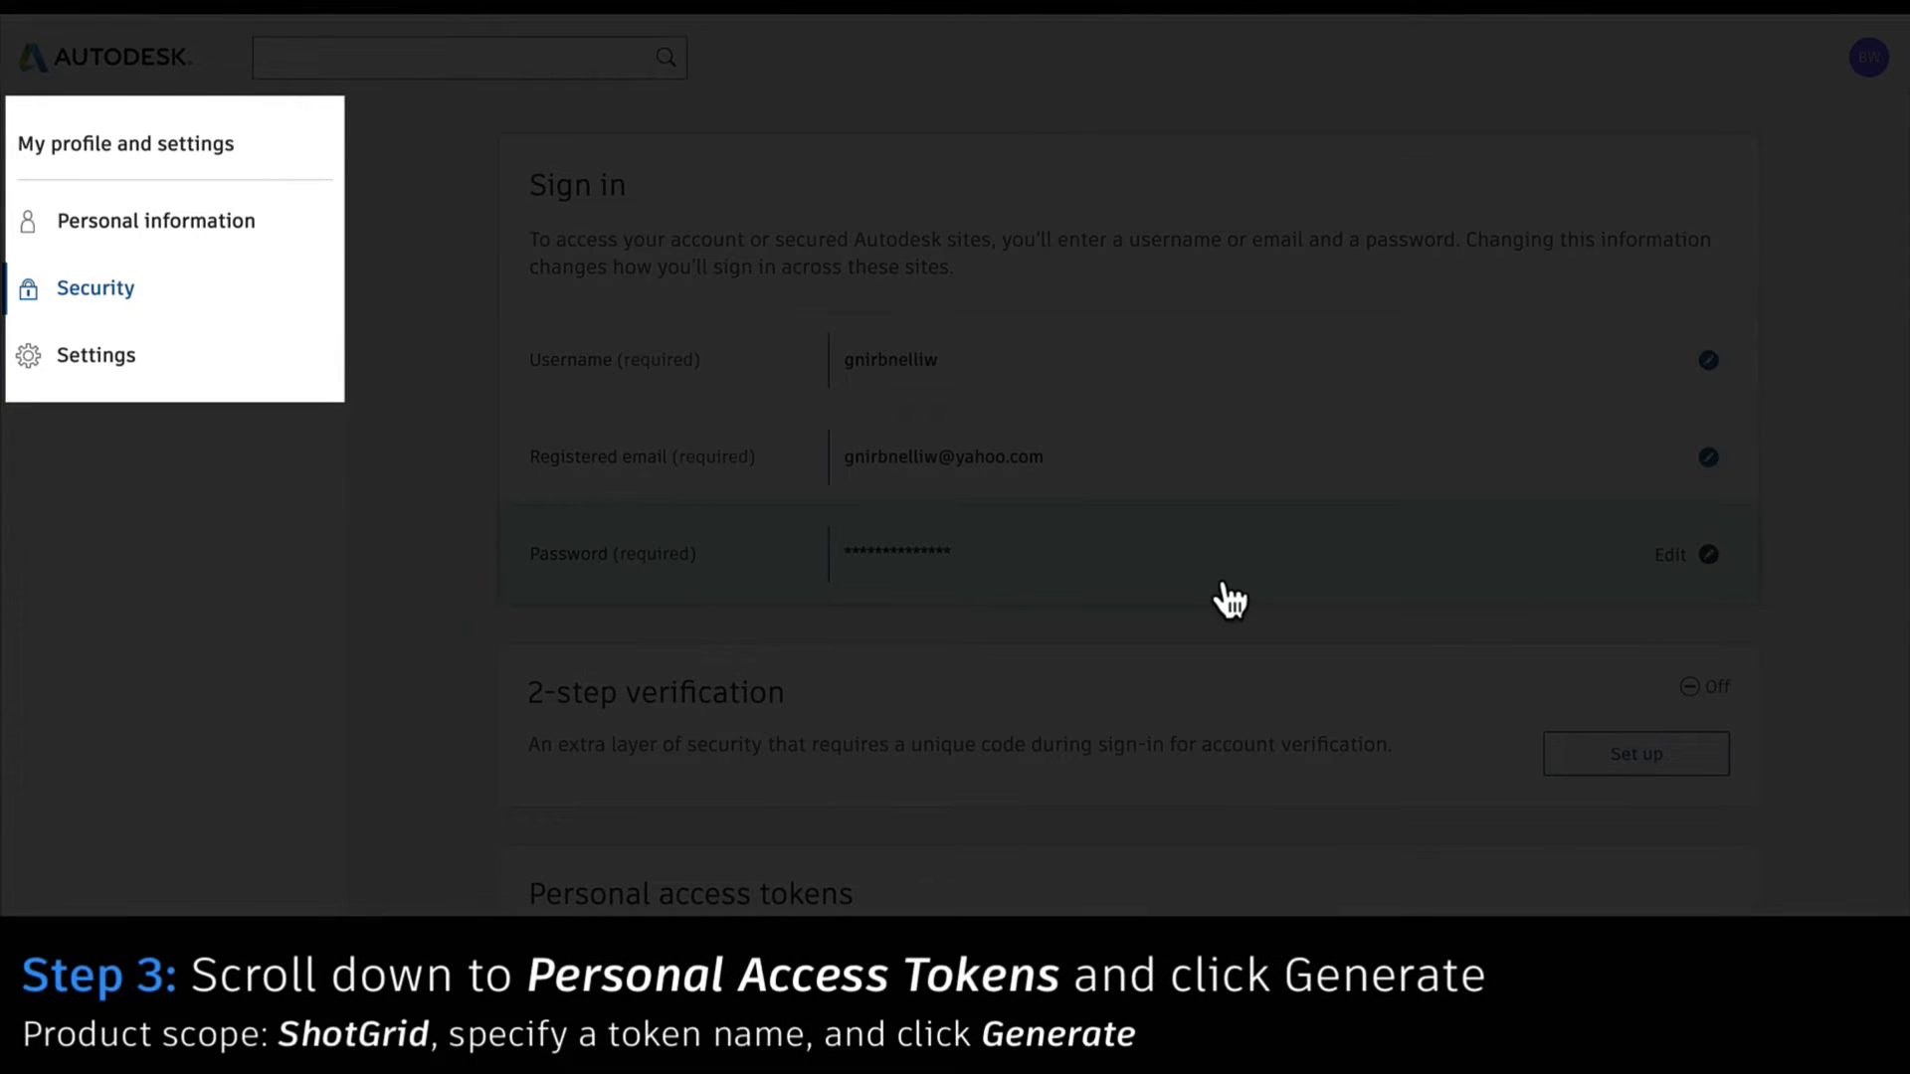
scroll(down, 3)
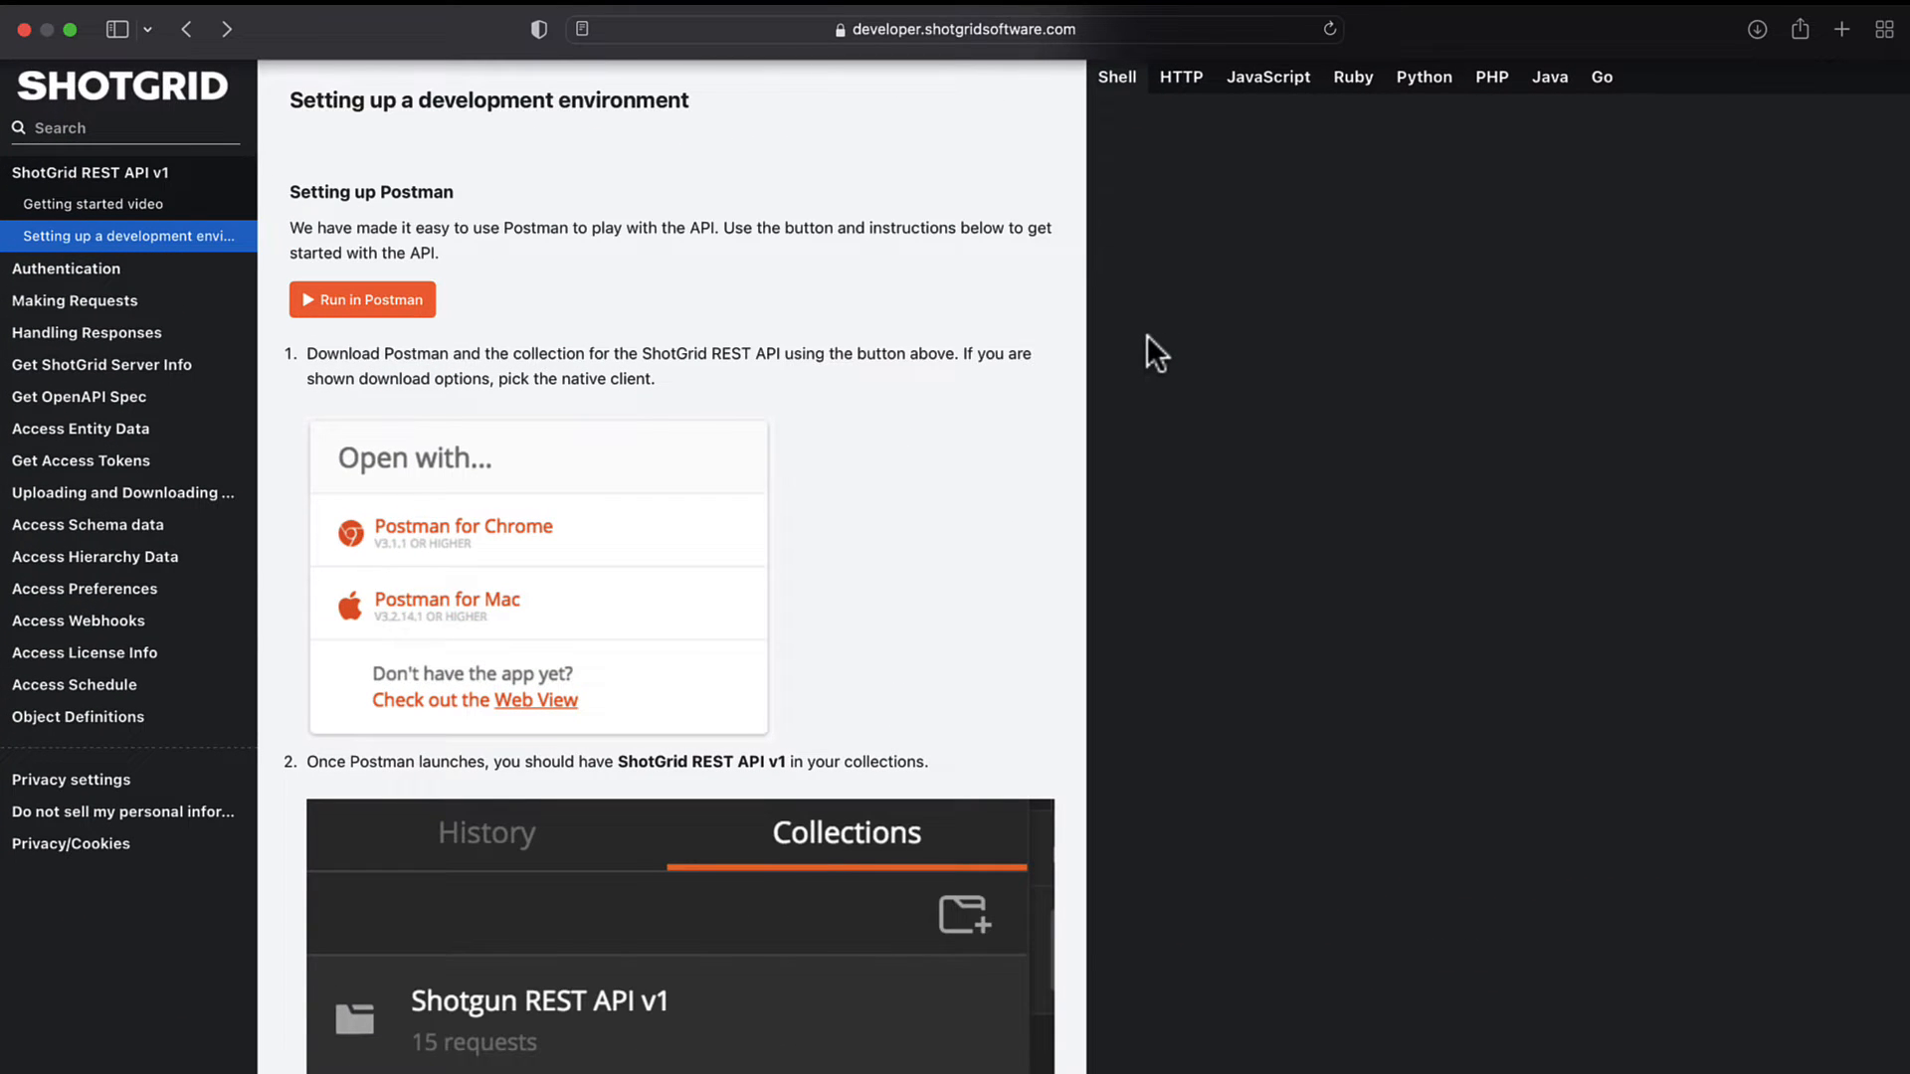
Import the ShotGrid REST API v1 collection into My Workspace using Postman for Mac.
click(362, 300)
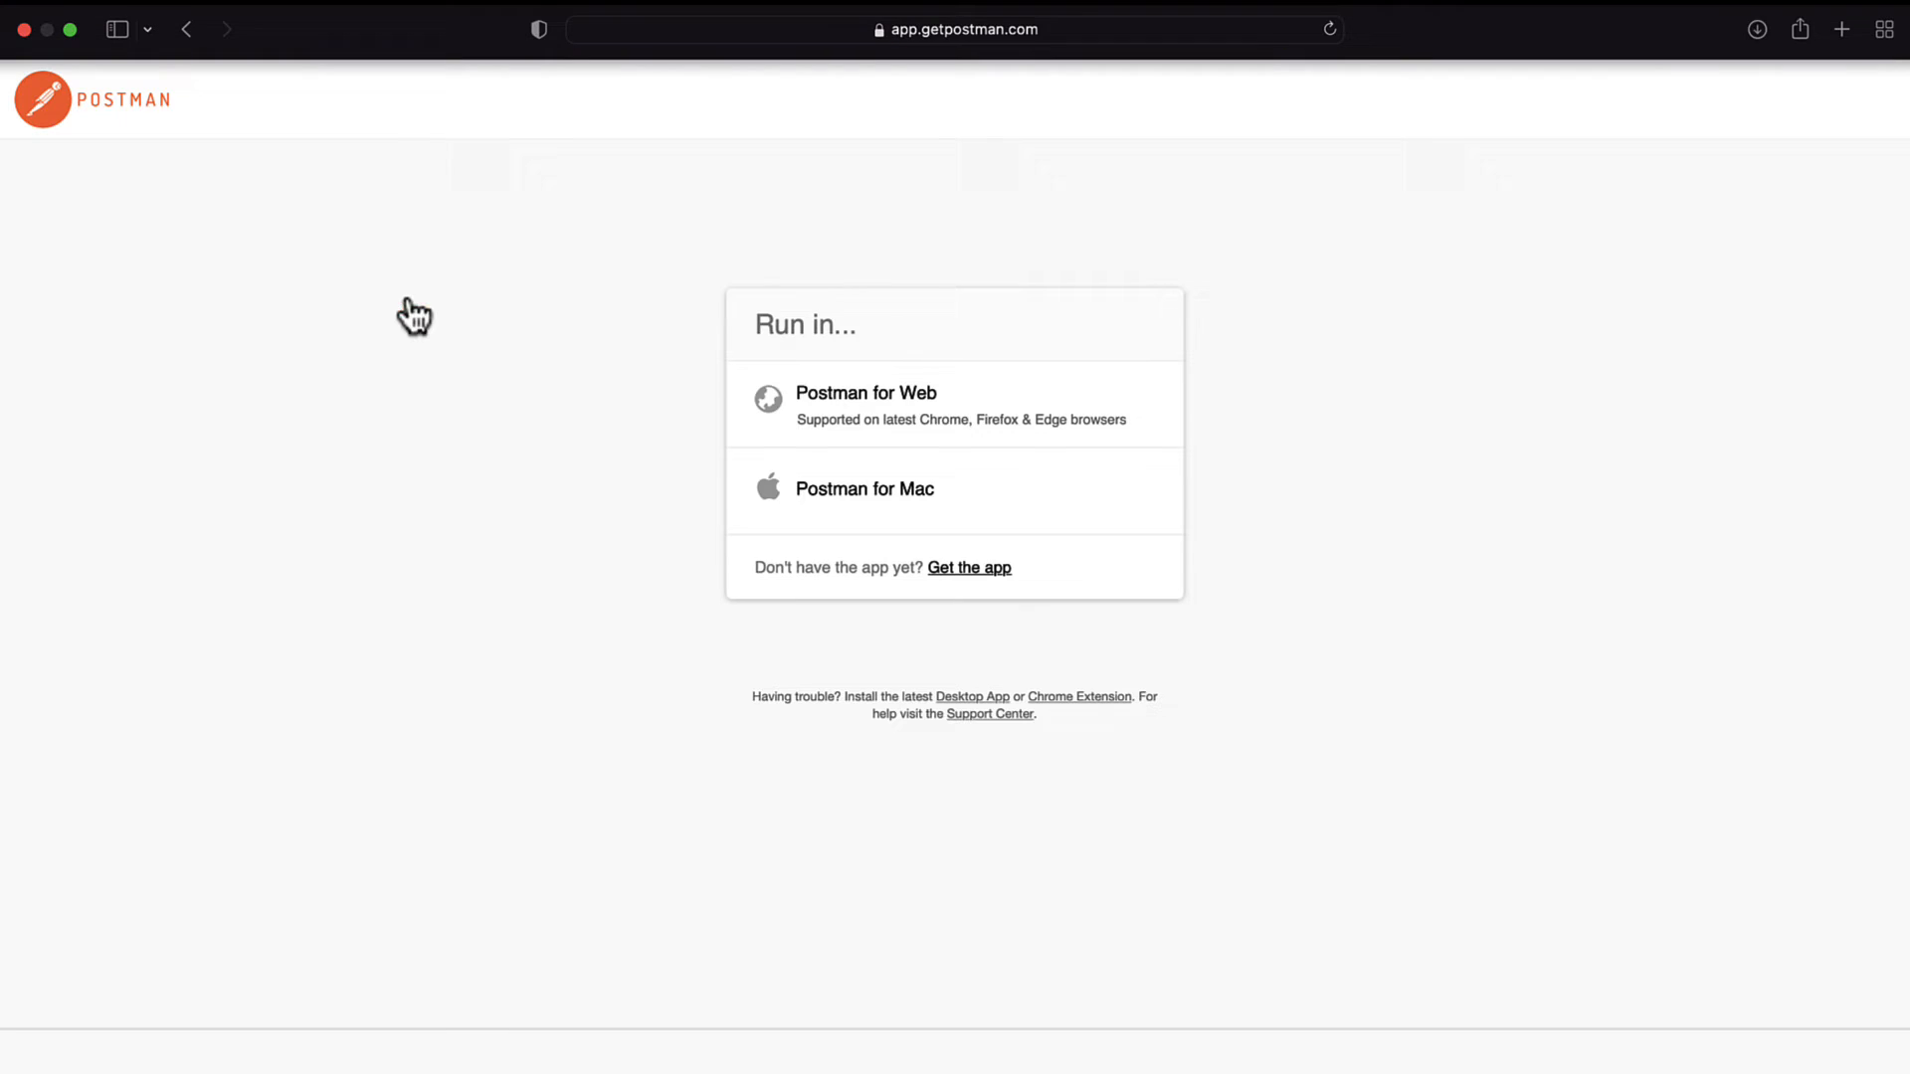
mouse_move(792, 494)
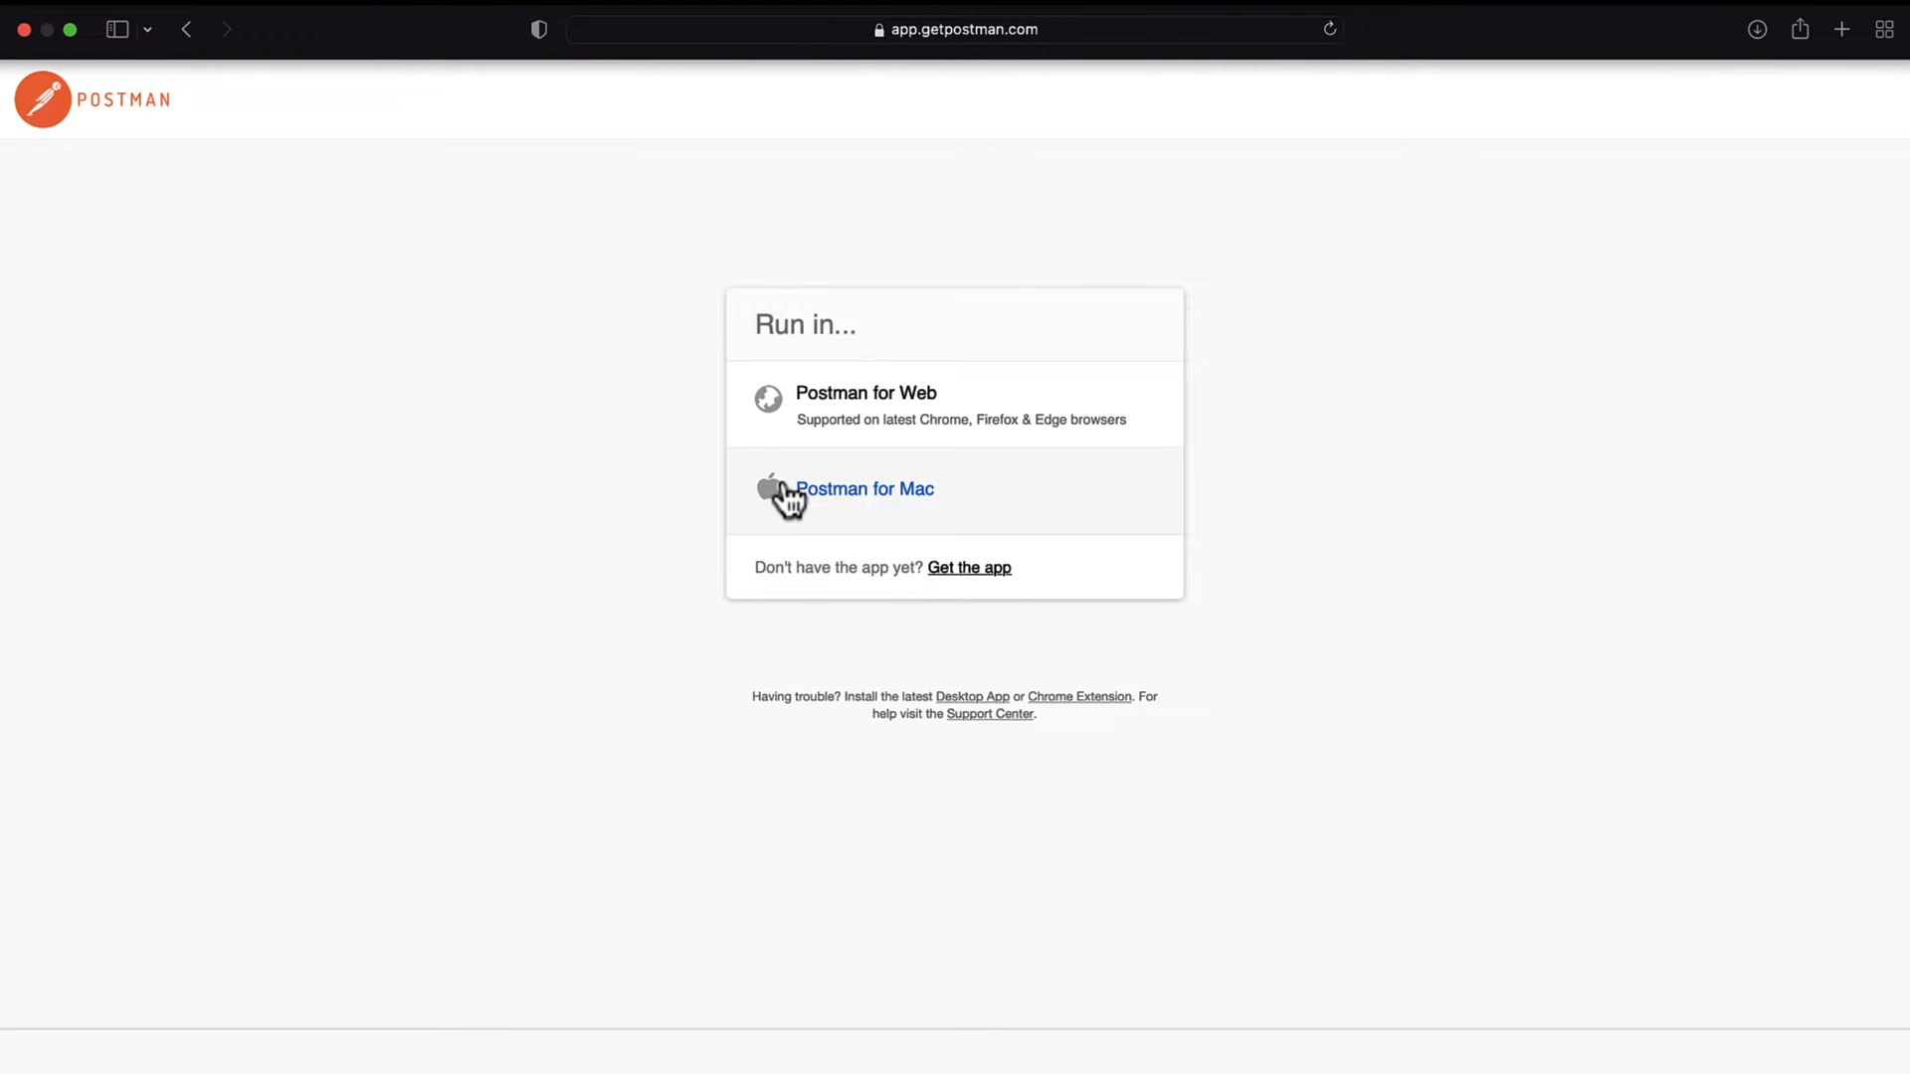
click(864, 489)
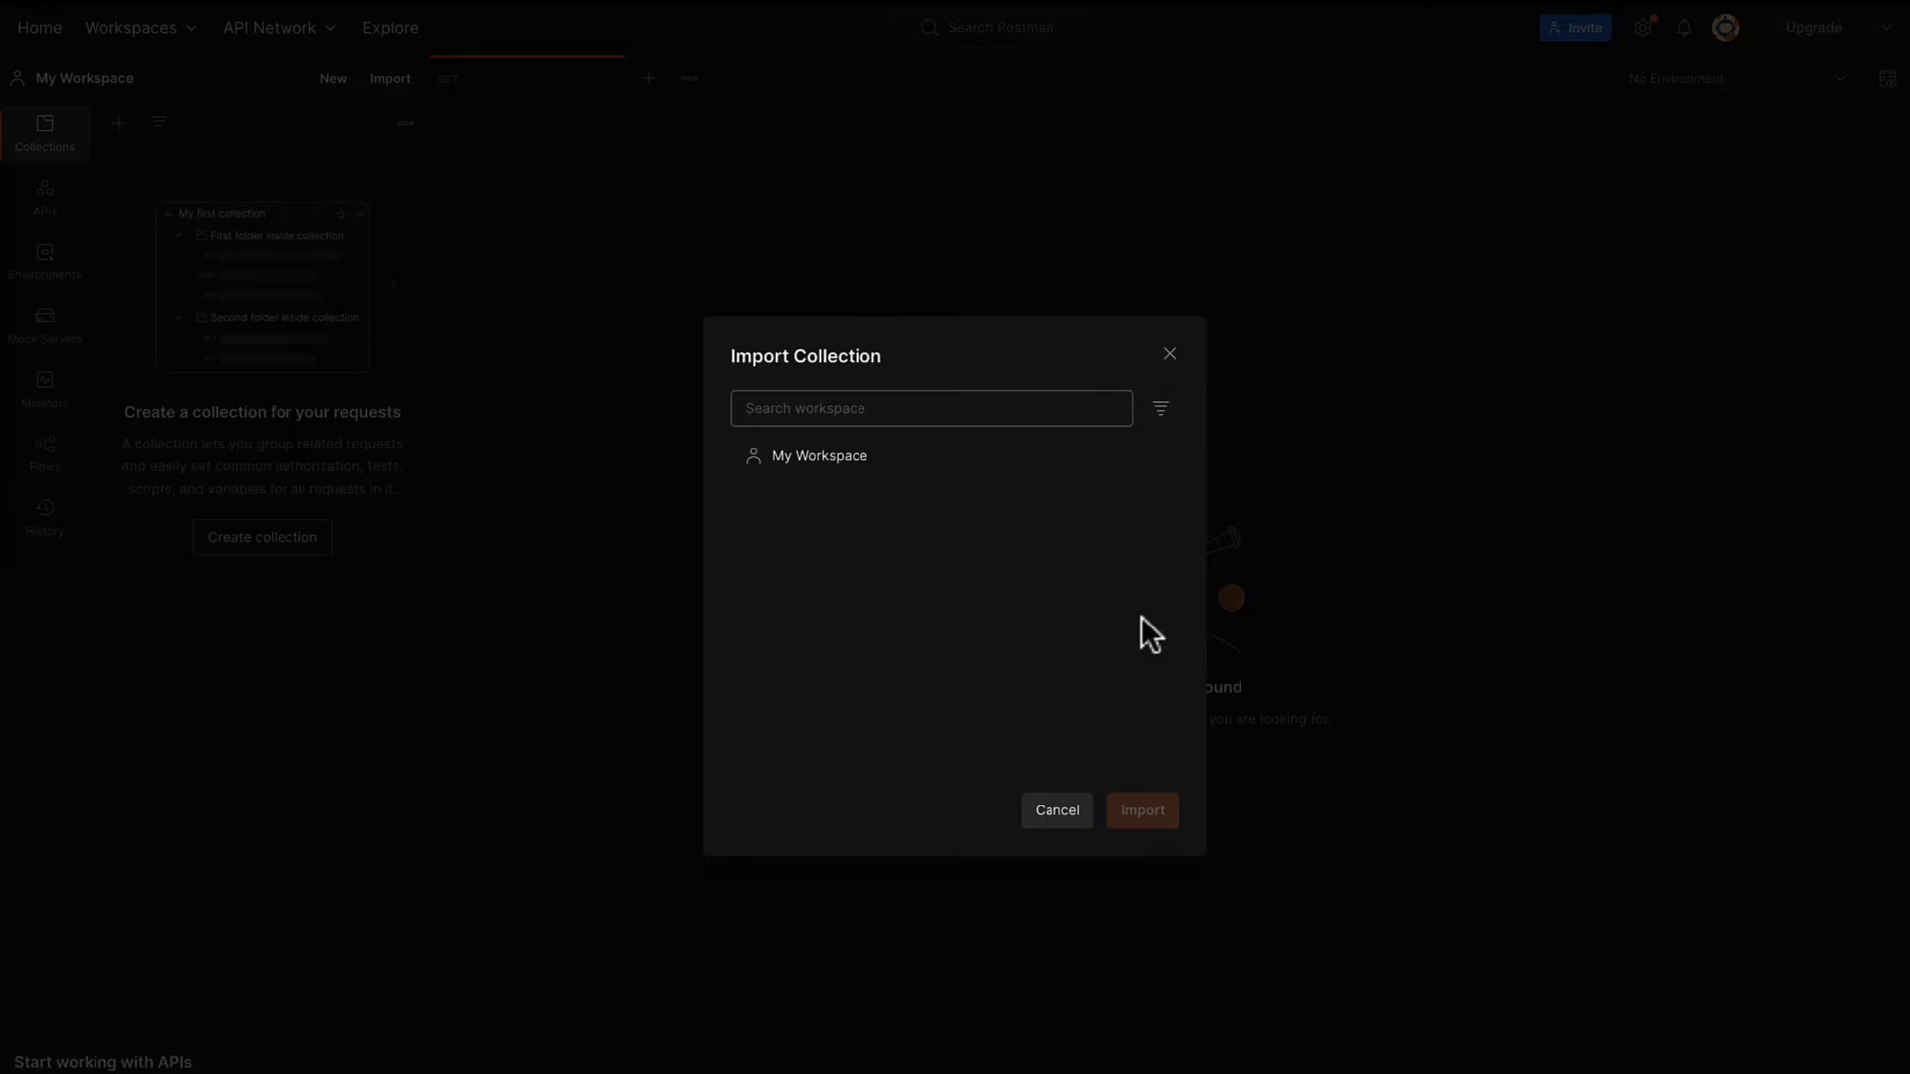
click(816, 456)
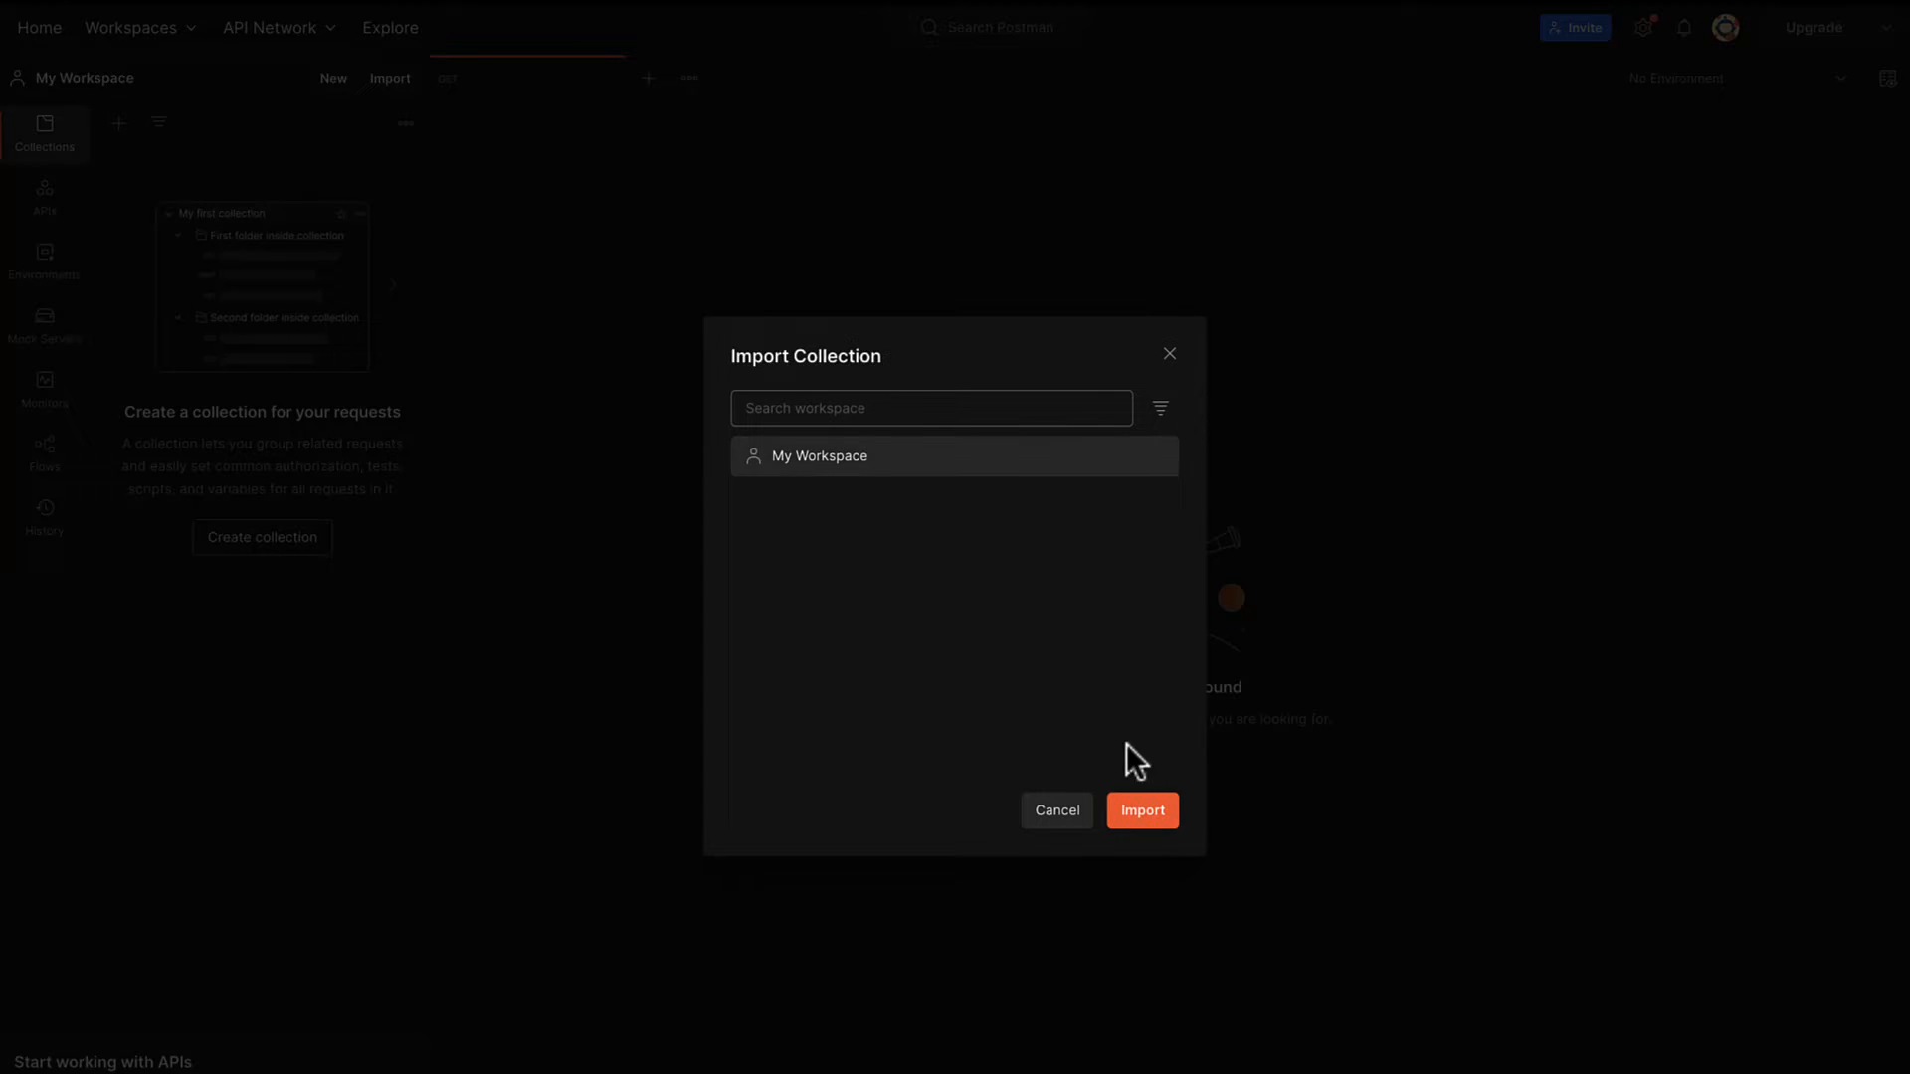
click(1141, 810)
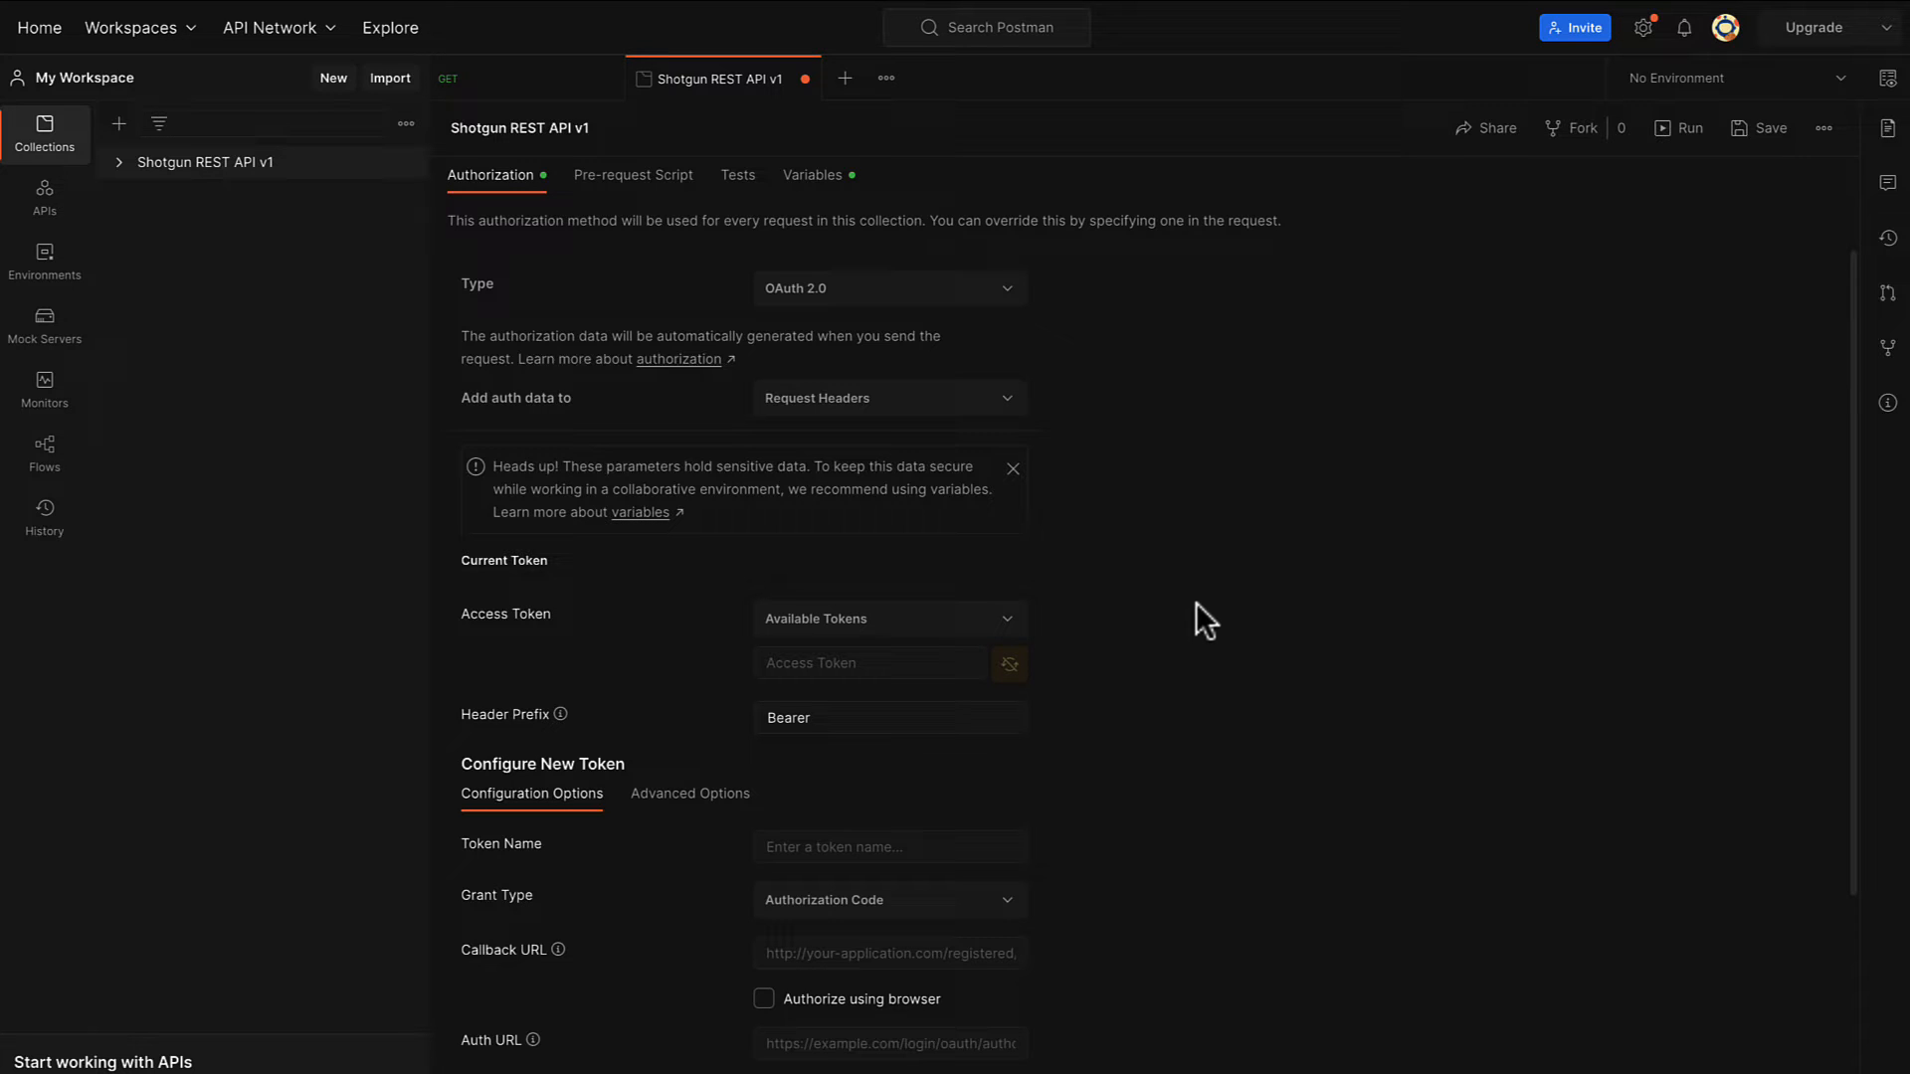
mouse_move(845, 217)
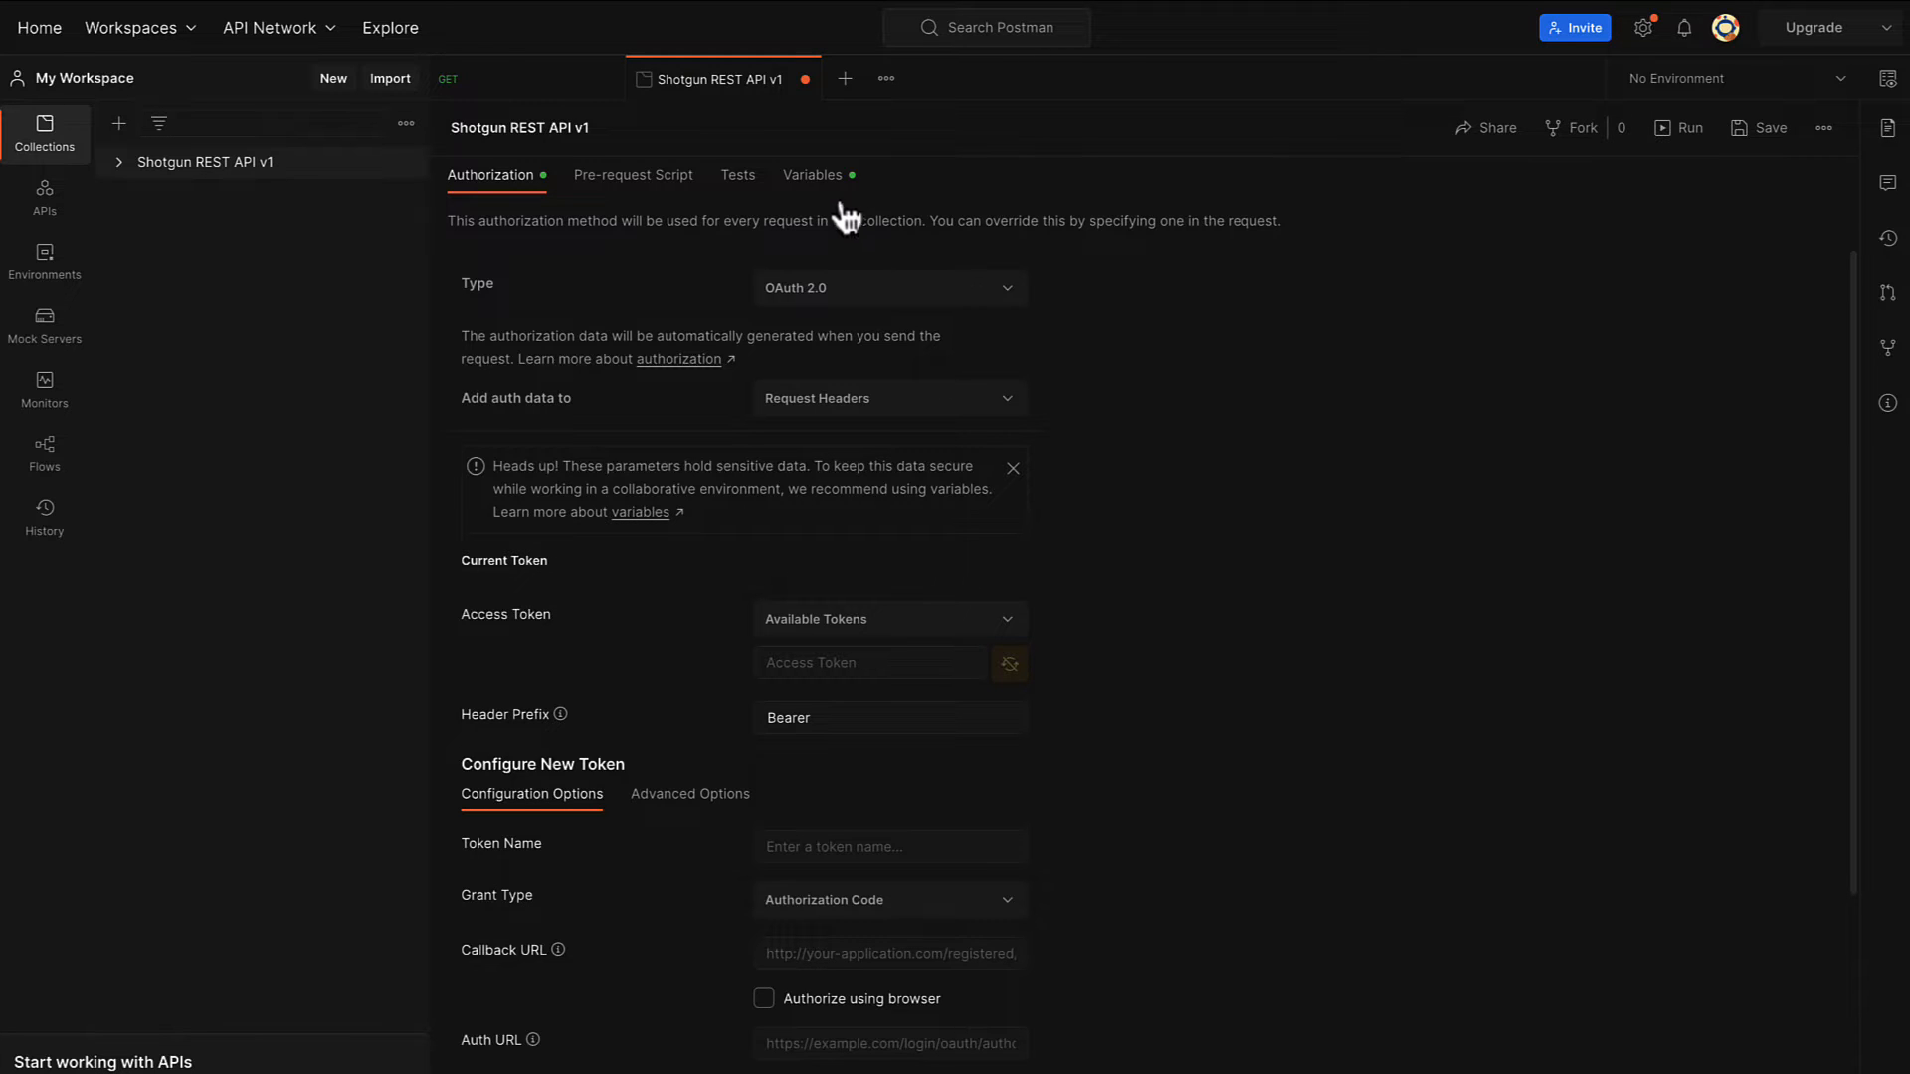
Add login and password collection variables, update host, and save the collection.
click(812, 174)
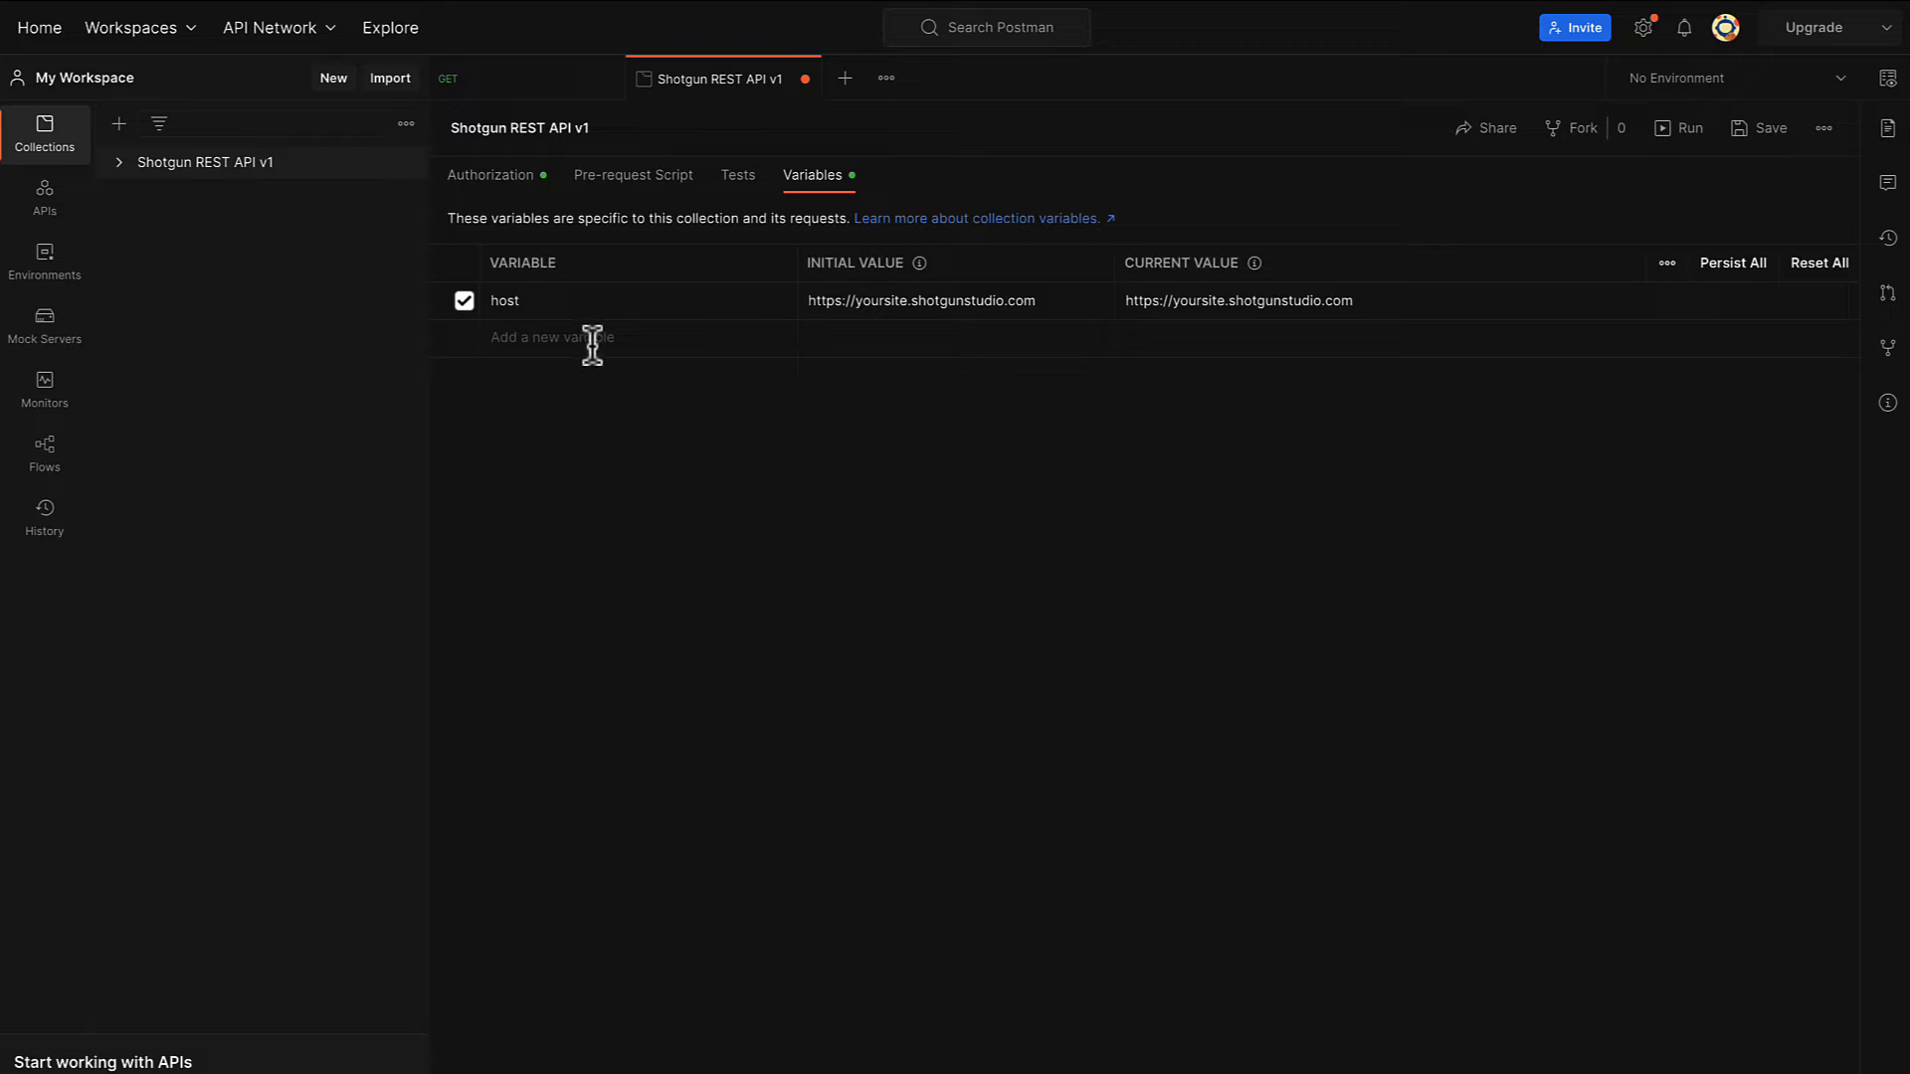
text(login)
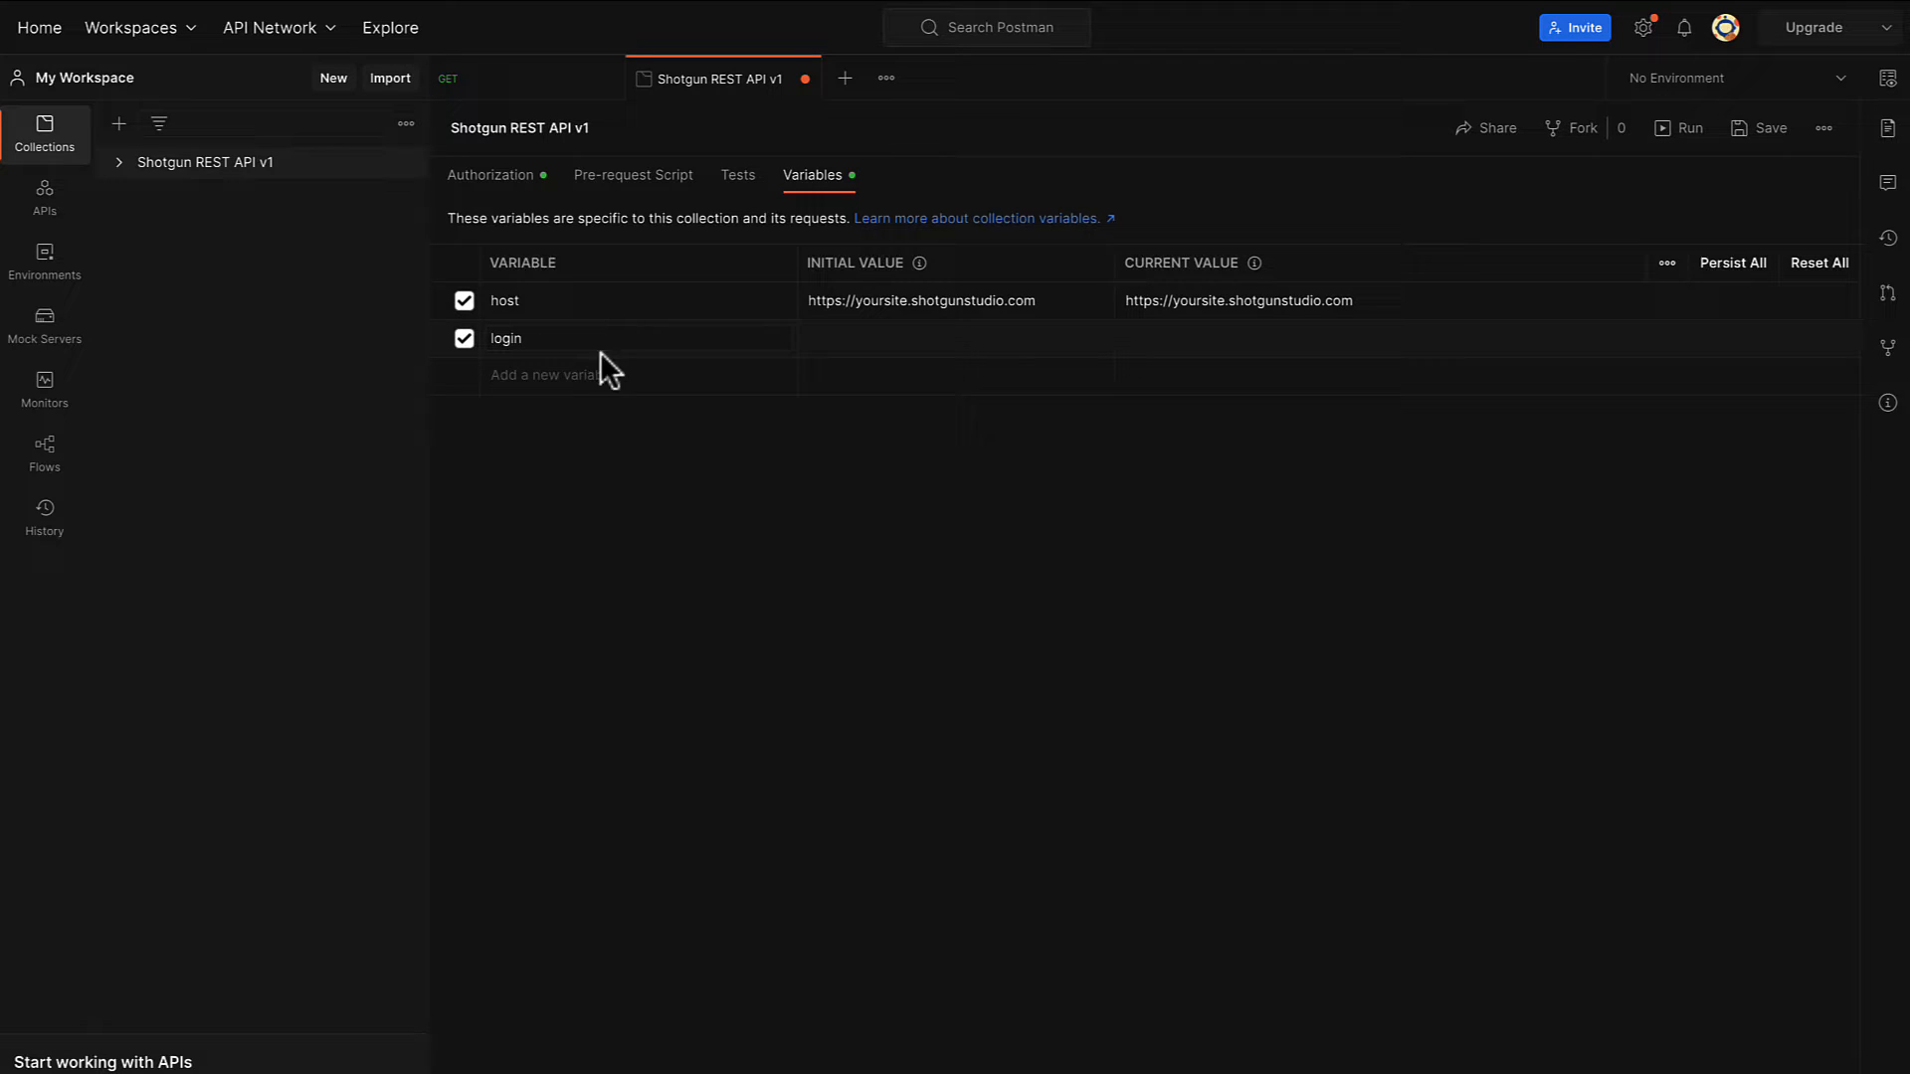
text(passw)
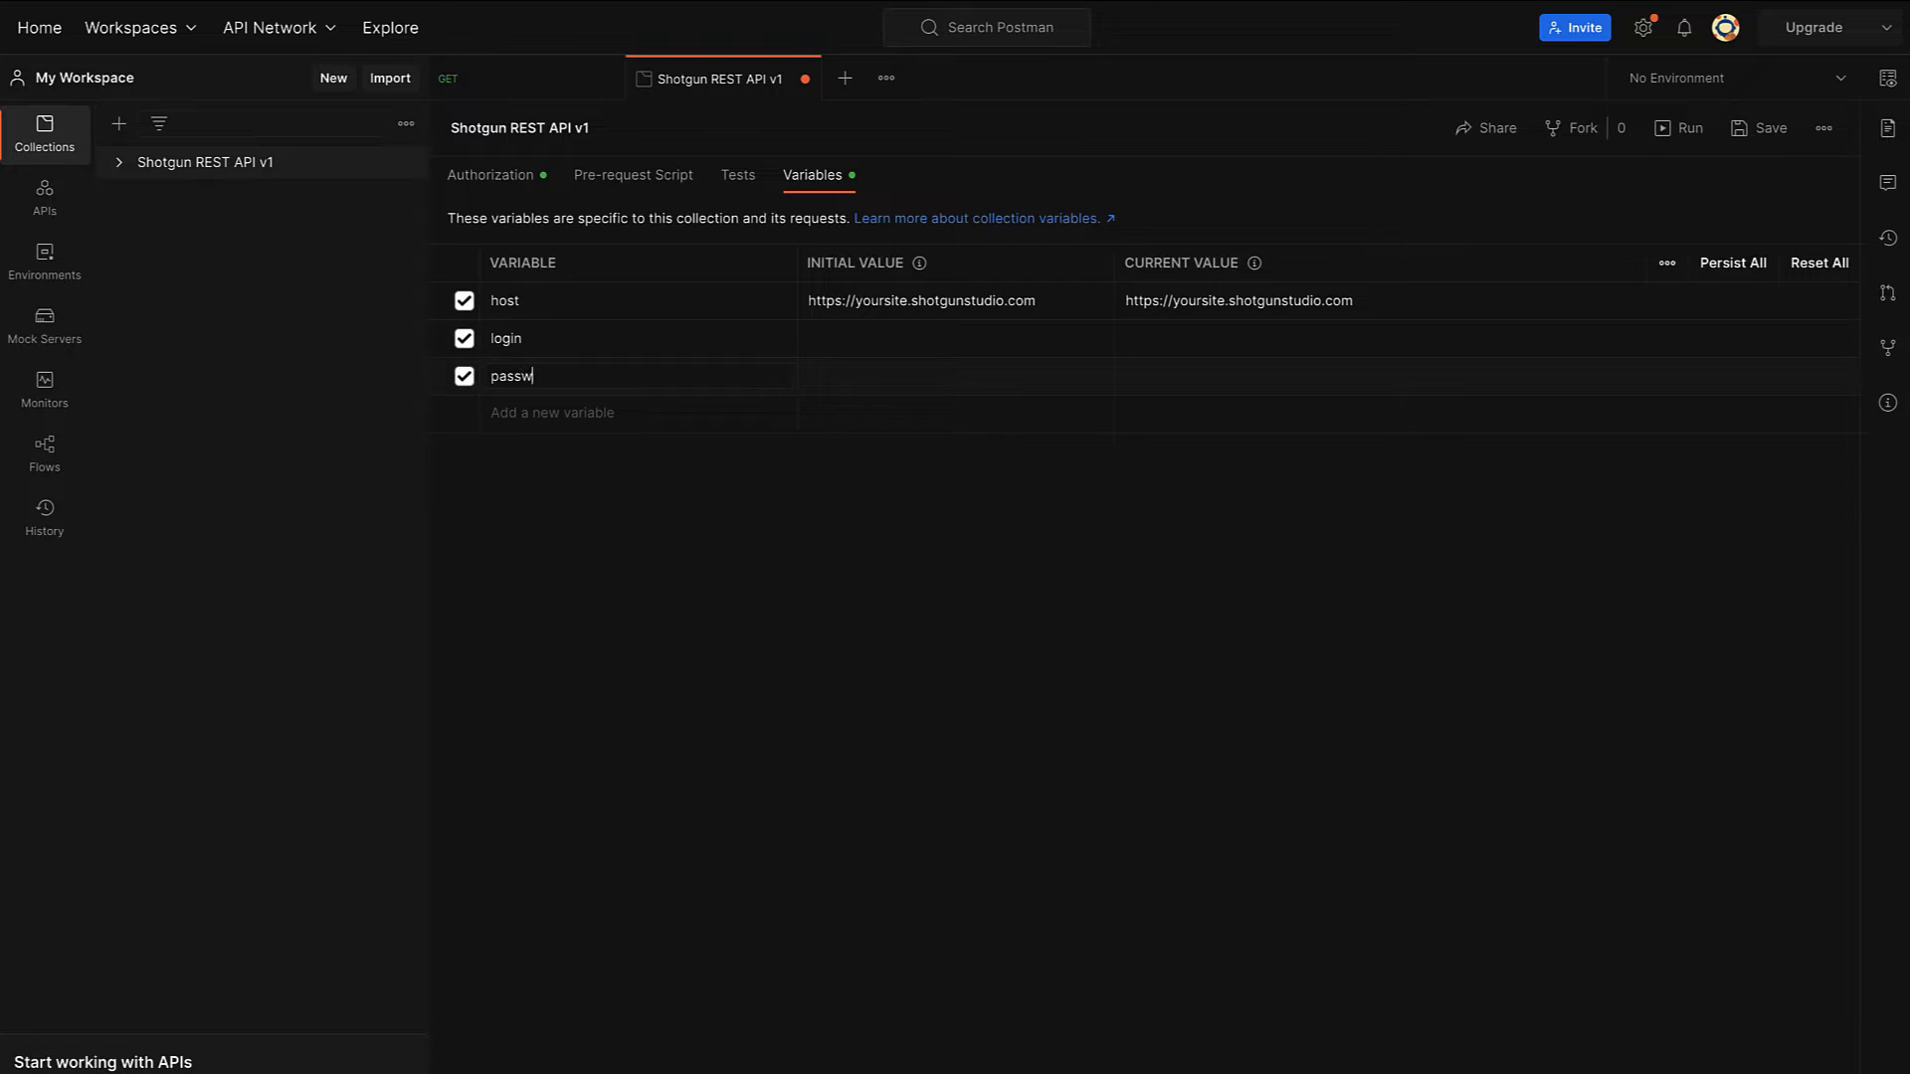
text(ord)
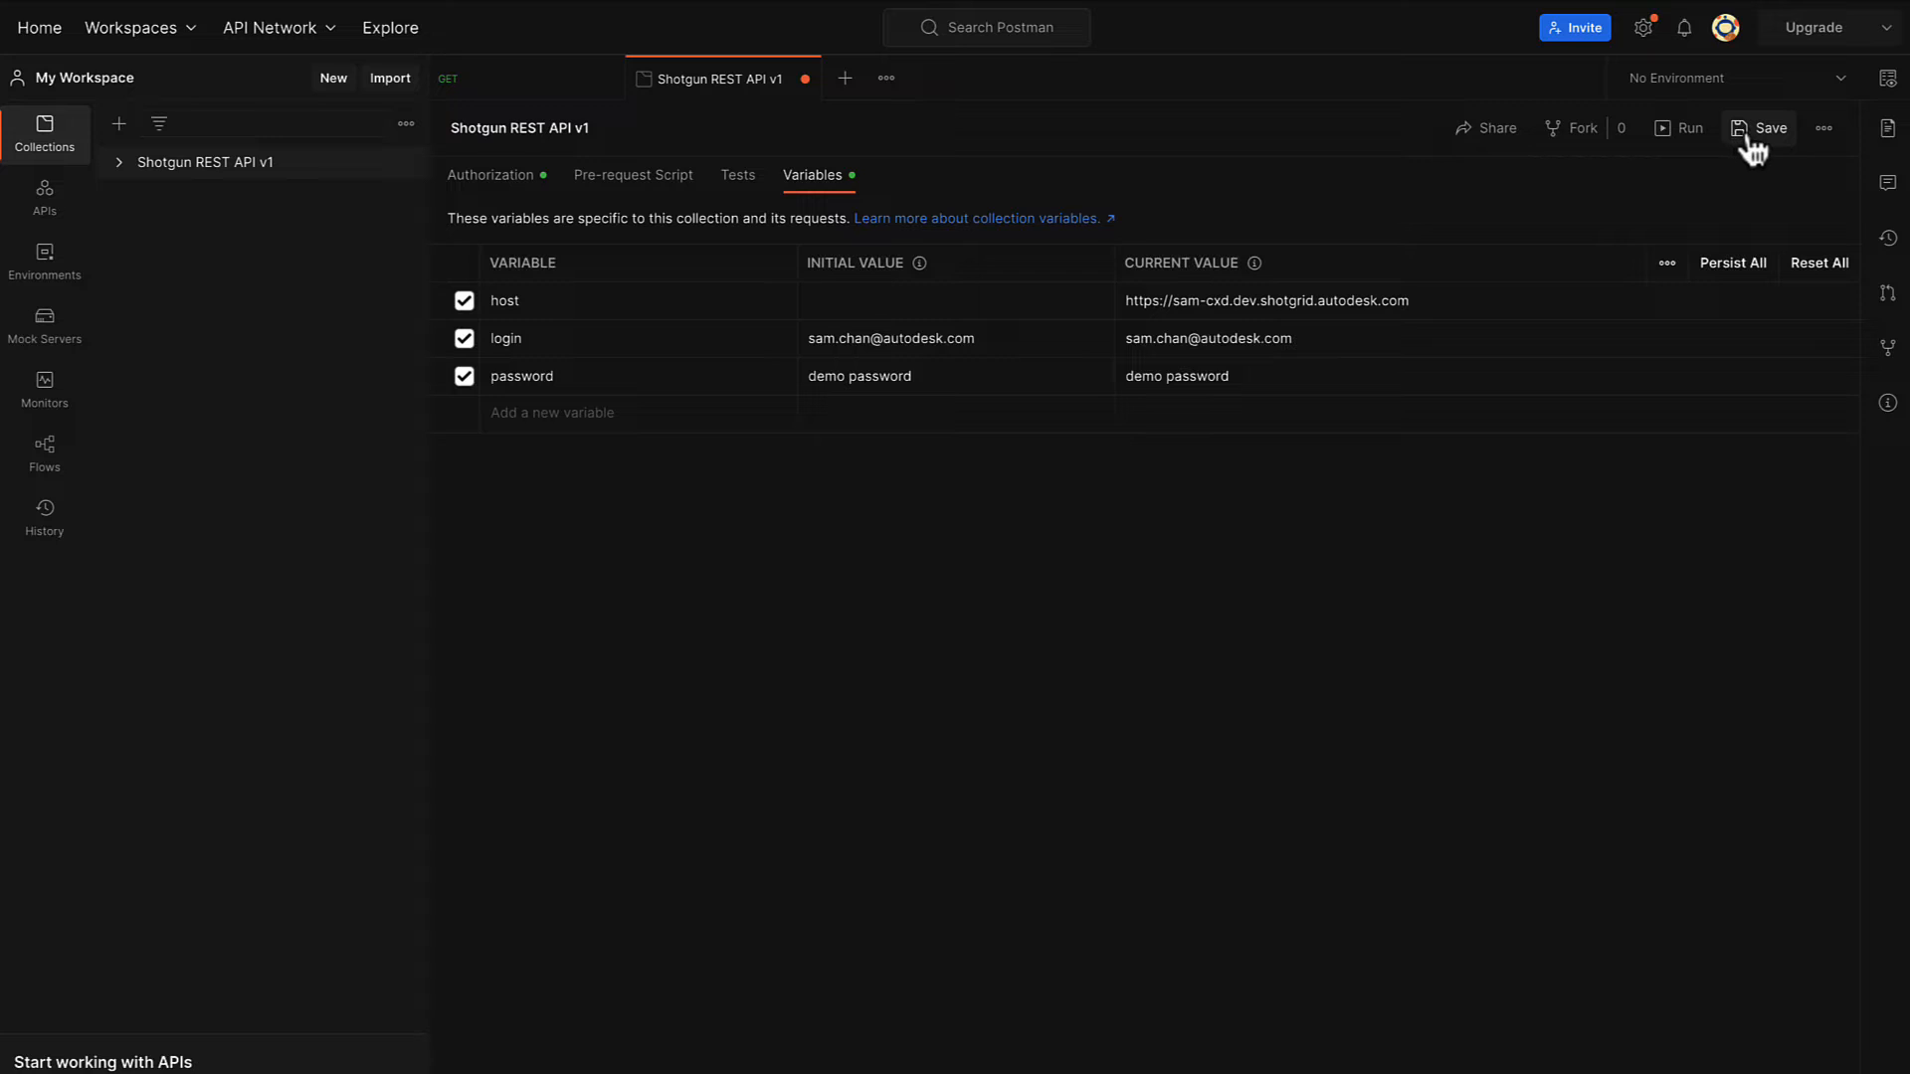
click(1764, 129)
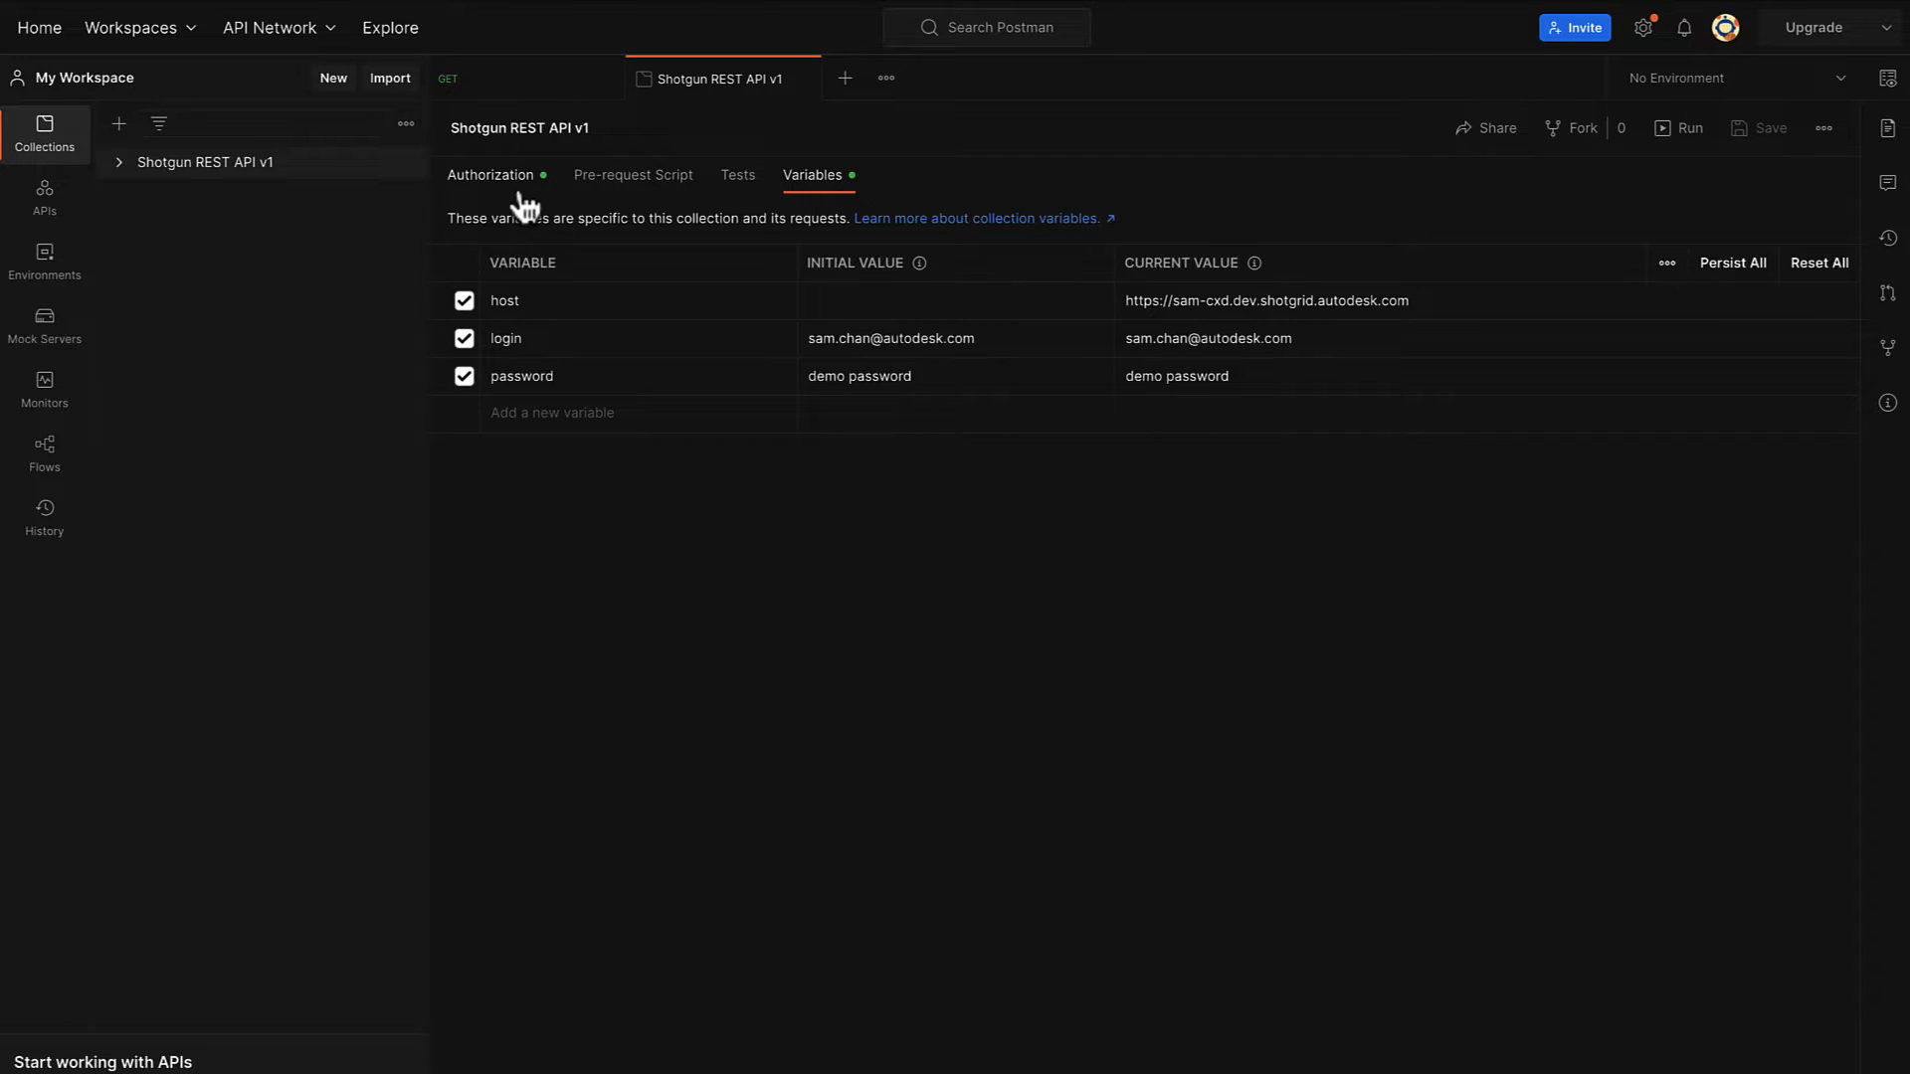
Configure OAuth 2.0 Password Credentials from the host, login and password variables, then get a token.
click(493, 174)
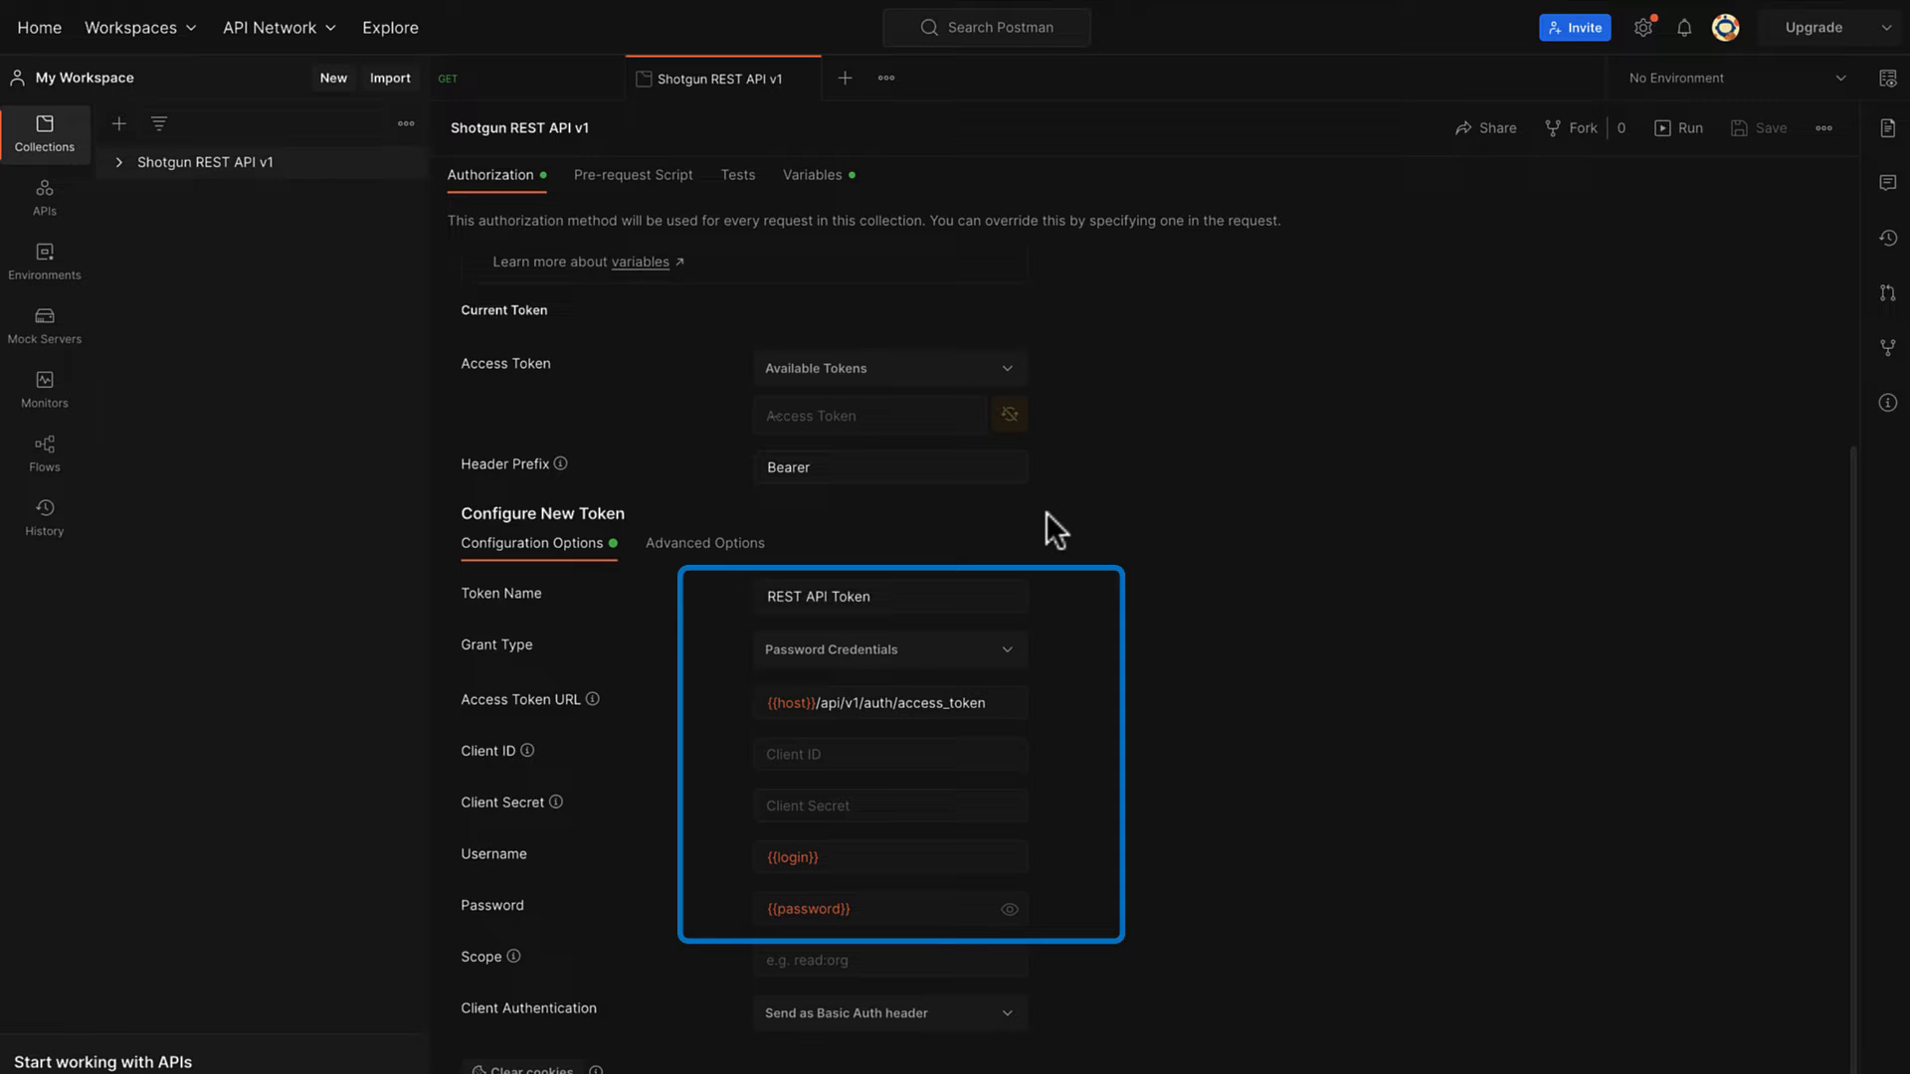
scroll(down, 3)
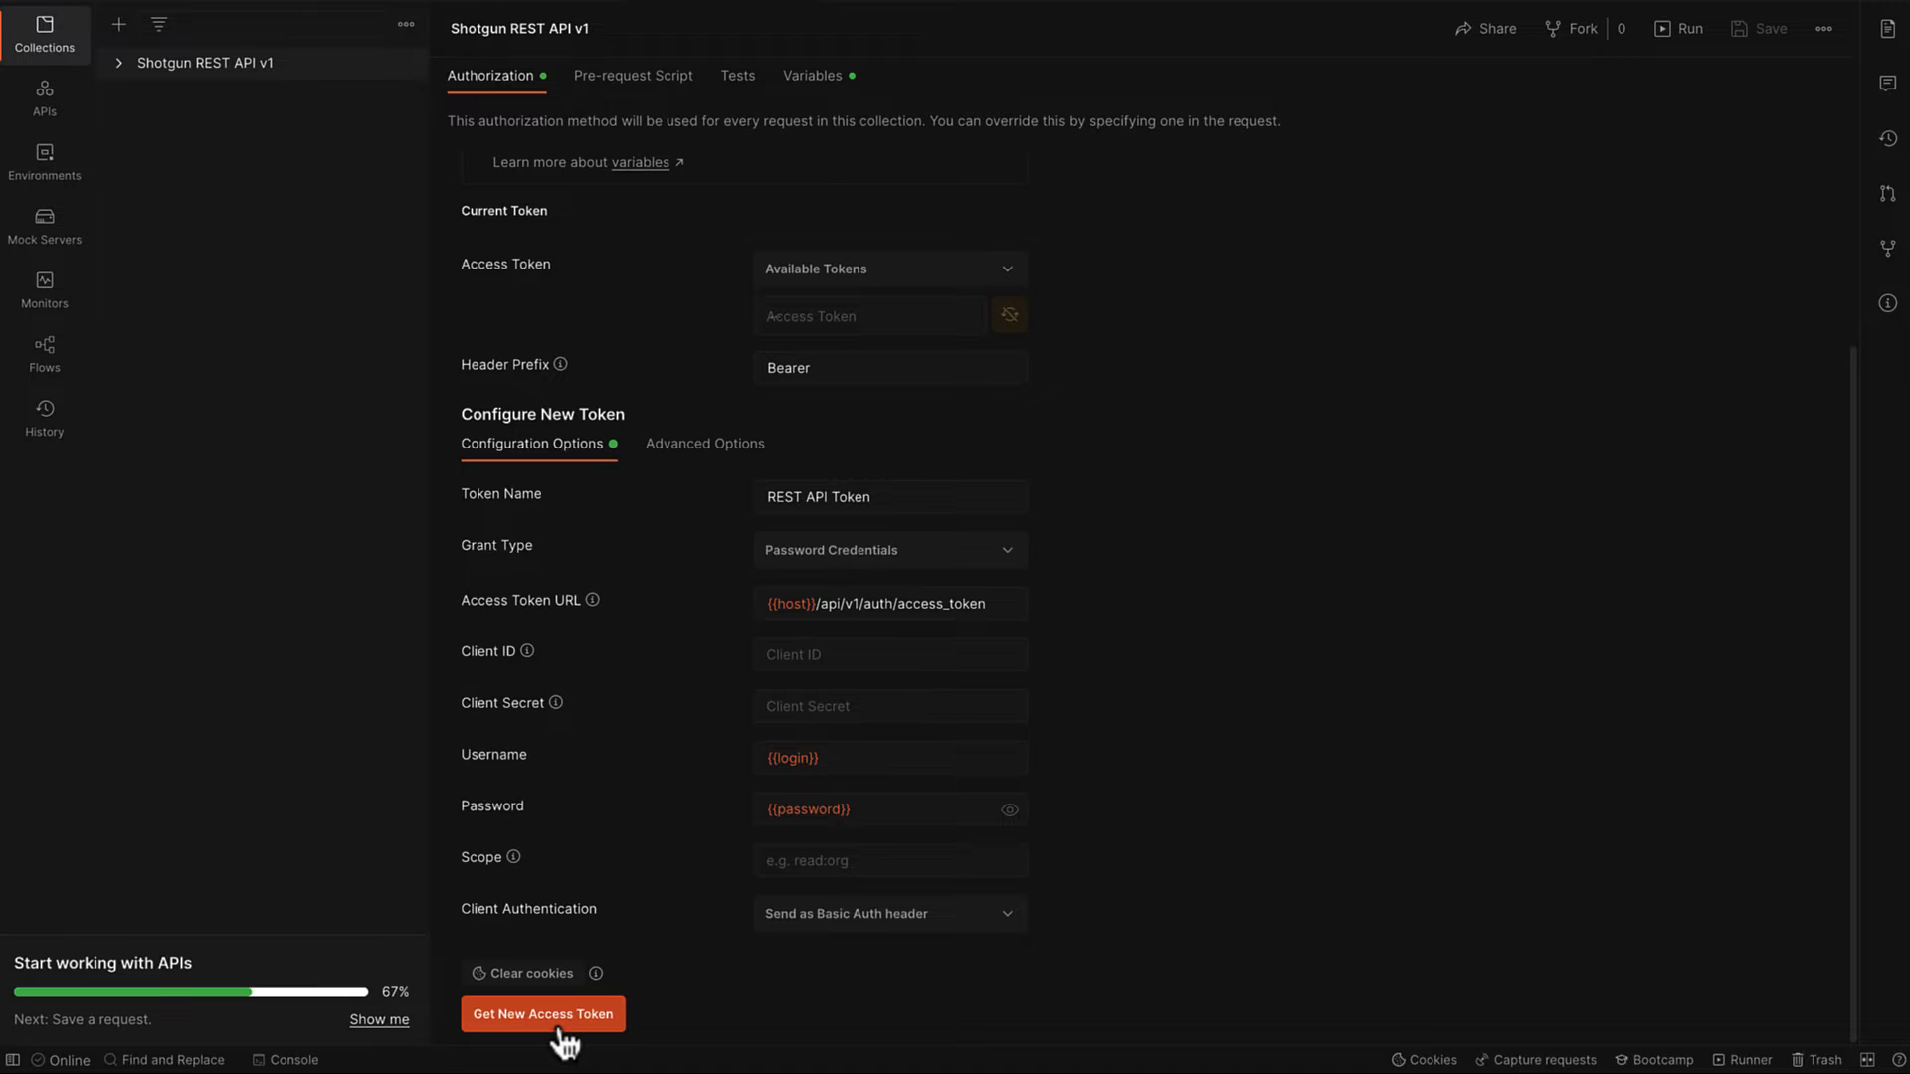
click(543, 1014)
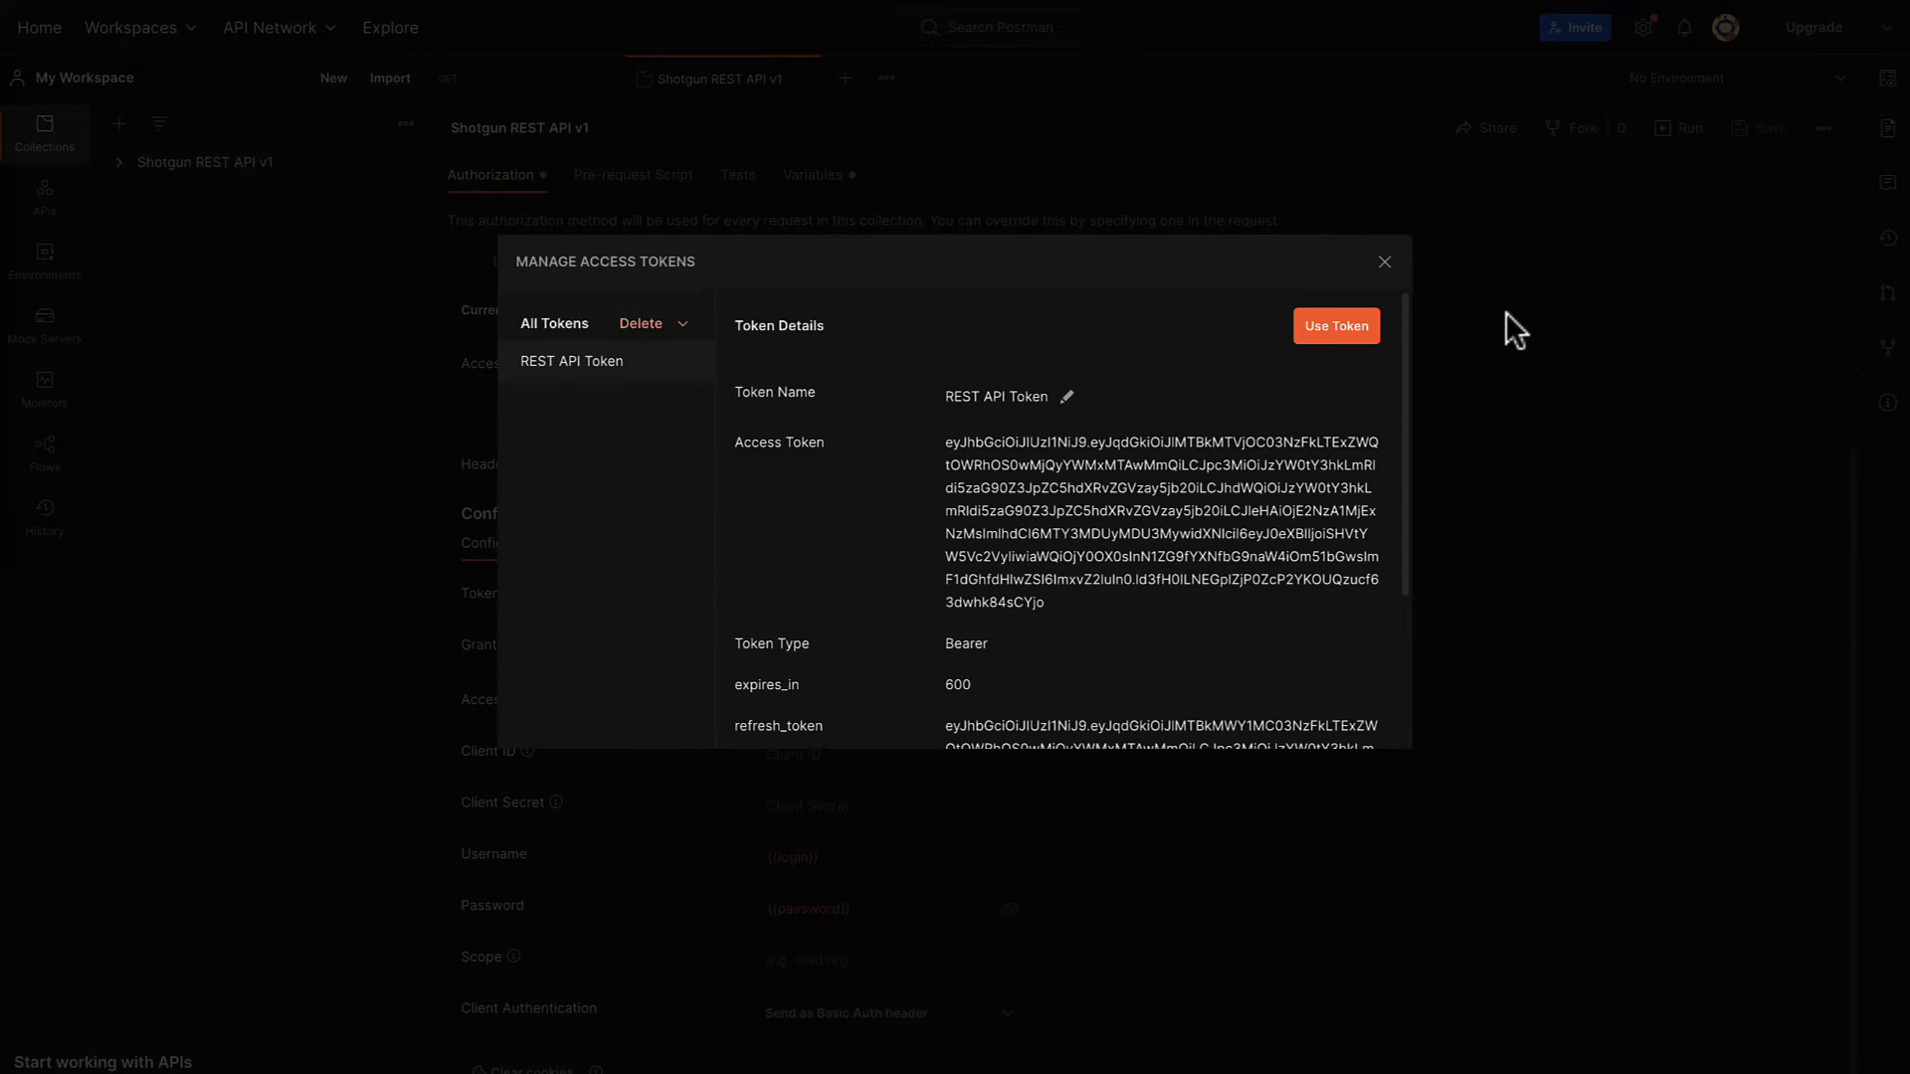
Apply the new REST API Token as the collection's current access token.
scroll(down, 3)
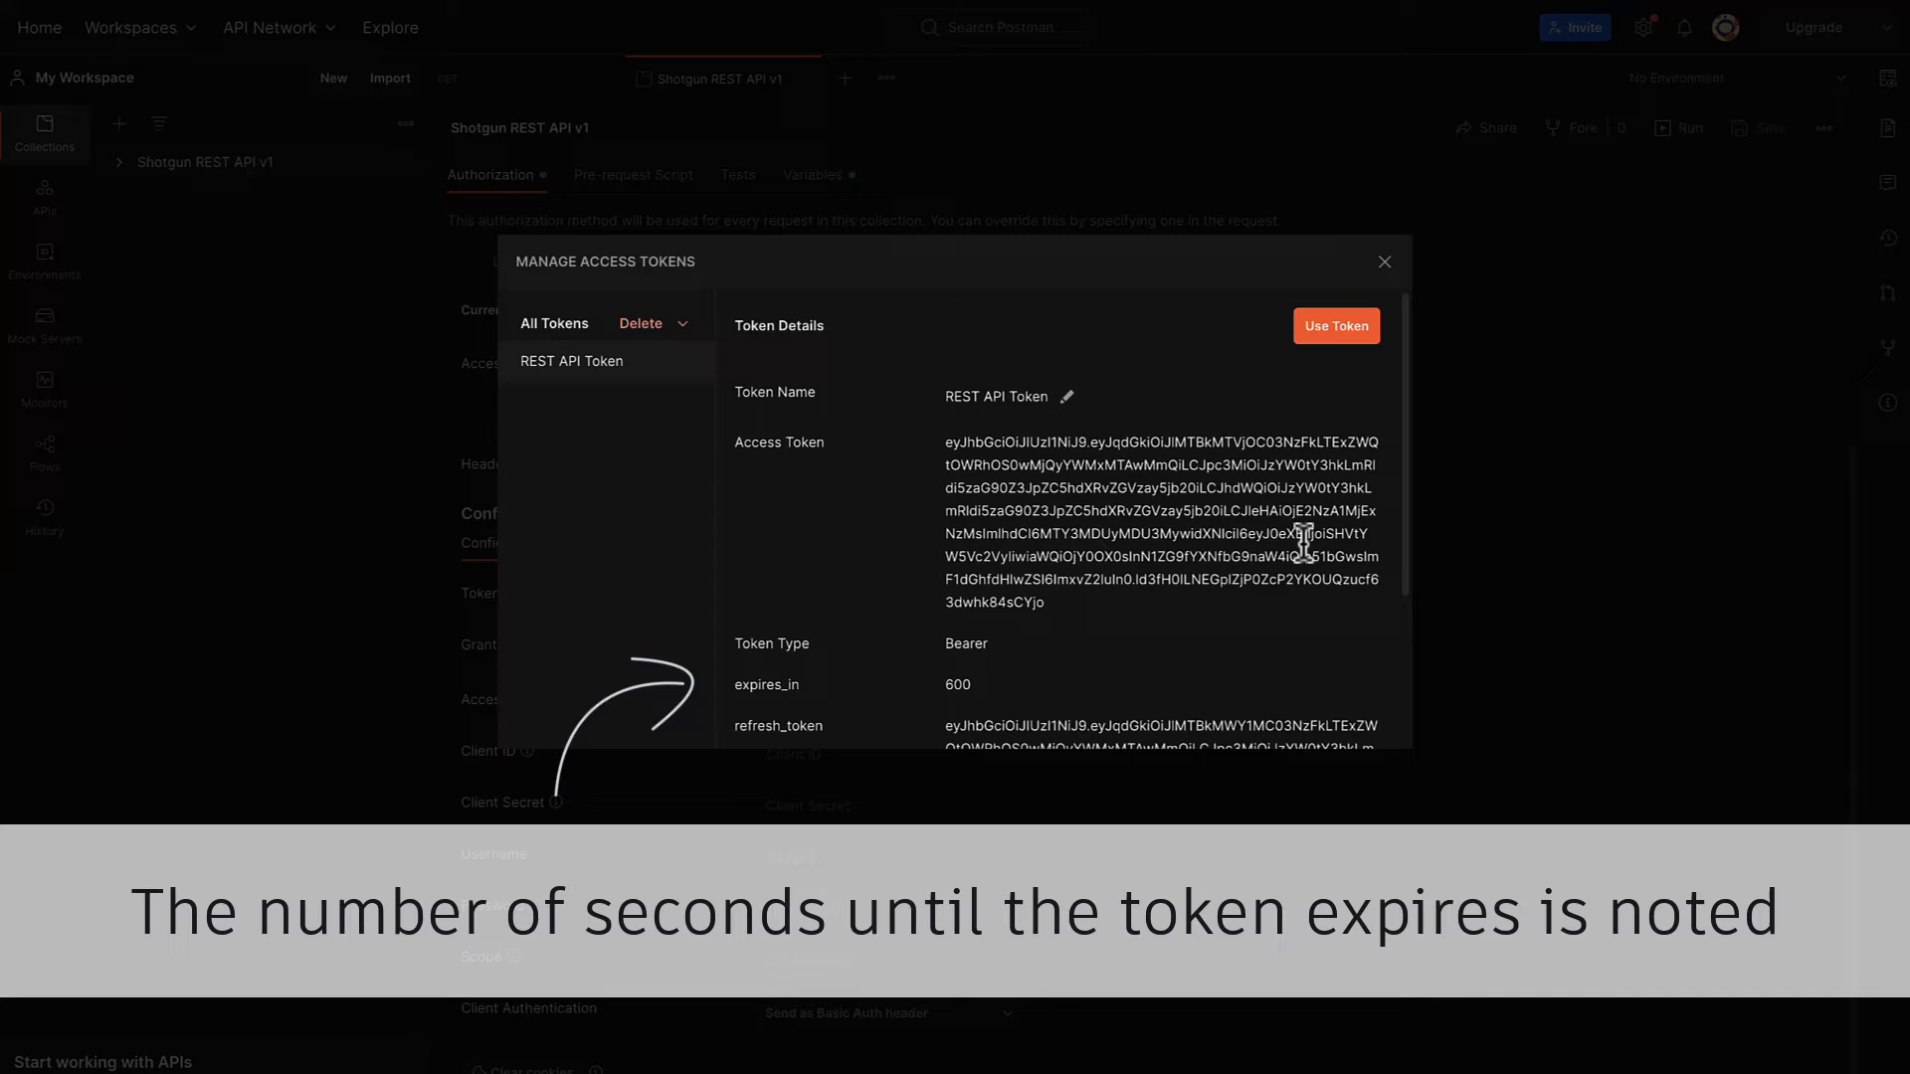
click(1335, 325)
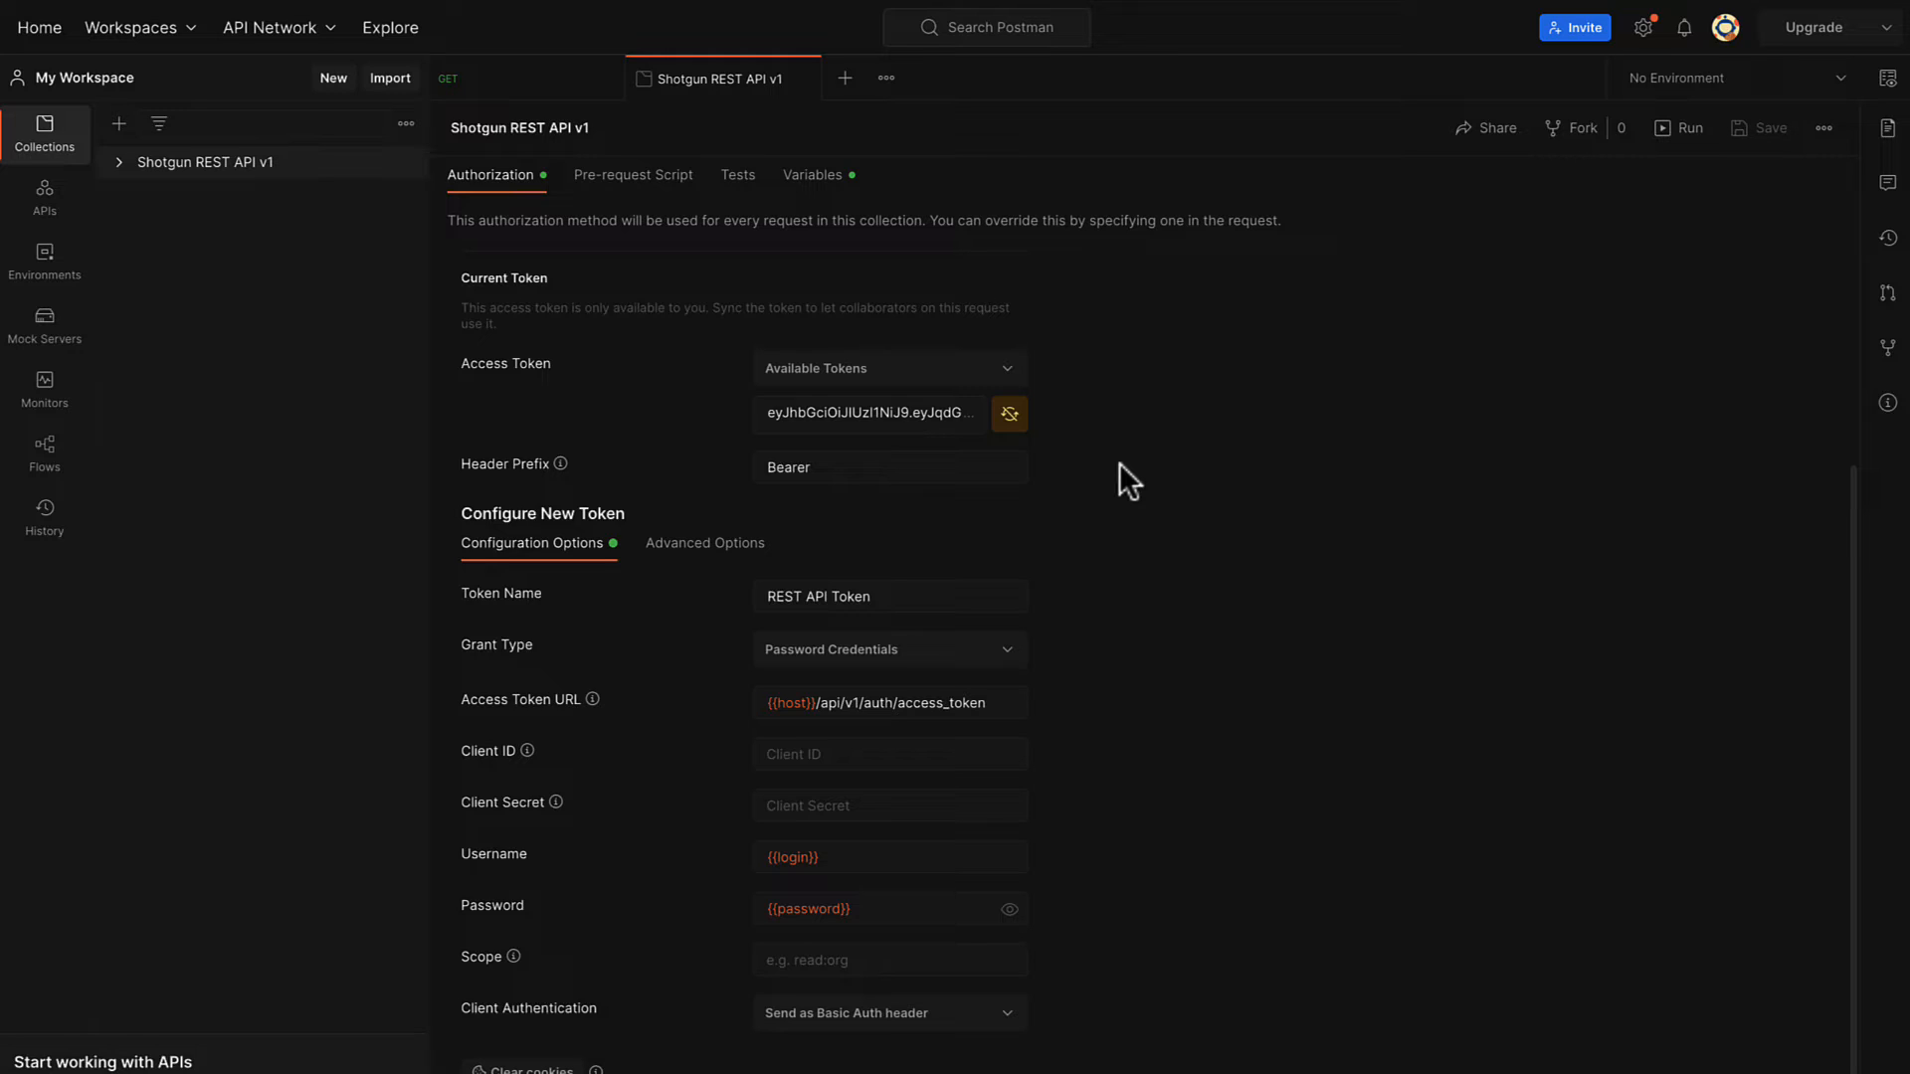
mouse_move(195, 210)
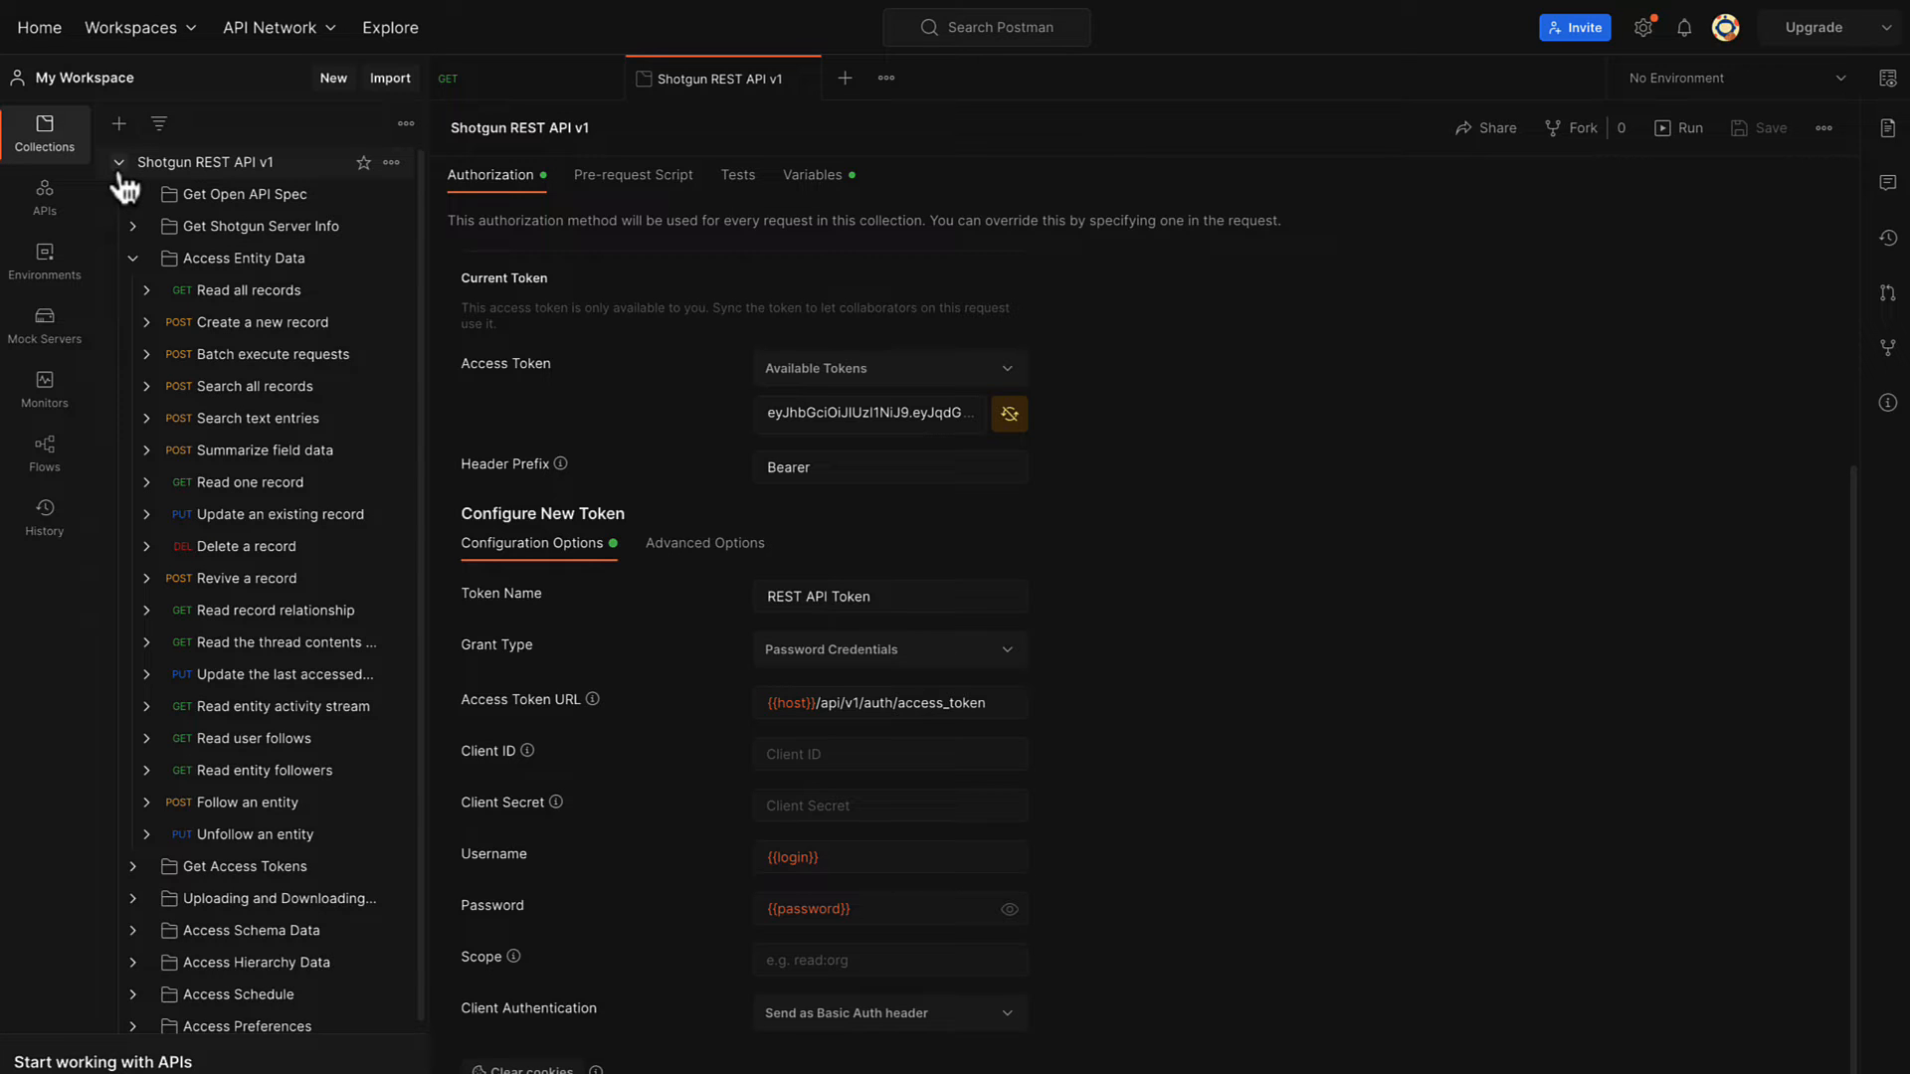
Open Read one record, disable its query params, and set entity shots, record_id 2428.
click(247, 482)
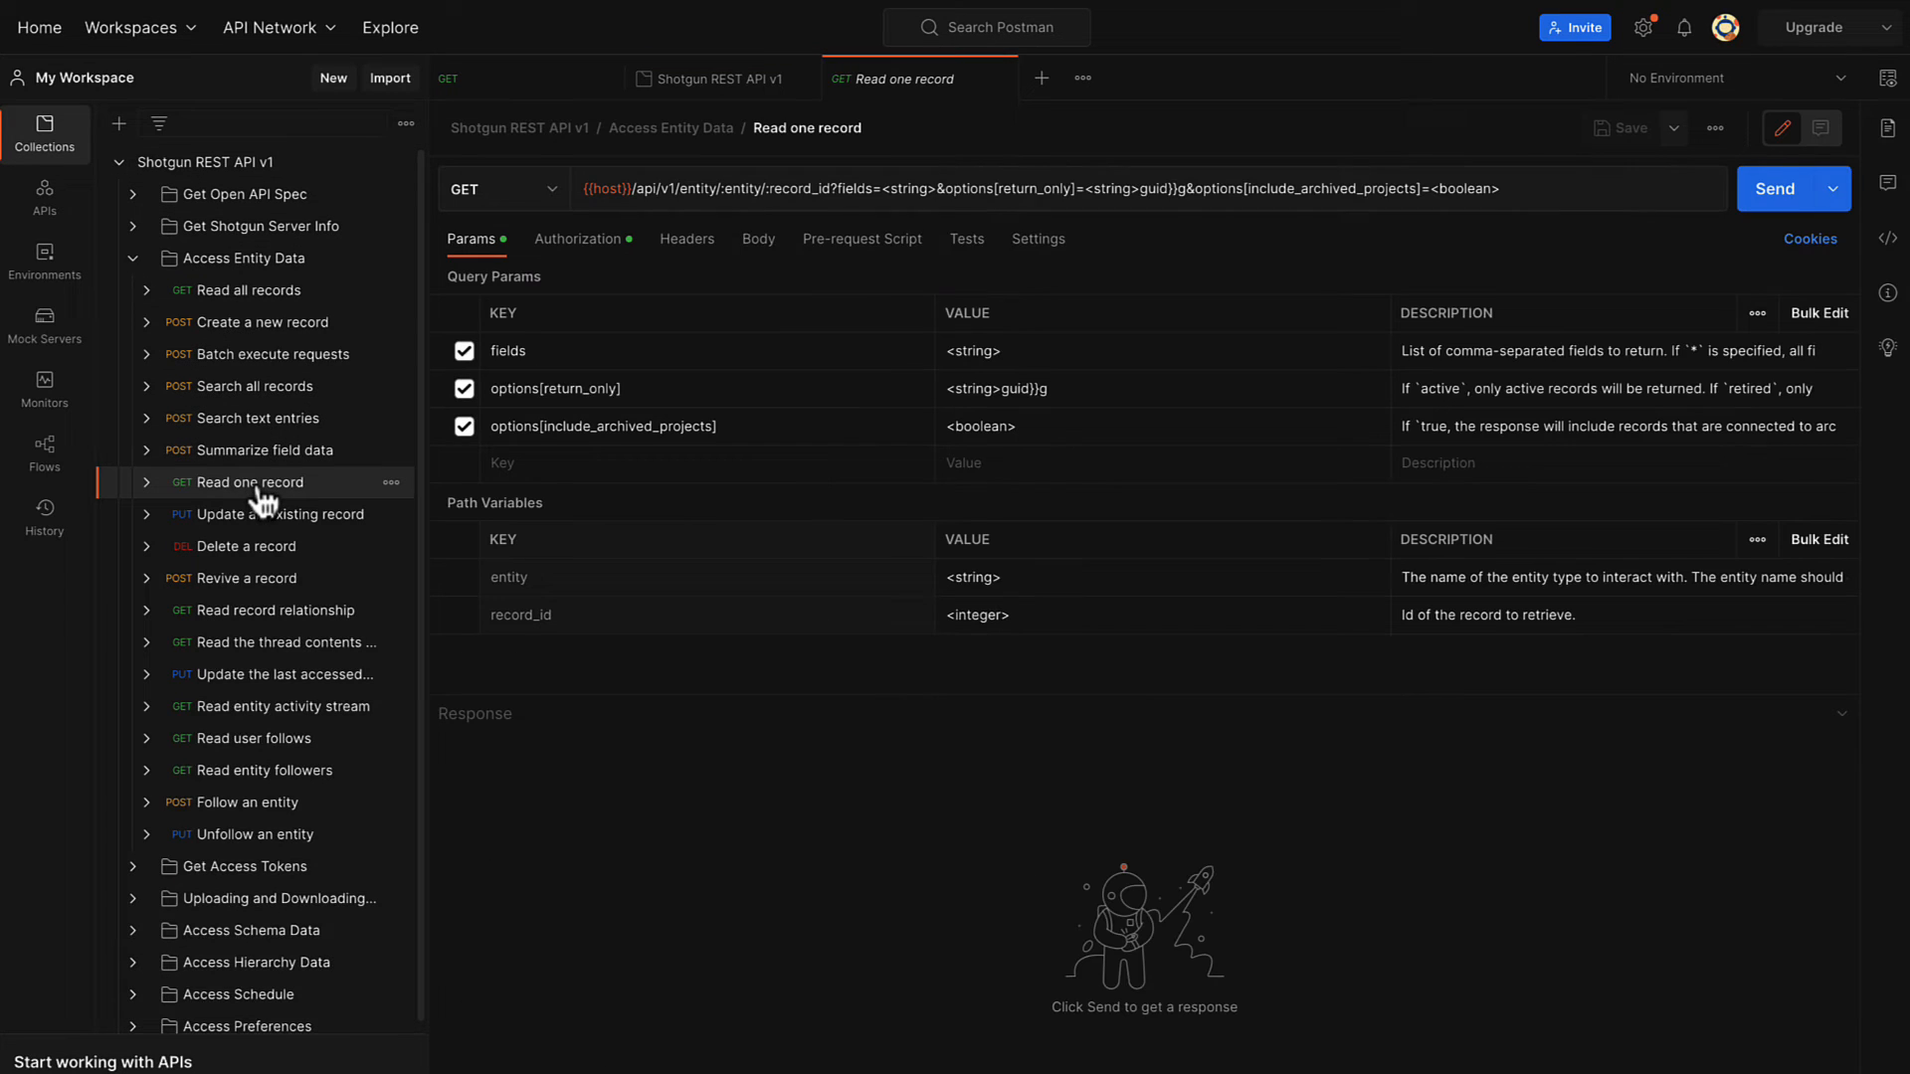
click(464, 352)
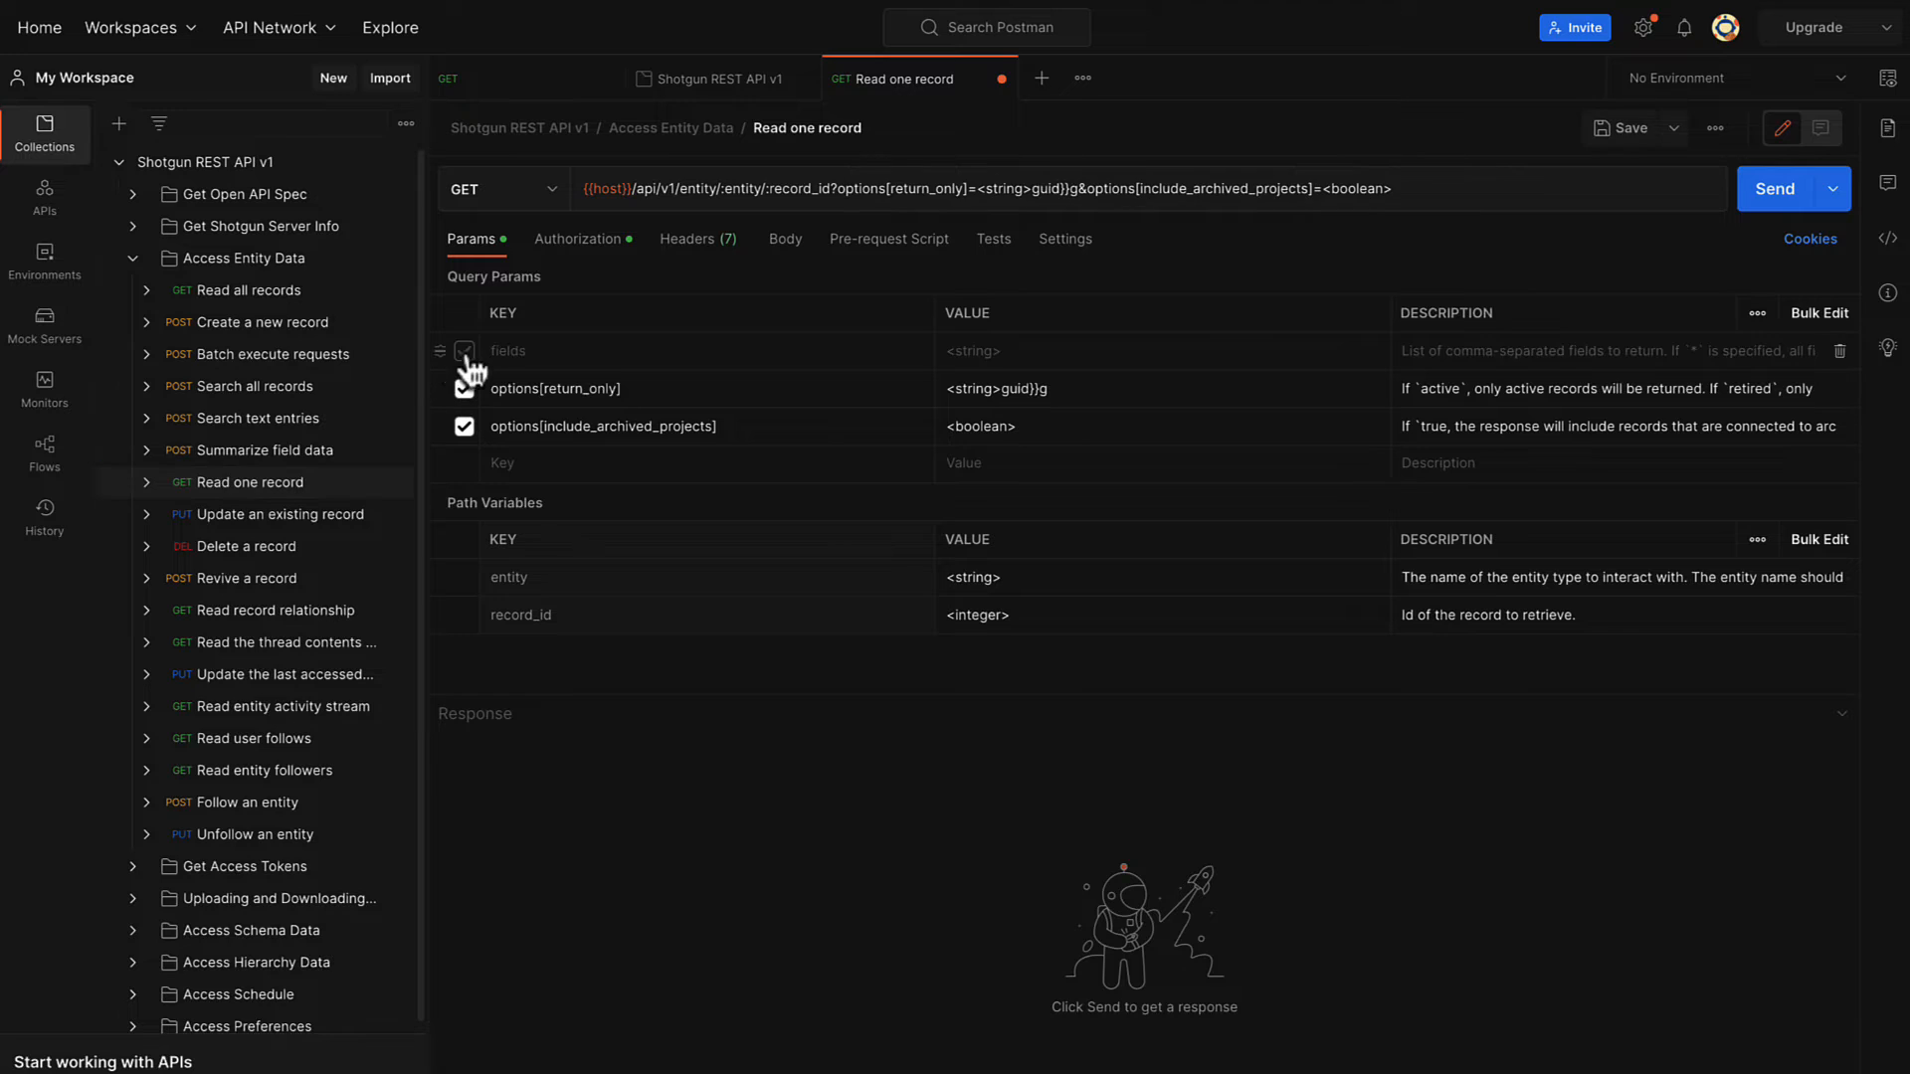
click(465, 351)
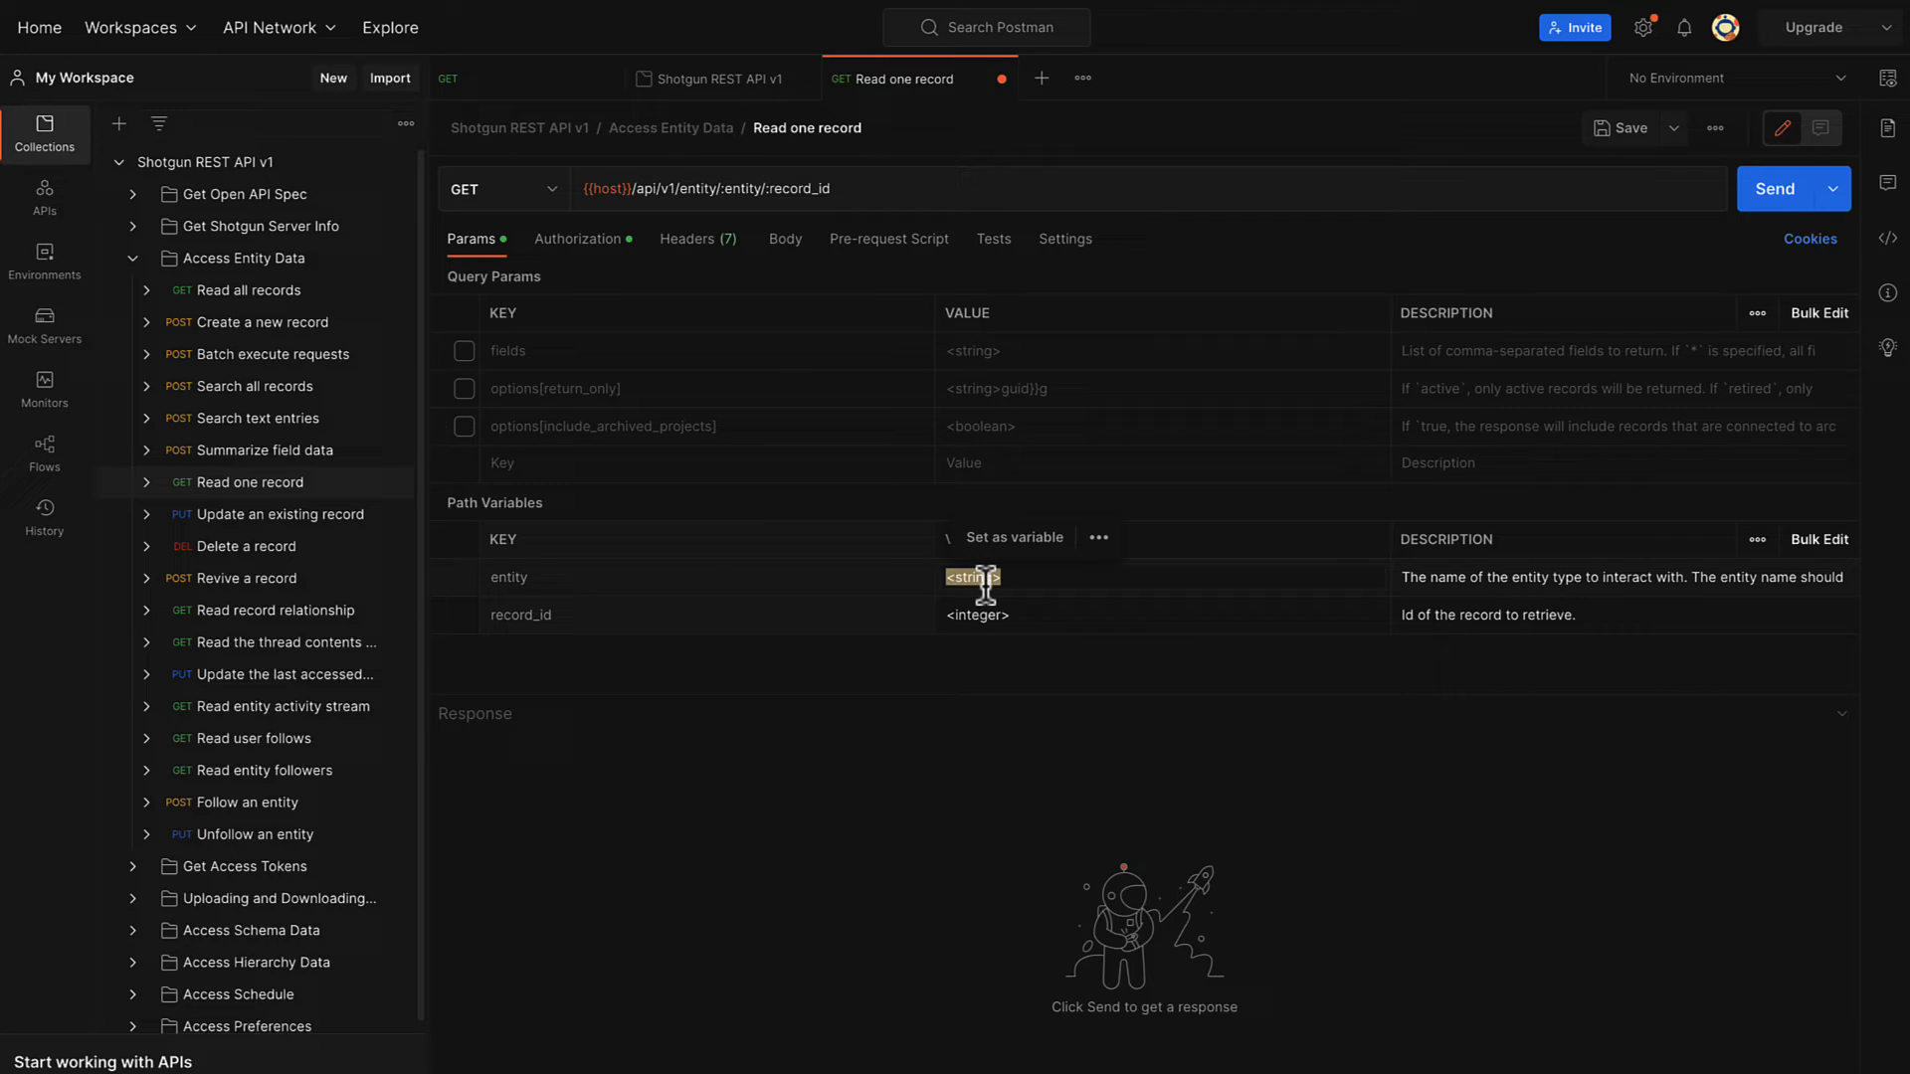
text(shots)
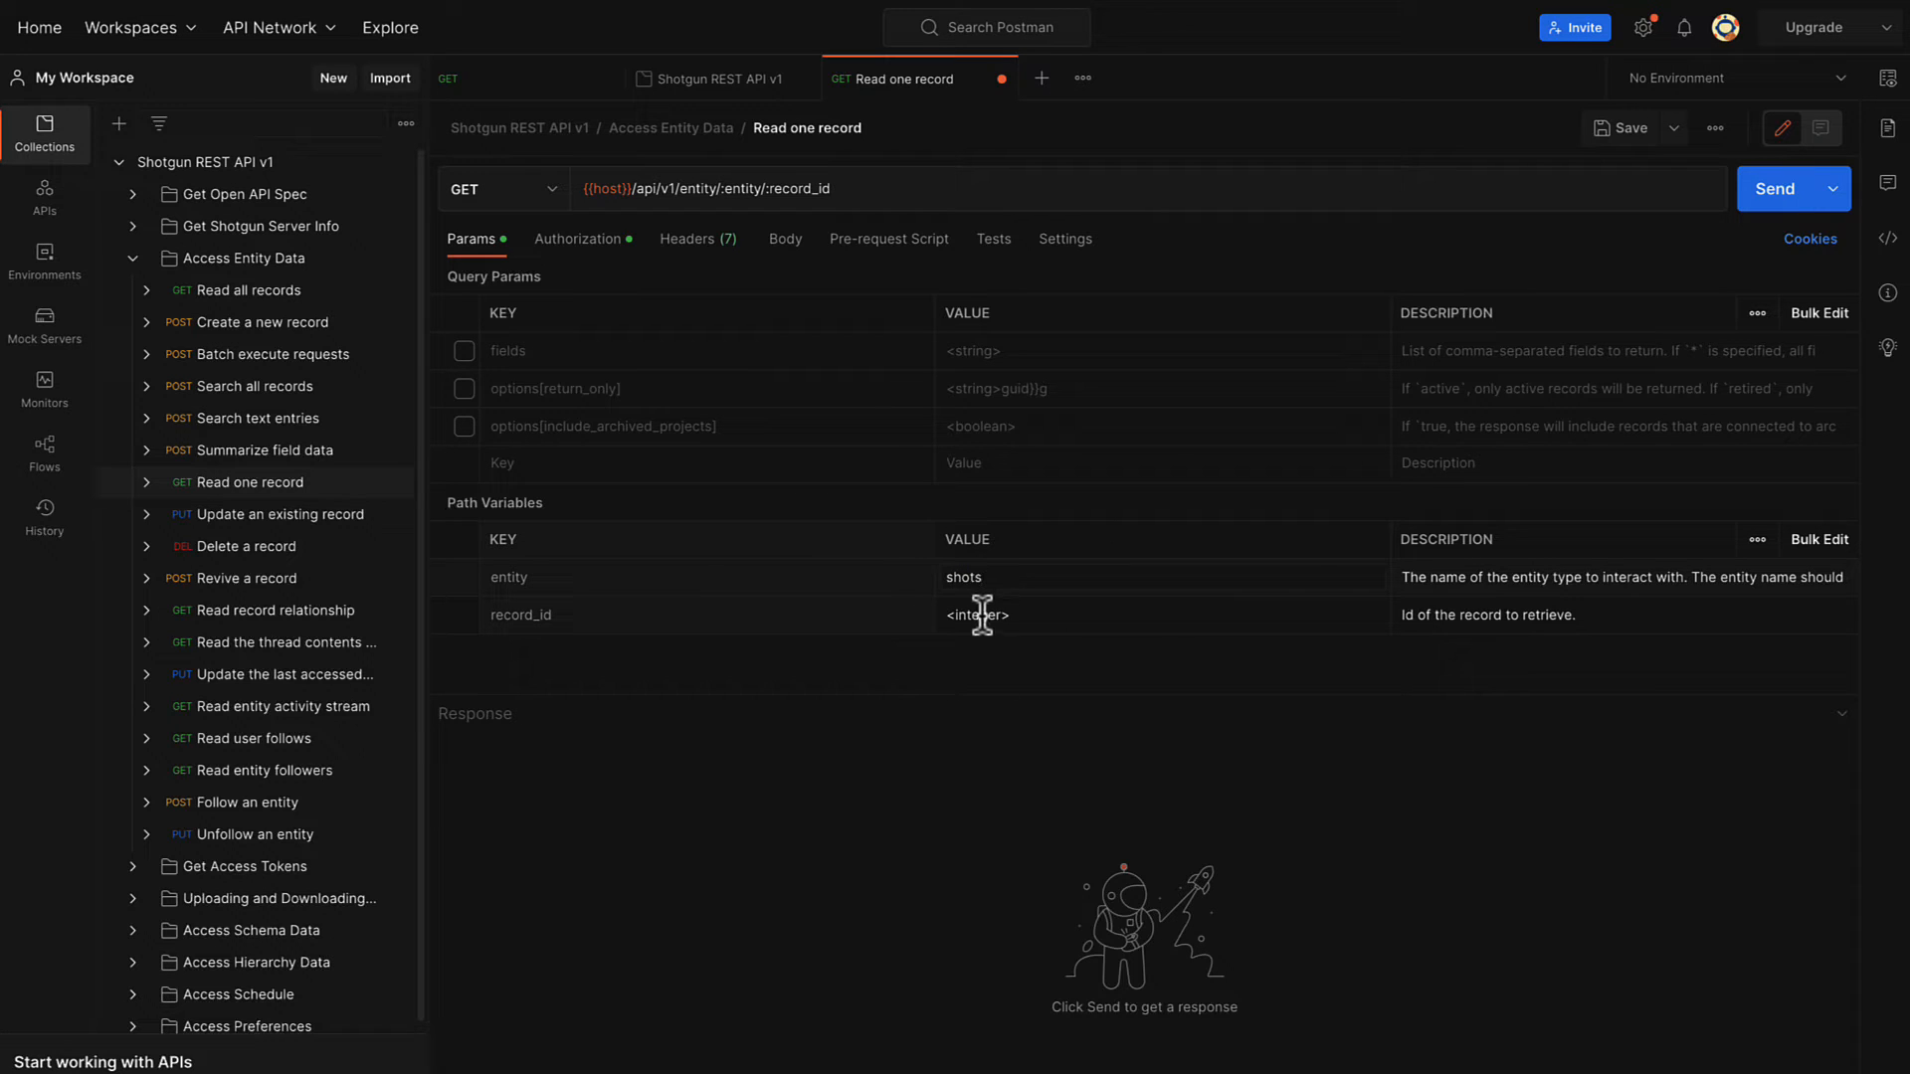
text(2)
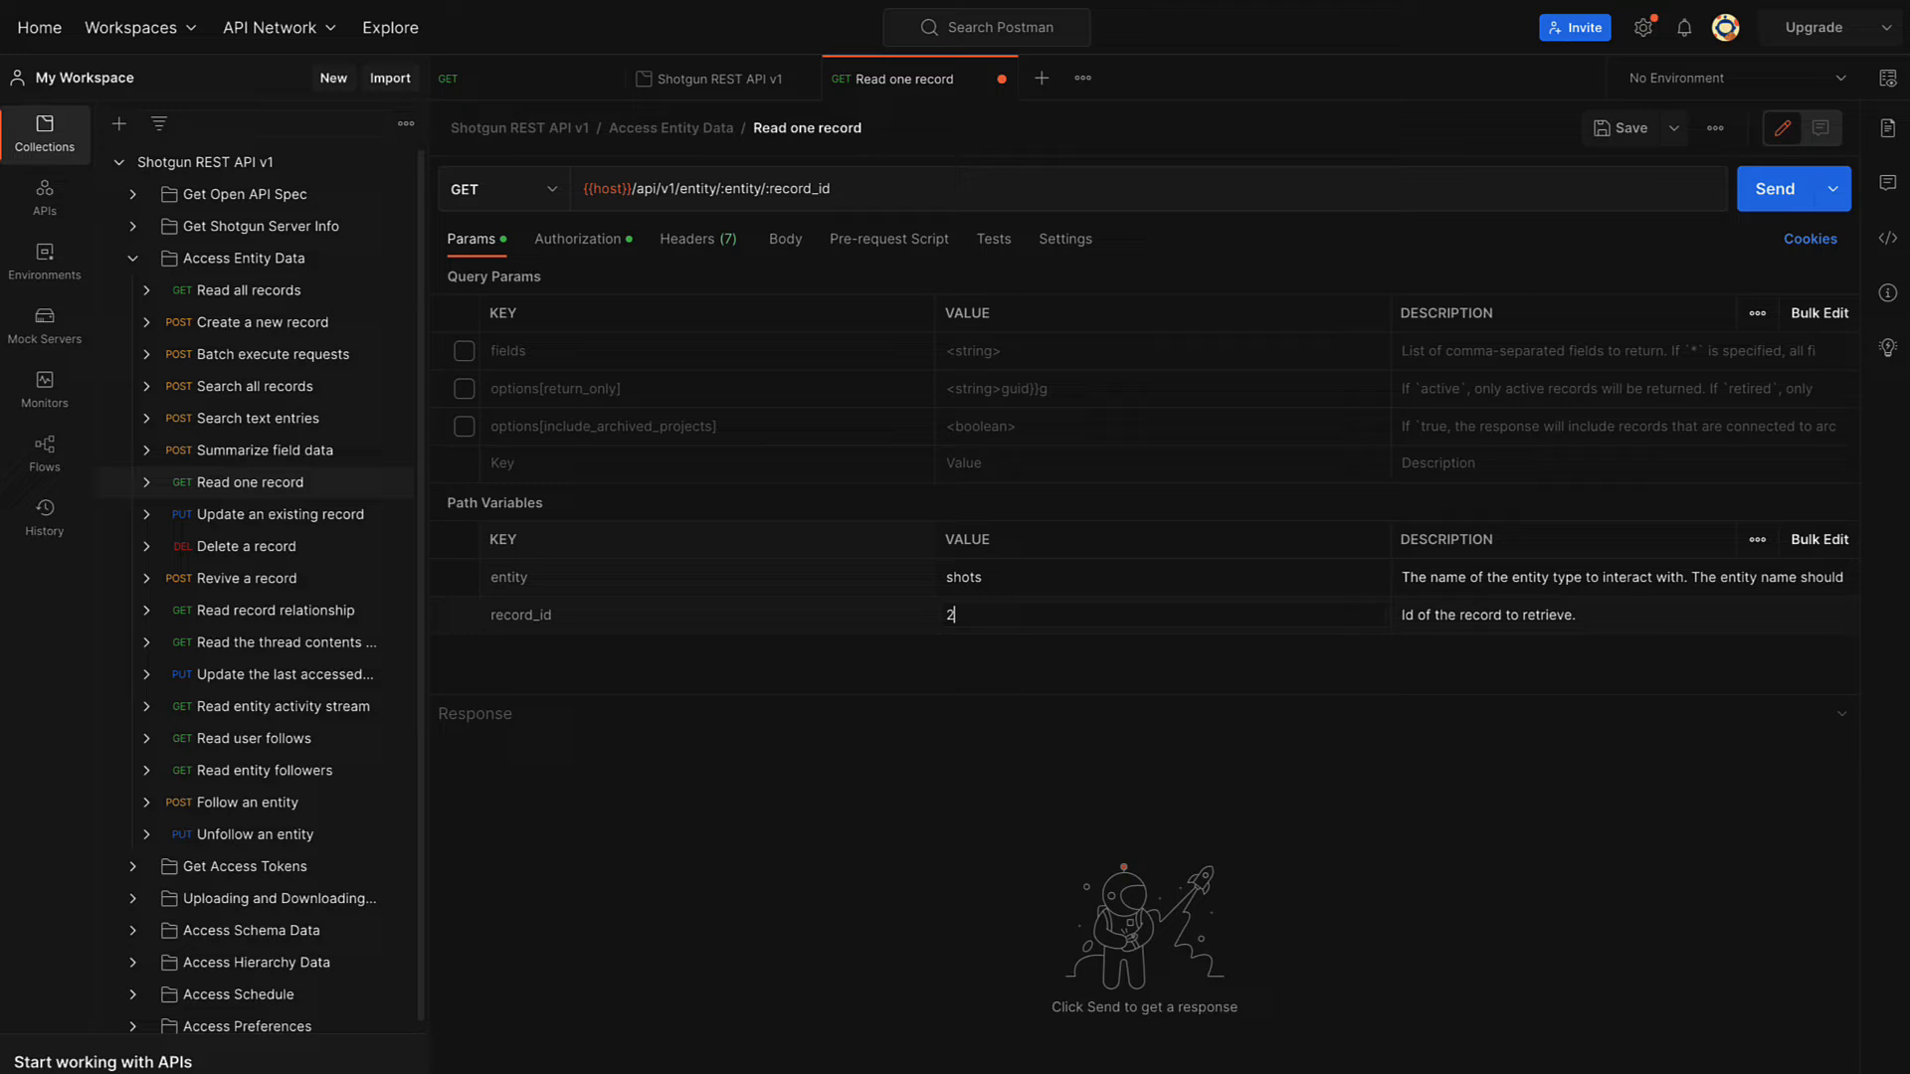
text(428)
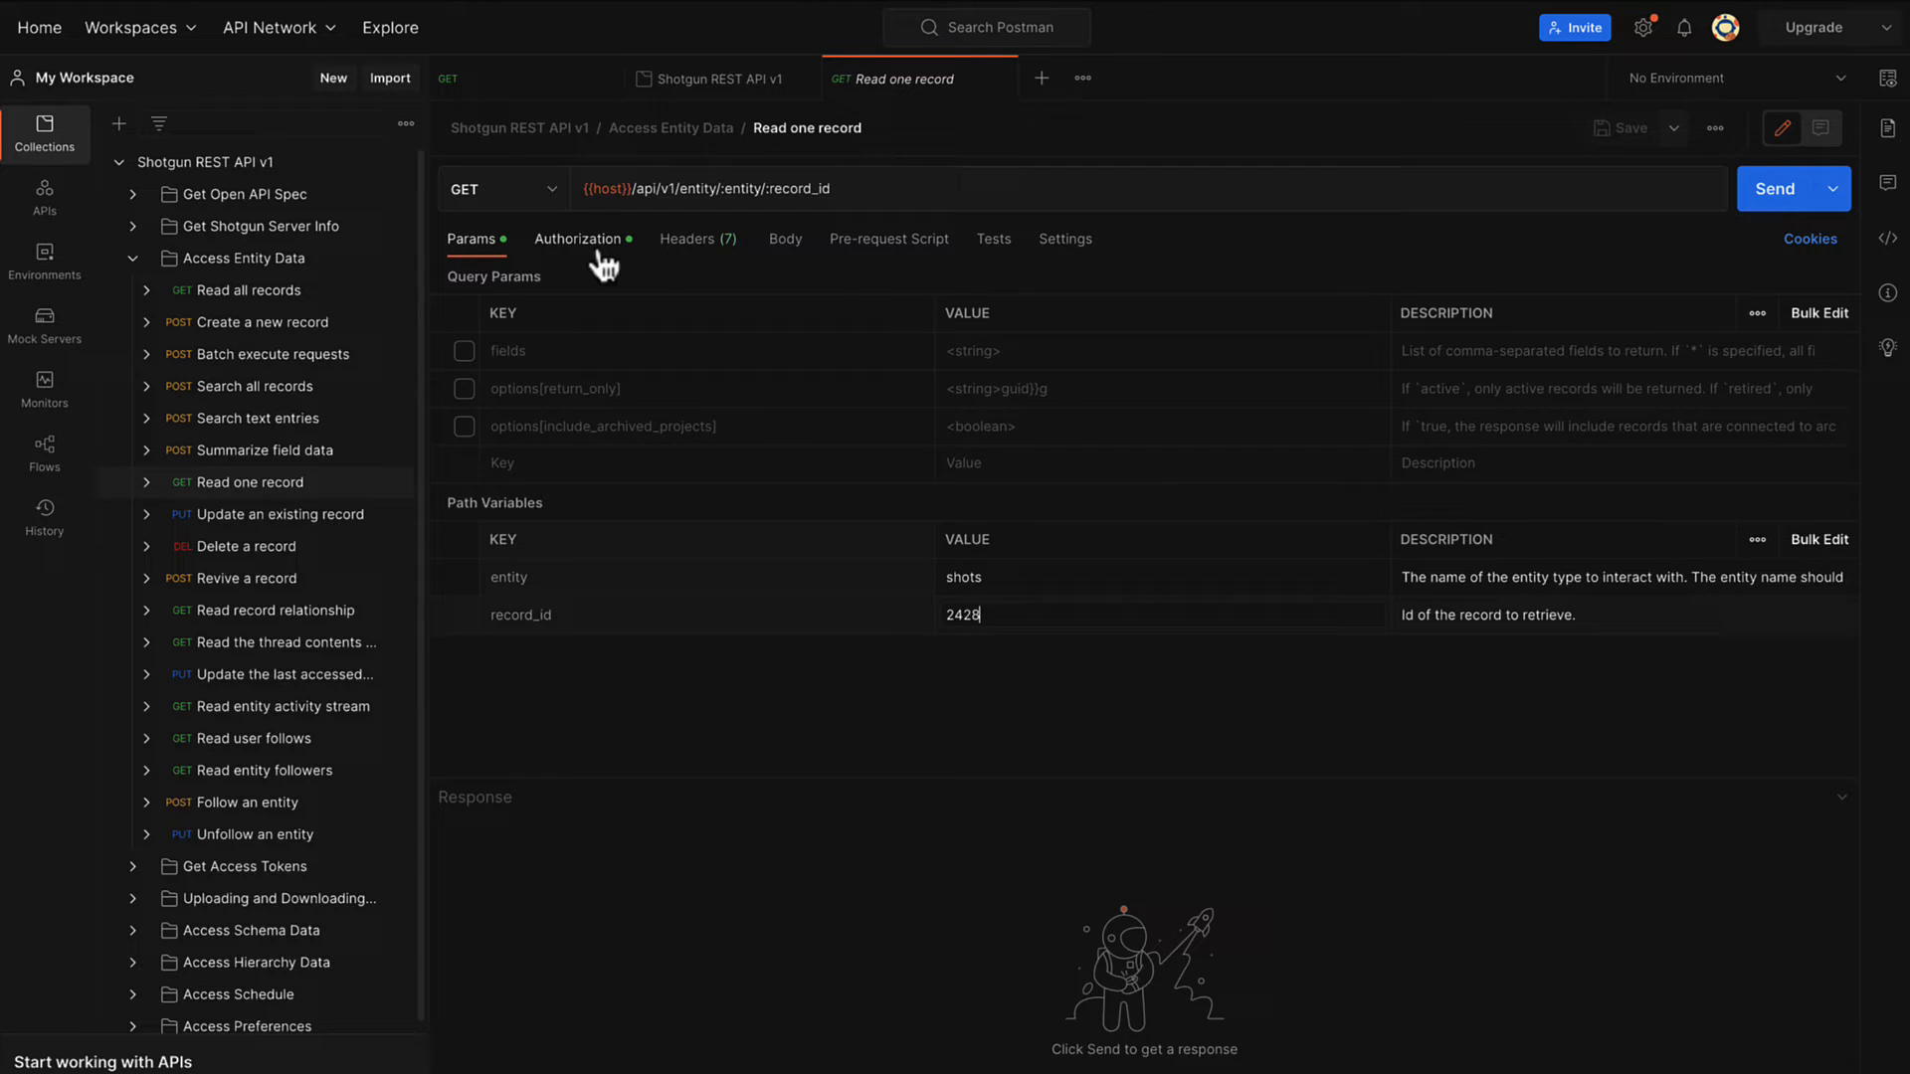
Make the Read one record request inherit auth from the parent collection.
click(579, 239)
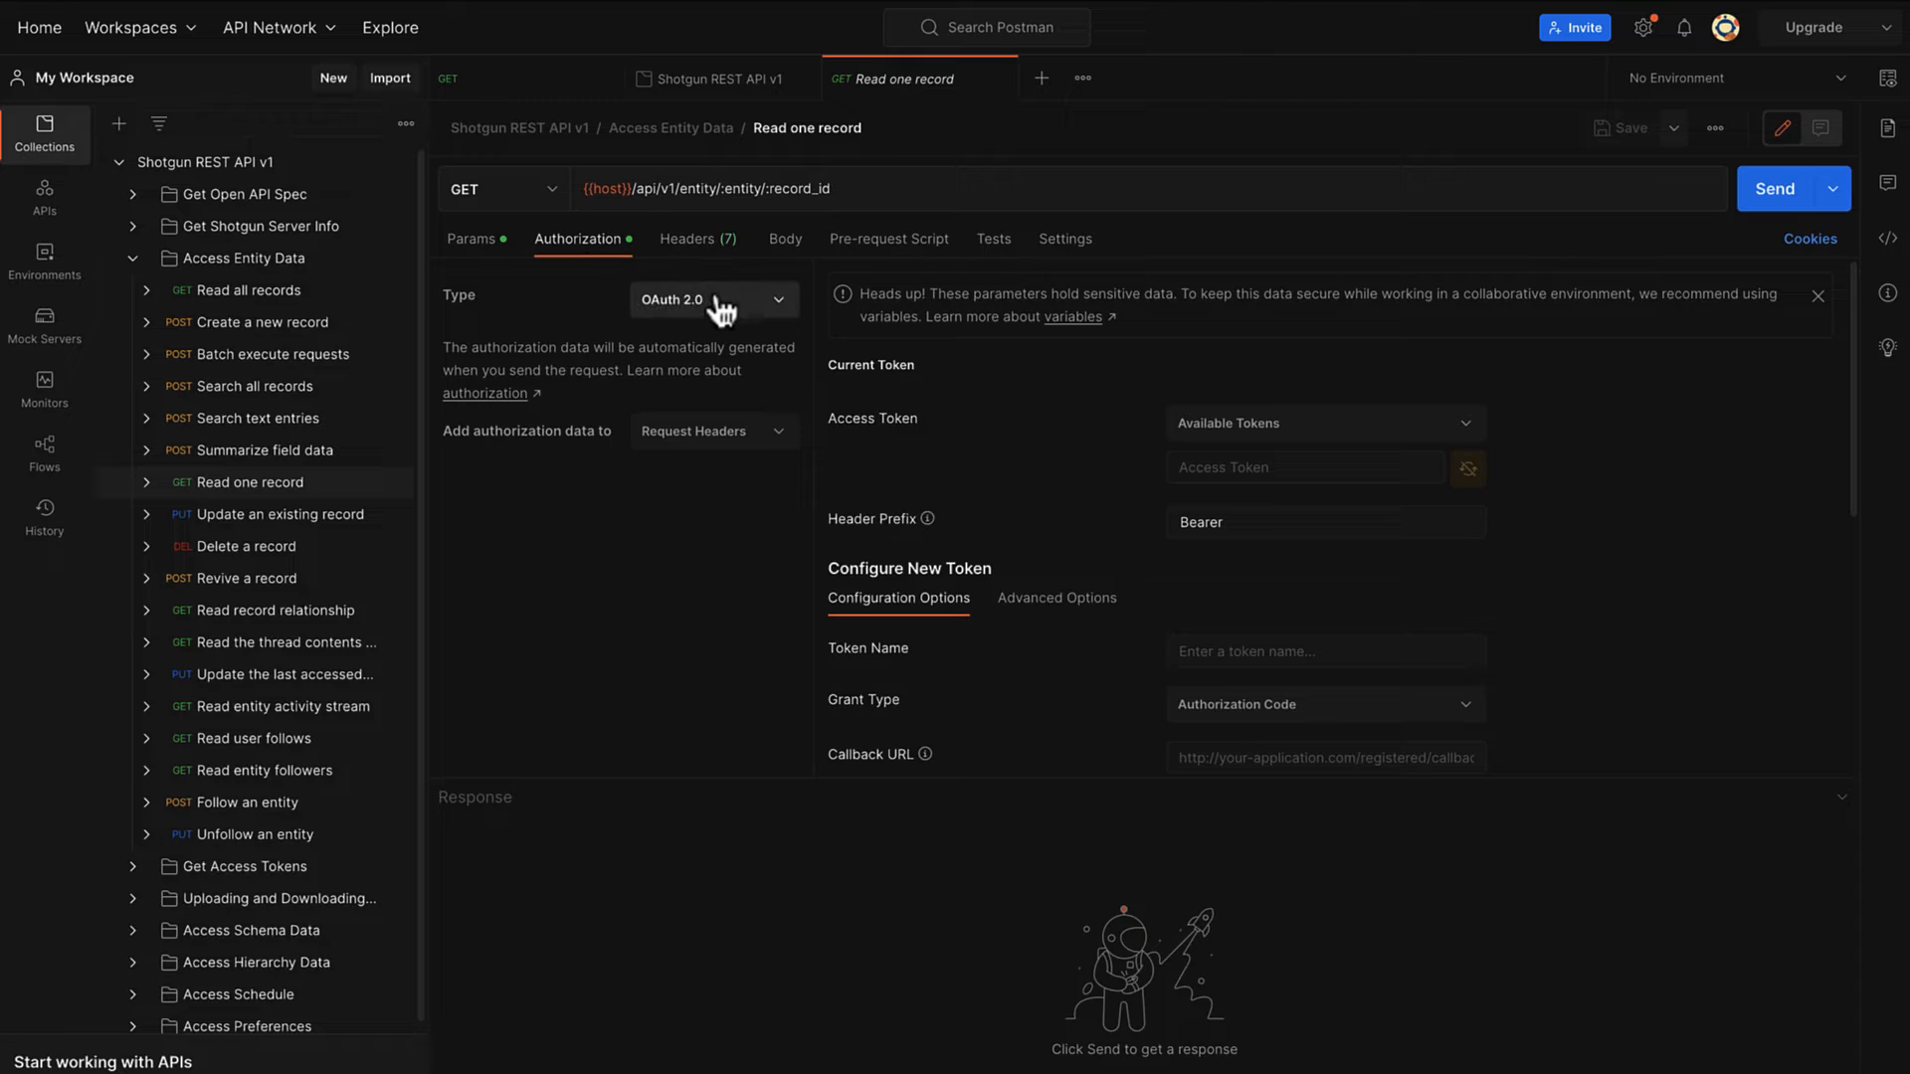
click(713, 299)
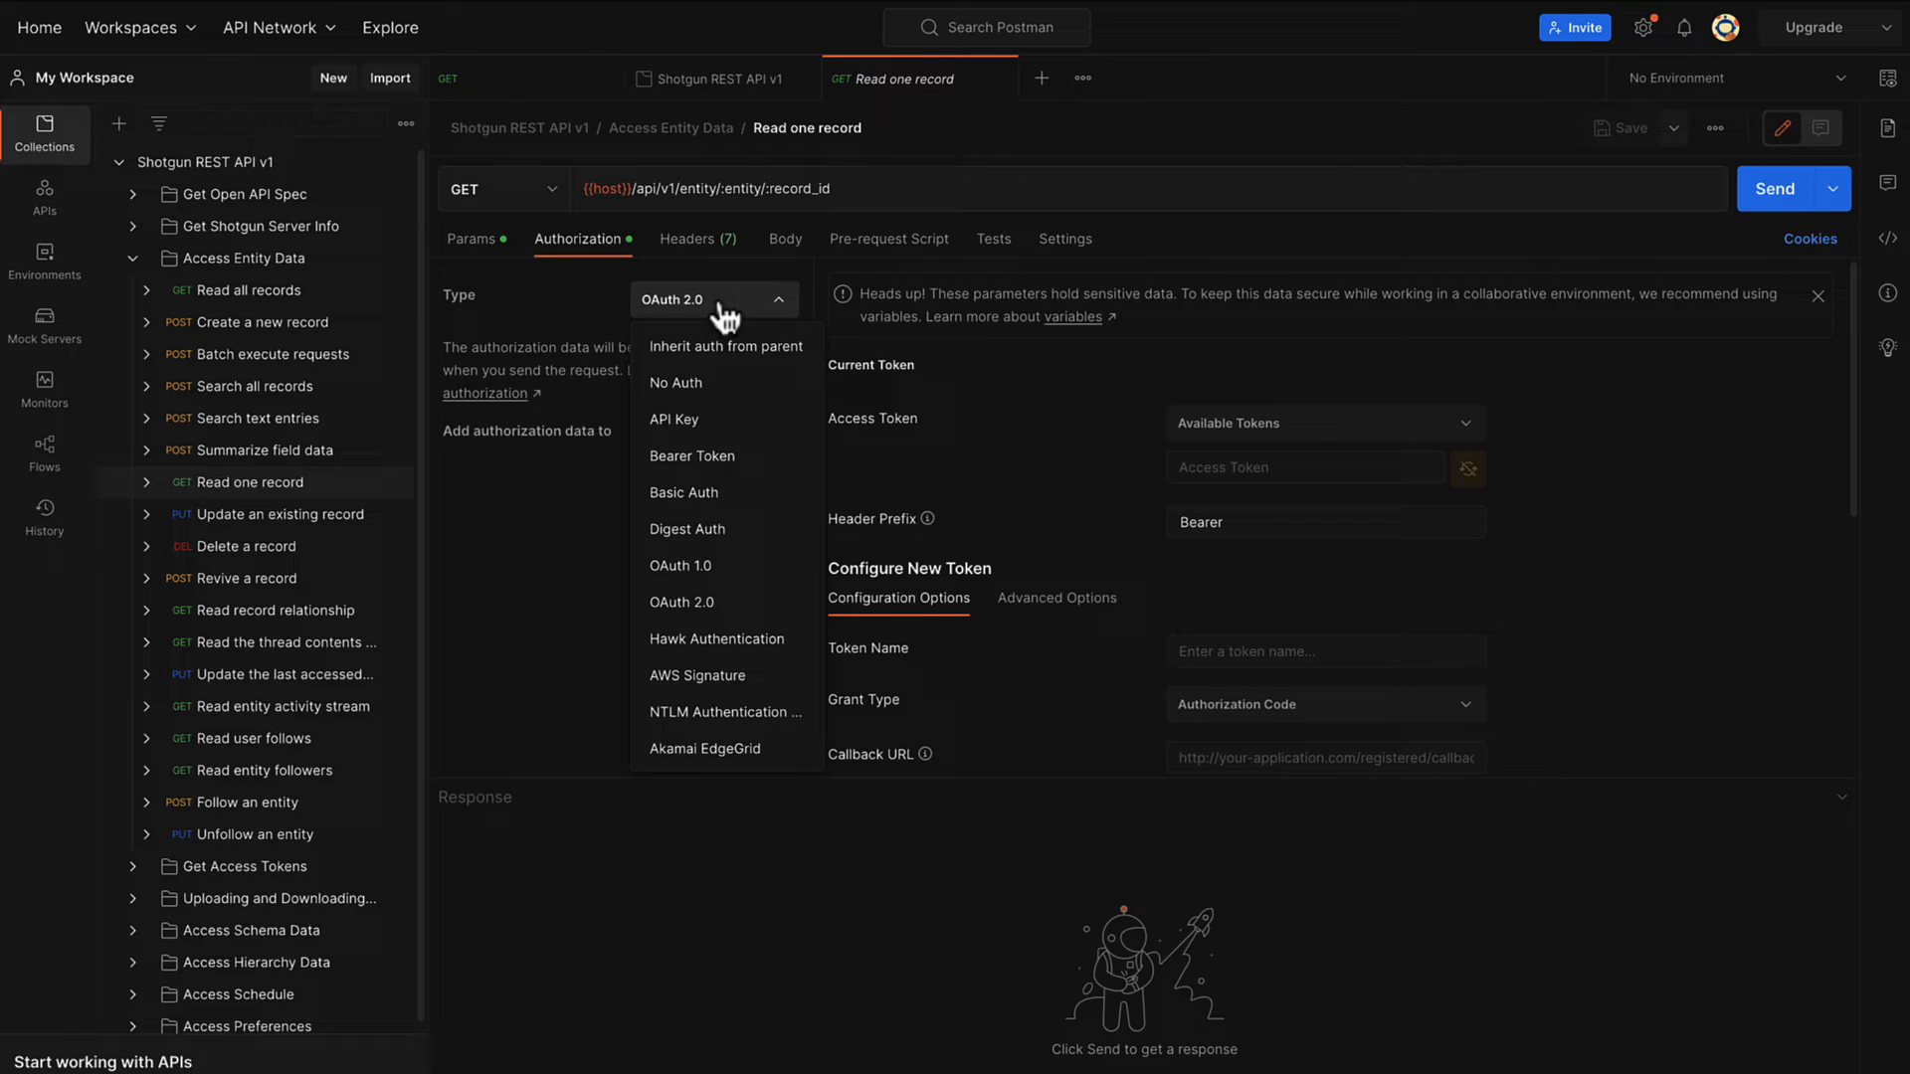
click(724, 347)
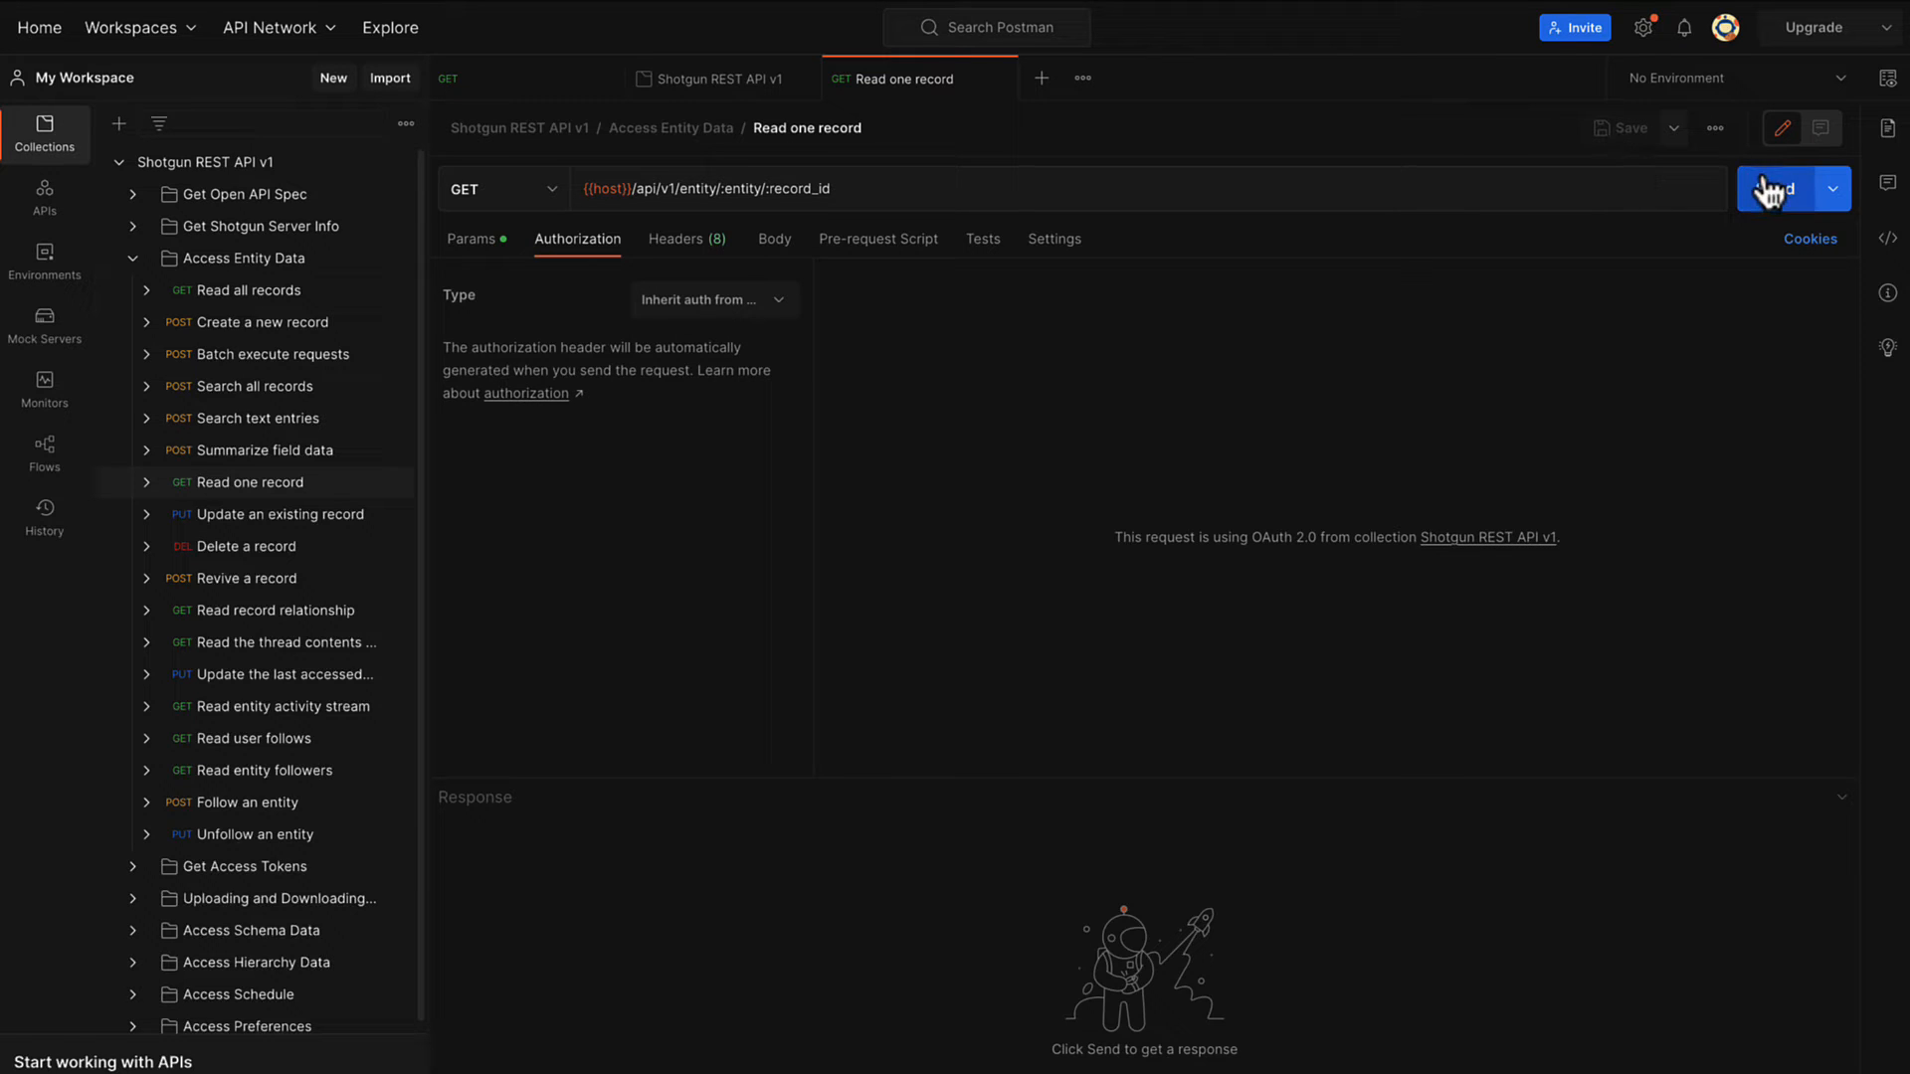
Send the request, review shot 2428's 200 OK response, and return to Params.
click(1774, 189)
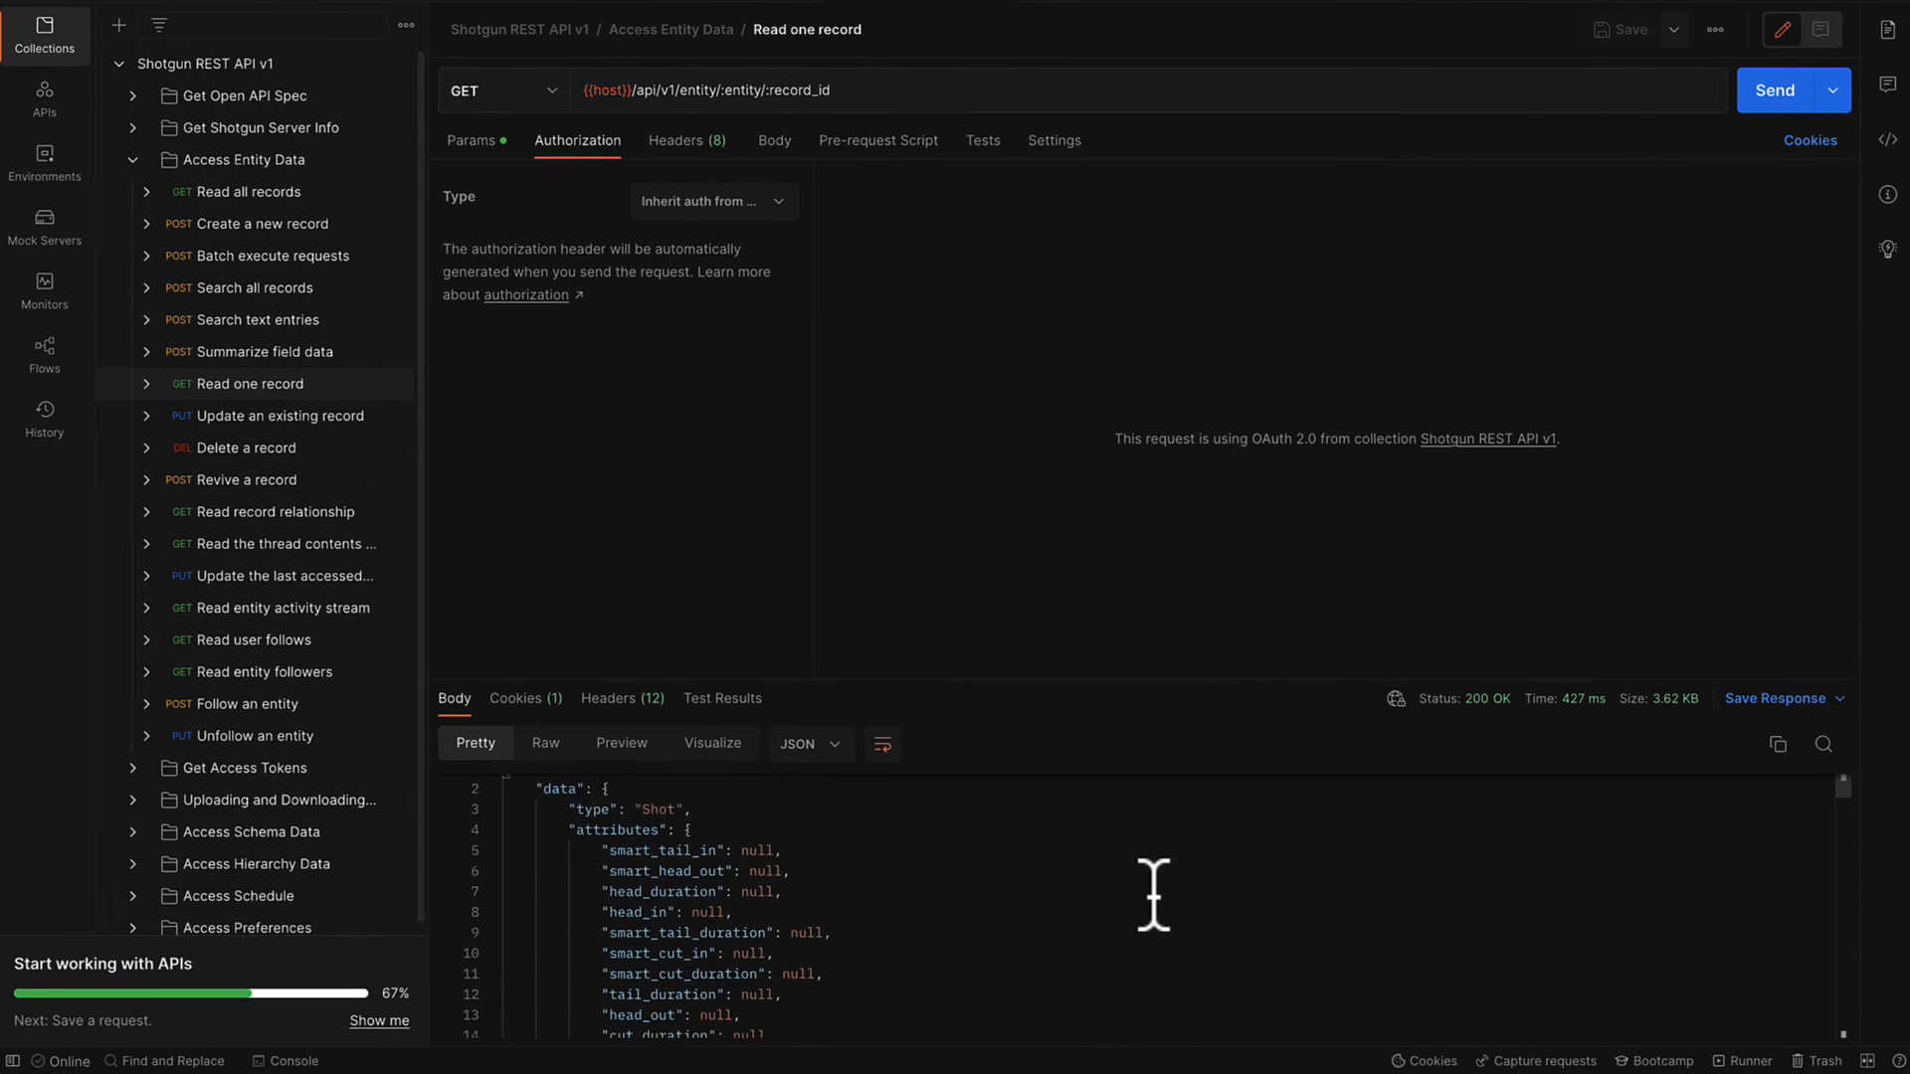
scroll(down, 3)
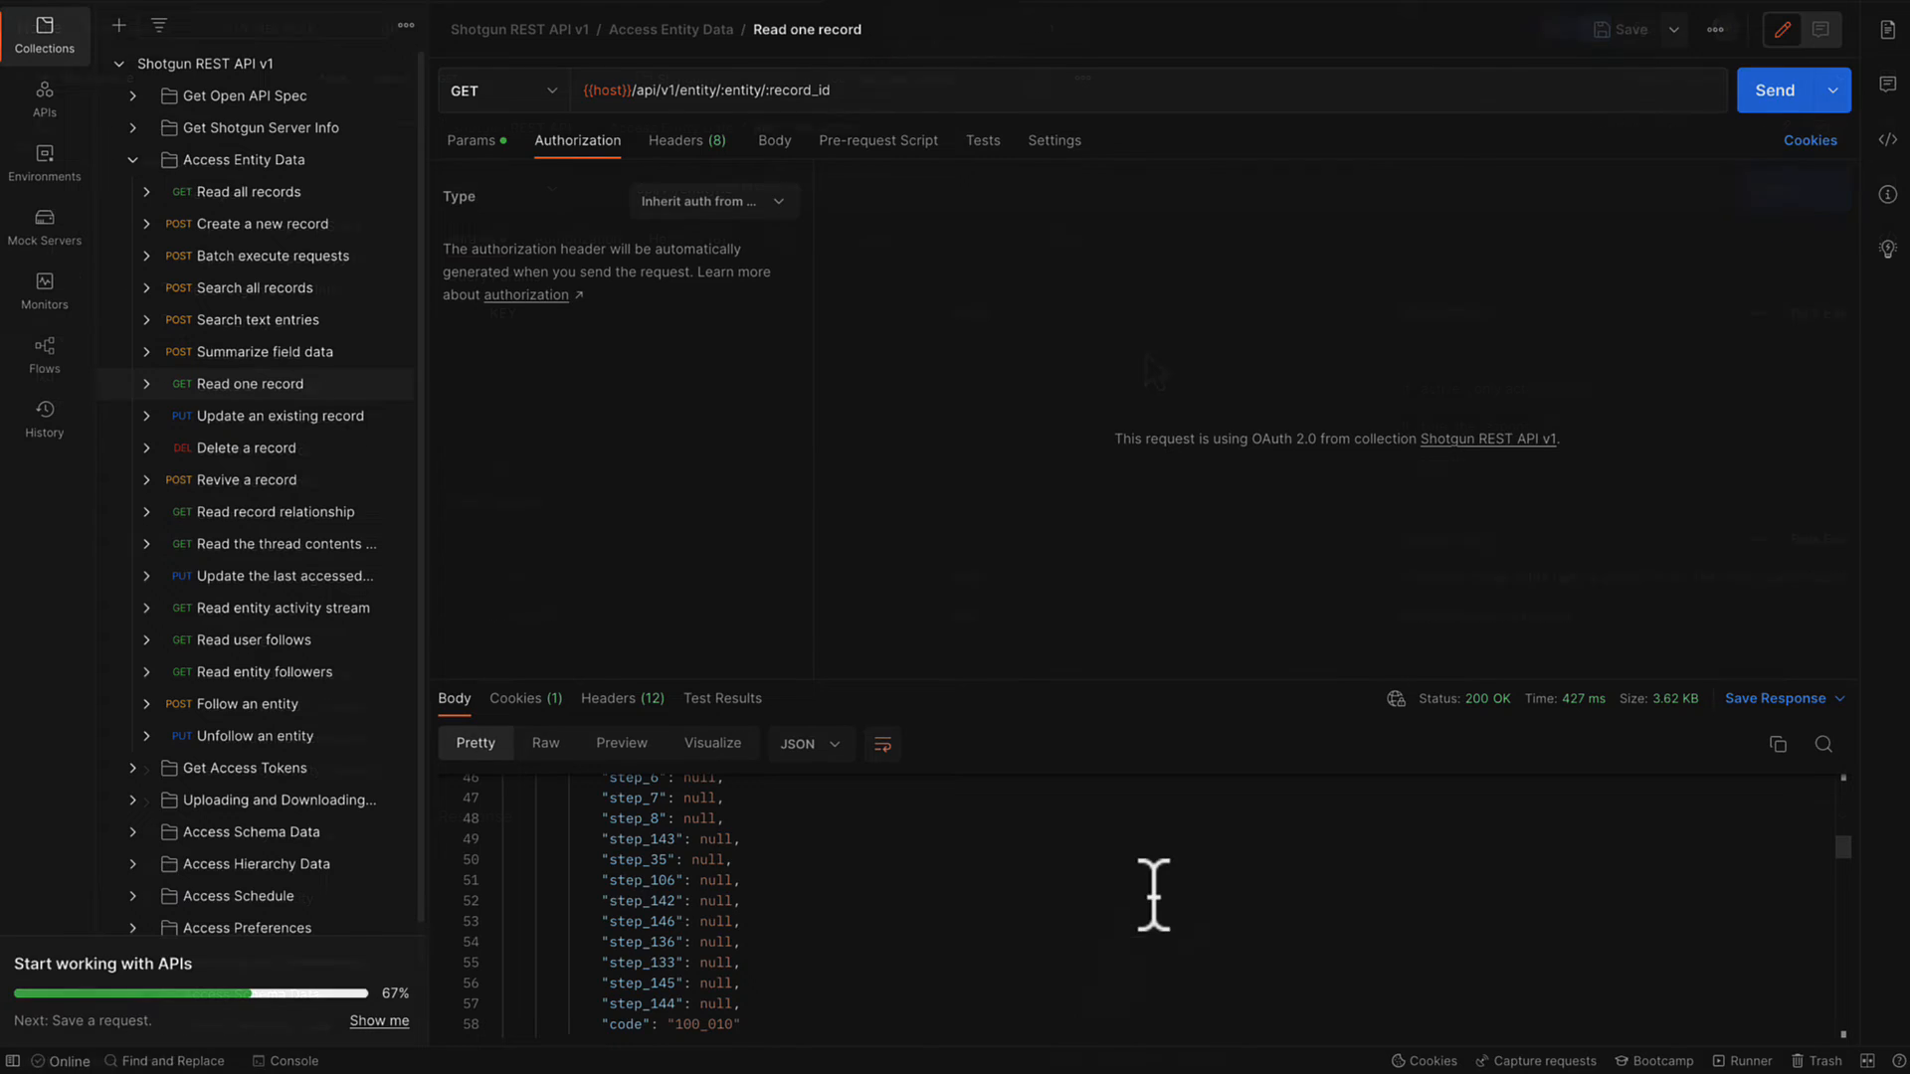
click(471, 239)
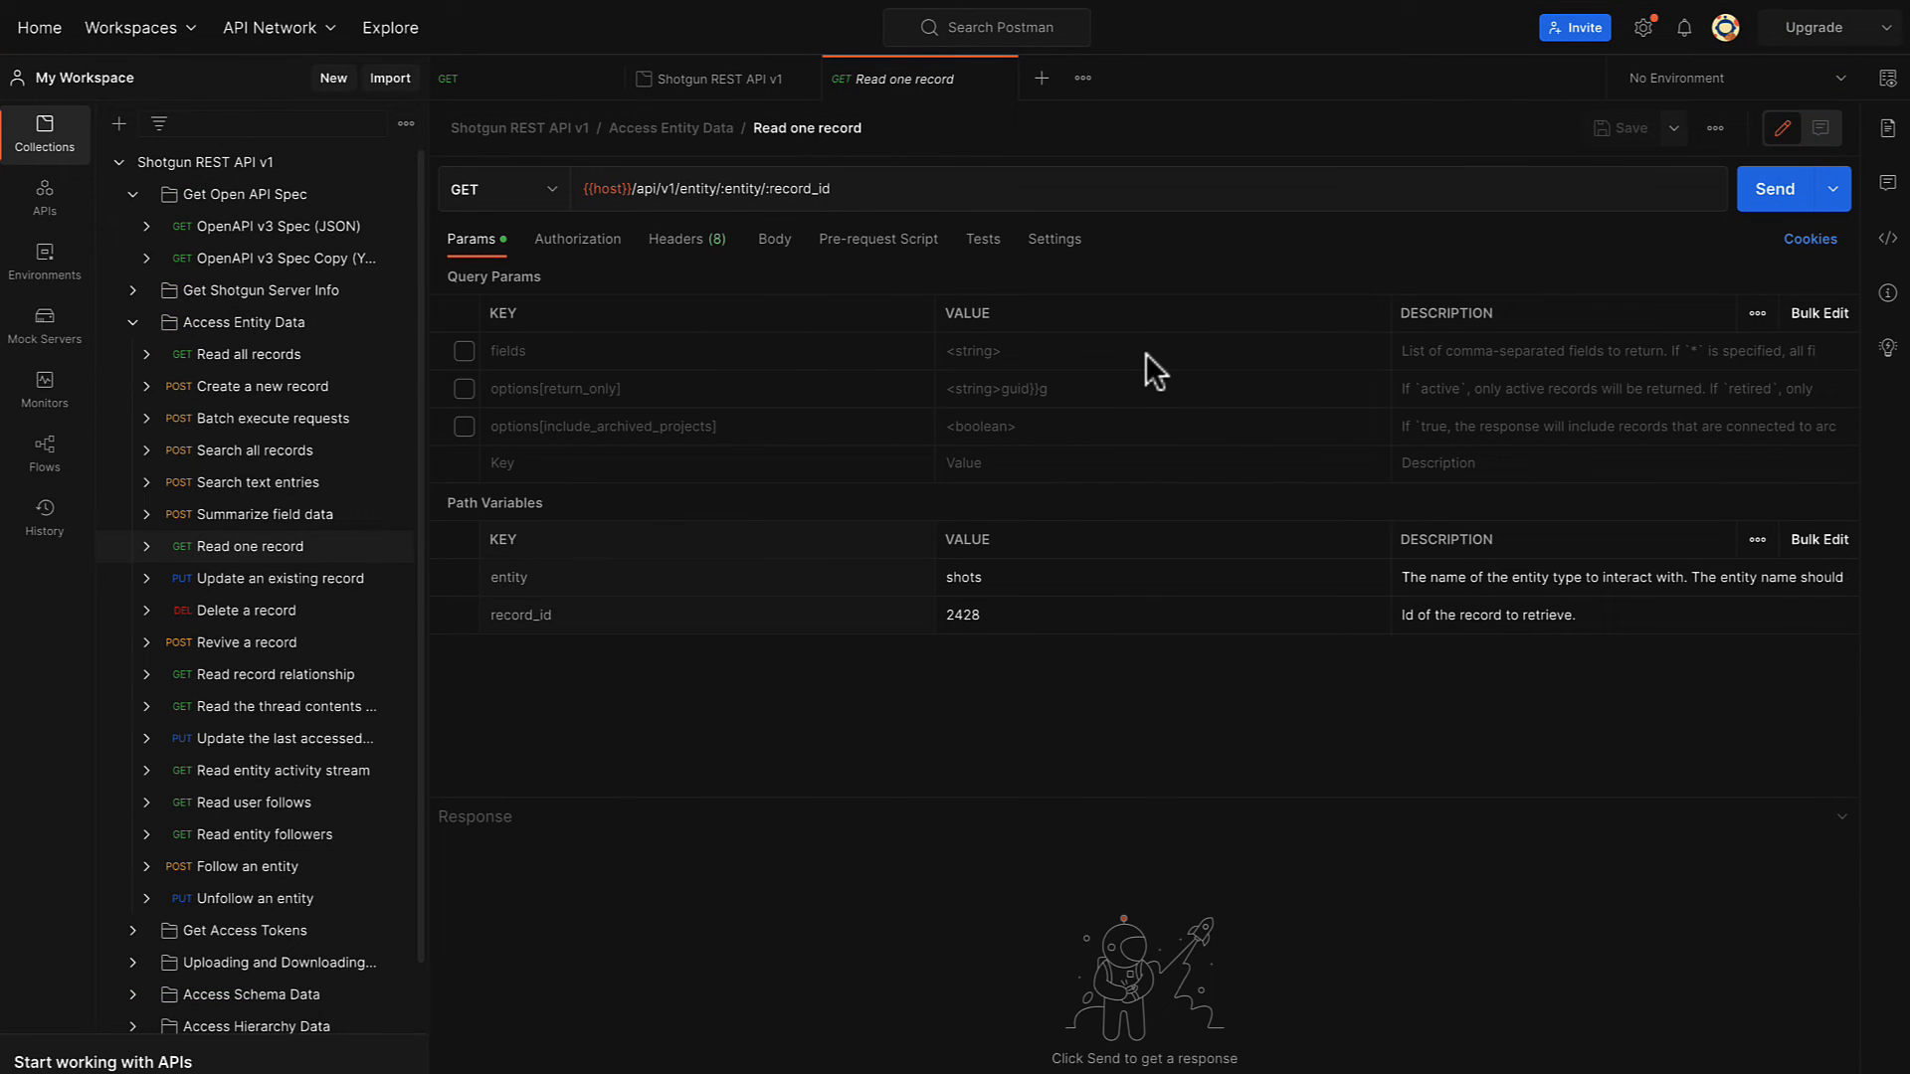
mouse_move(281, 591)
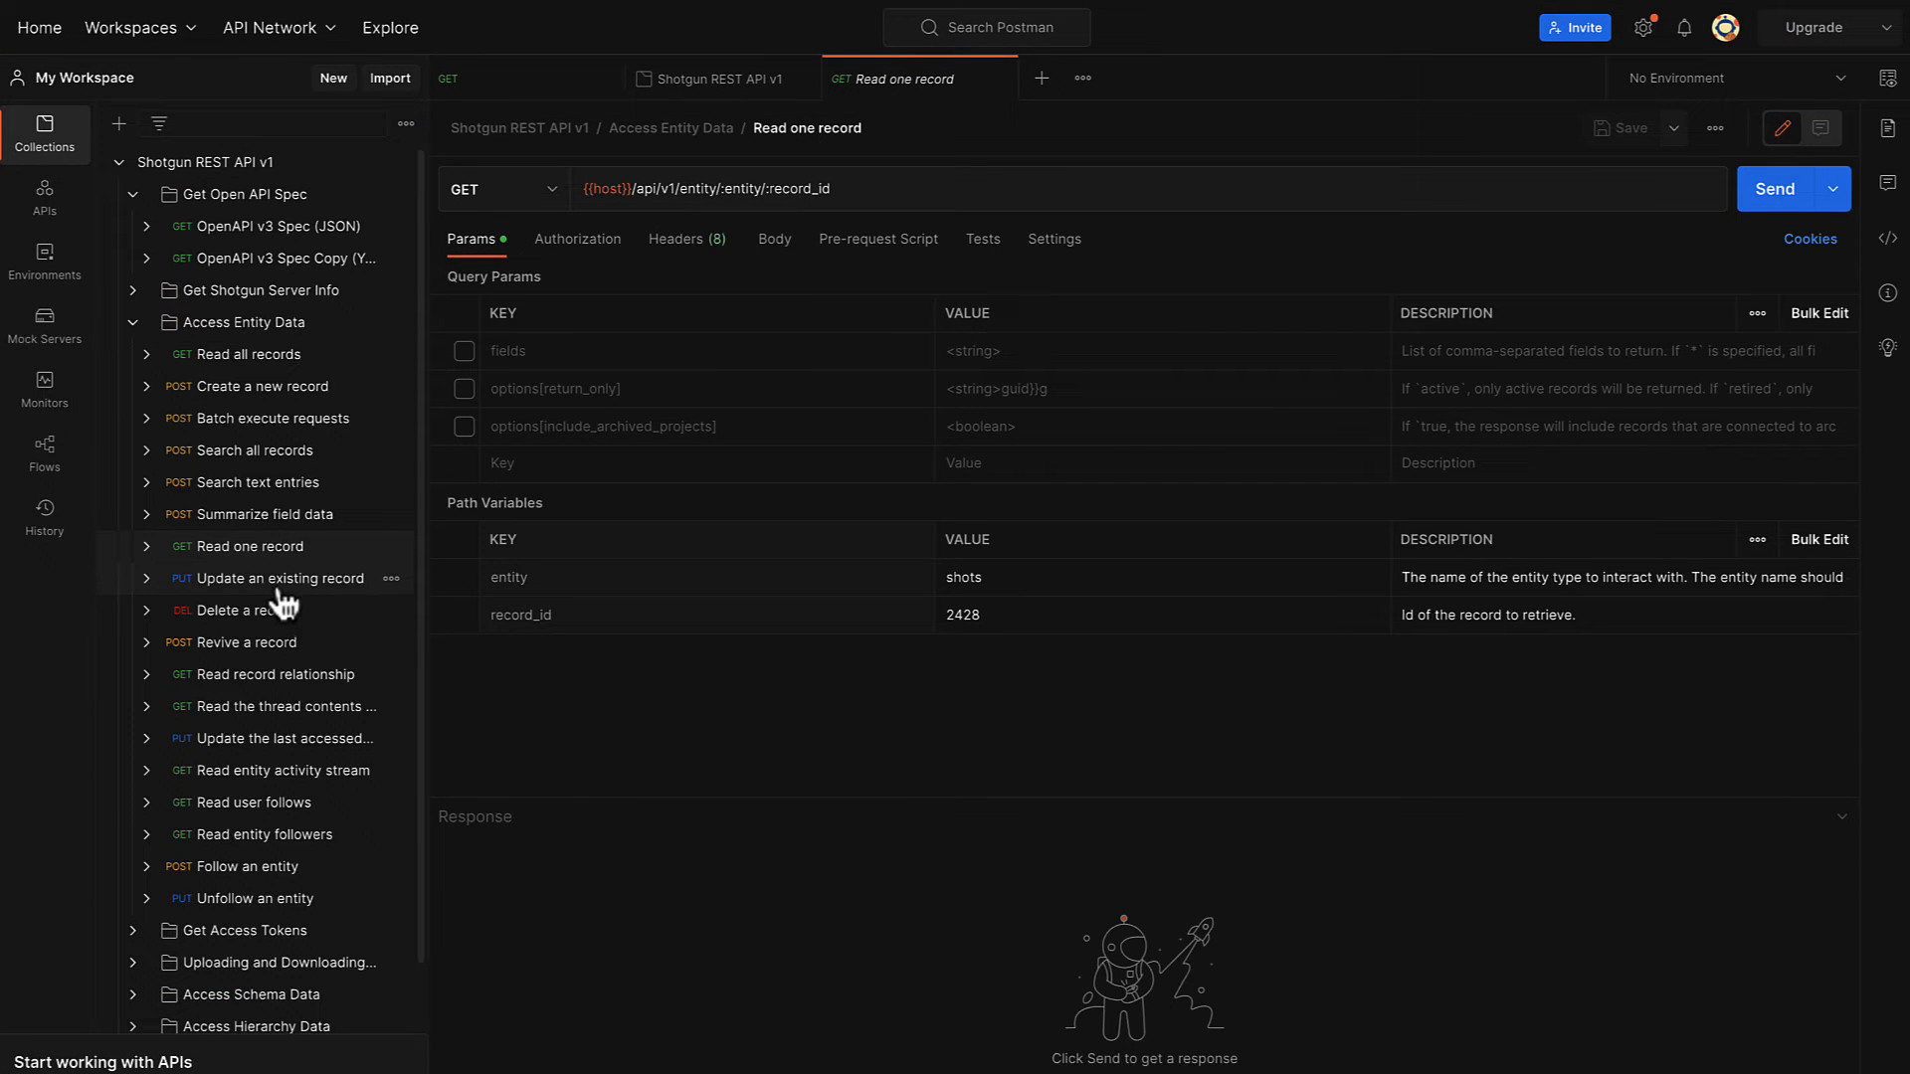
Add query param fields=Description and set path variables entity shots, record_id 2428.
click(276, 577)
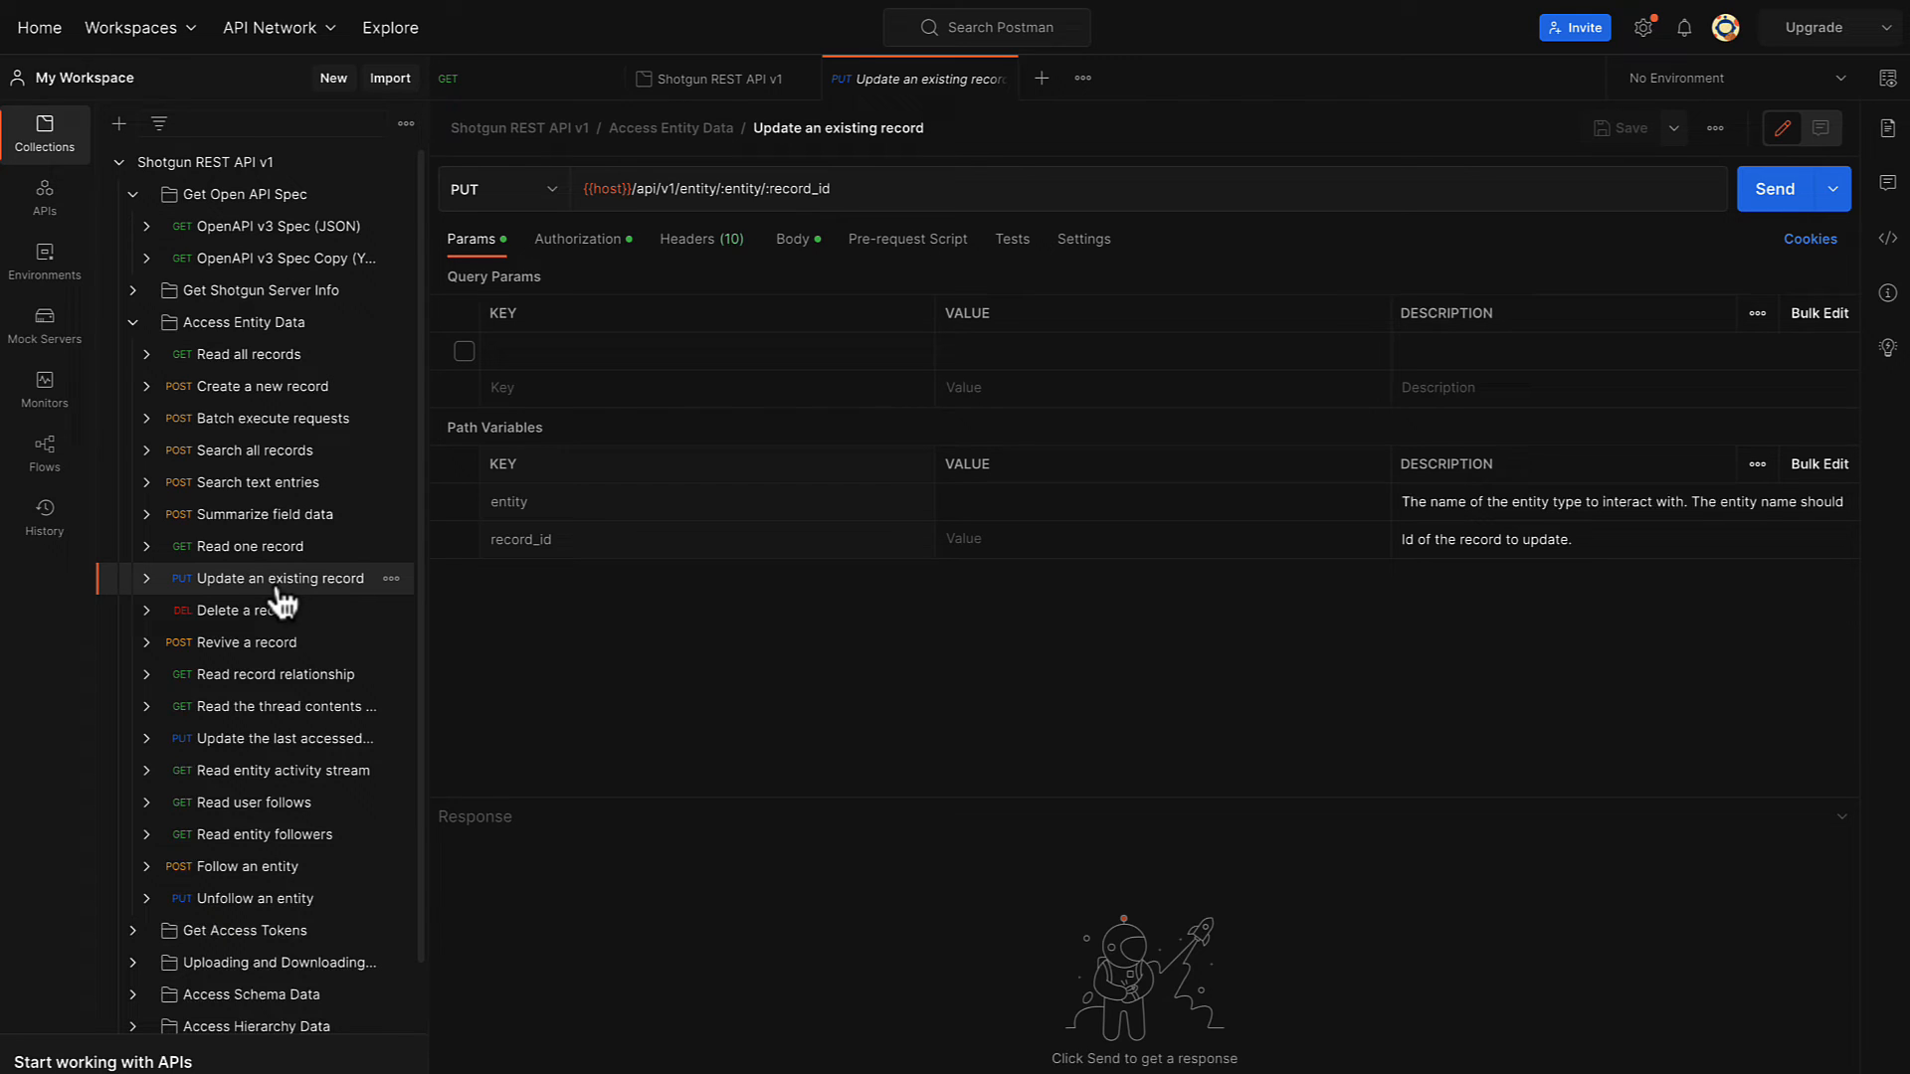
click(463, 351)
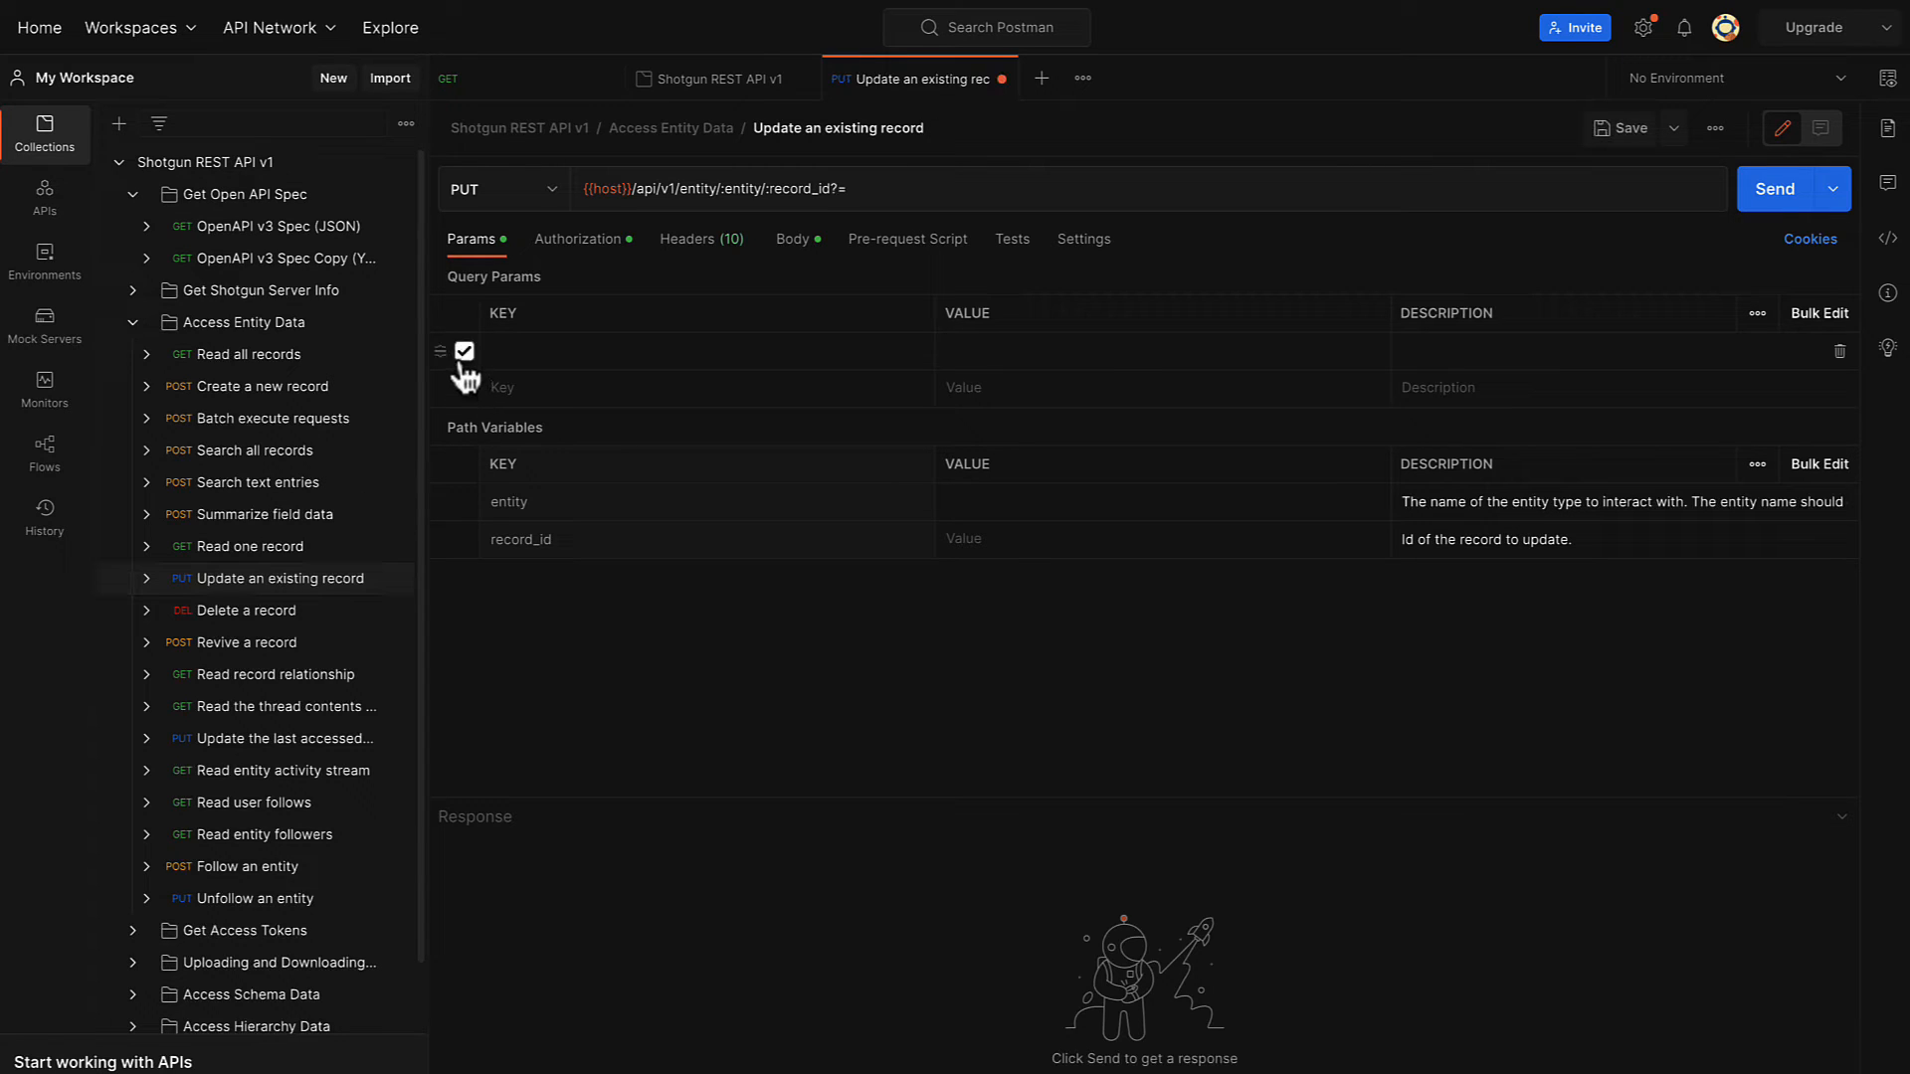
text(f)
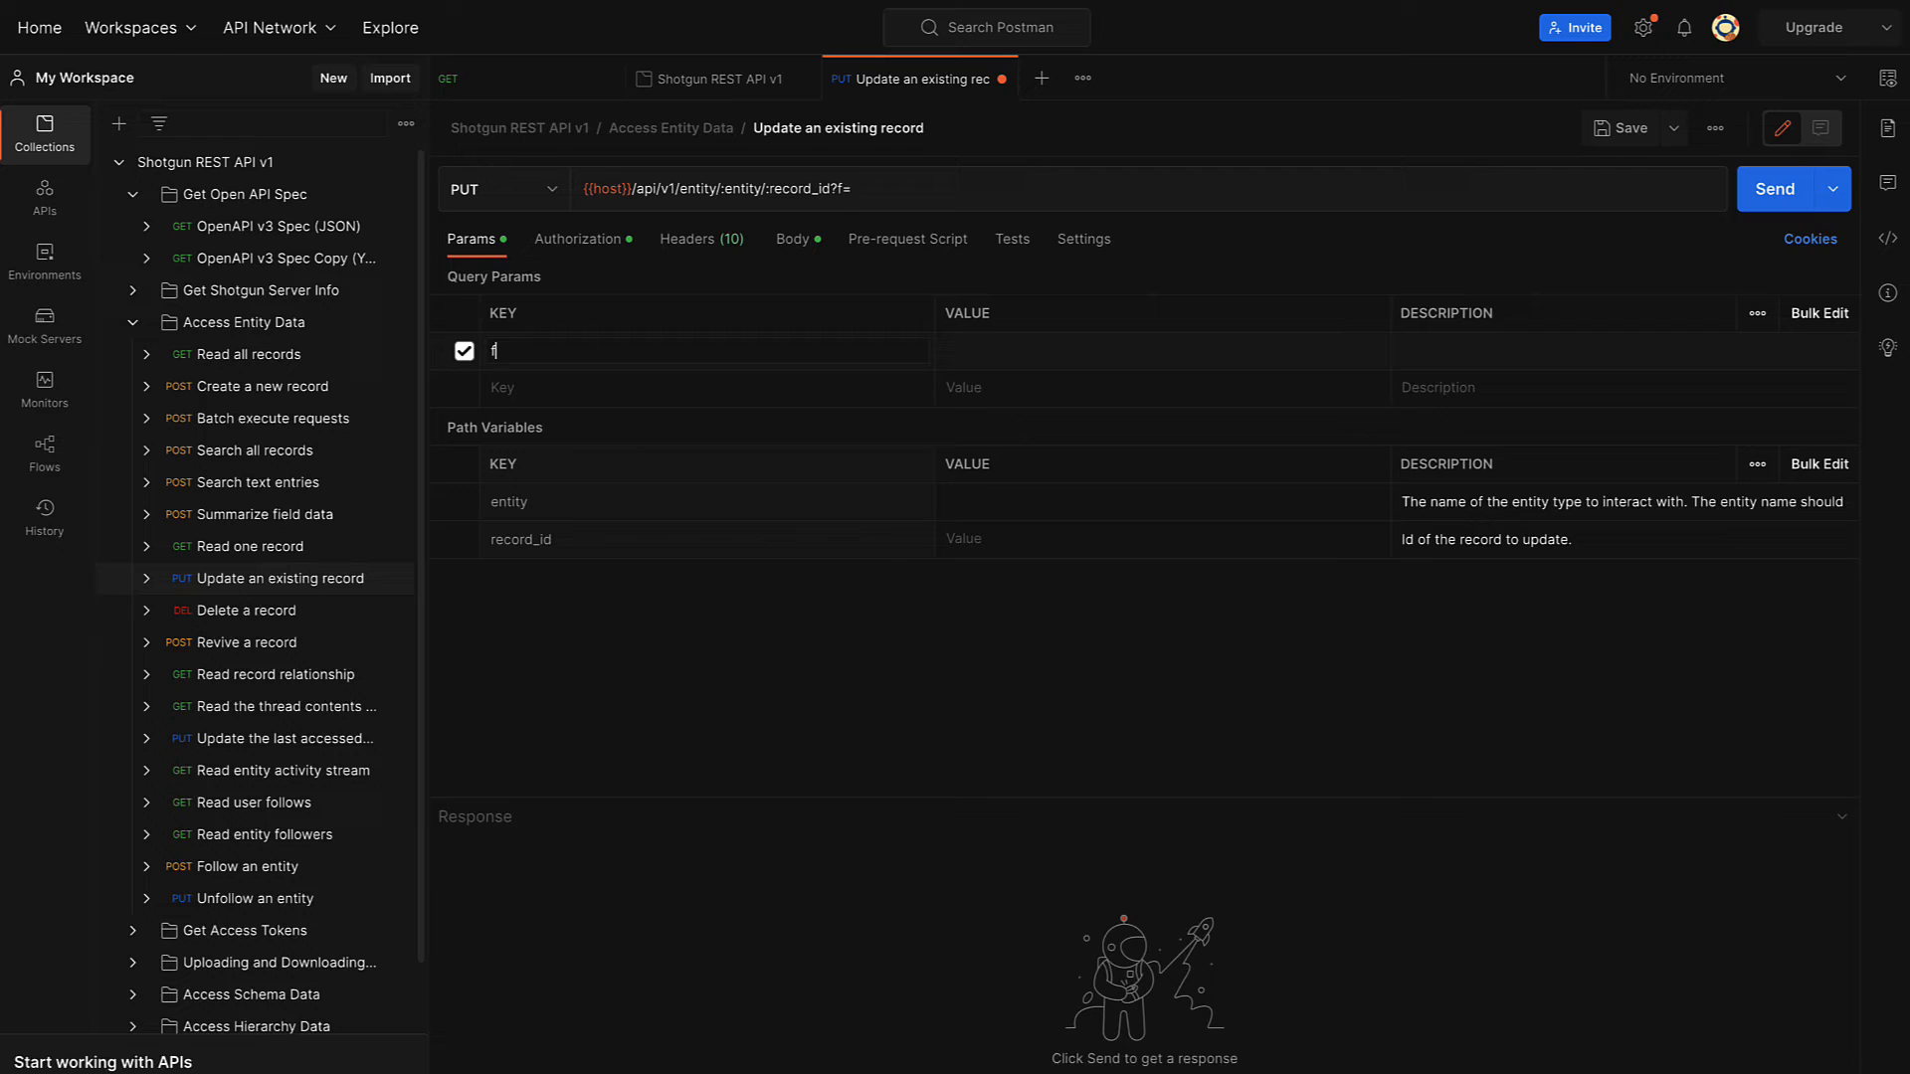
text(ields)
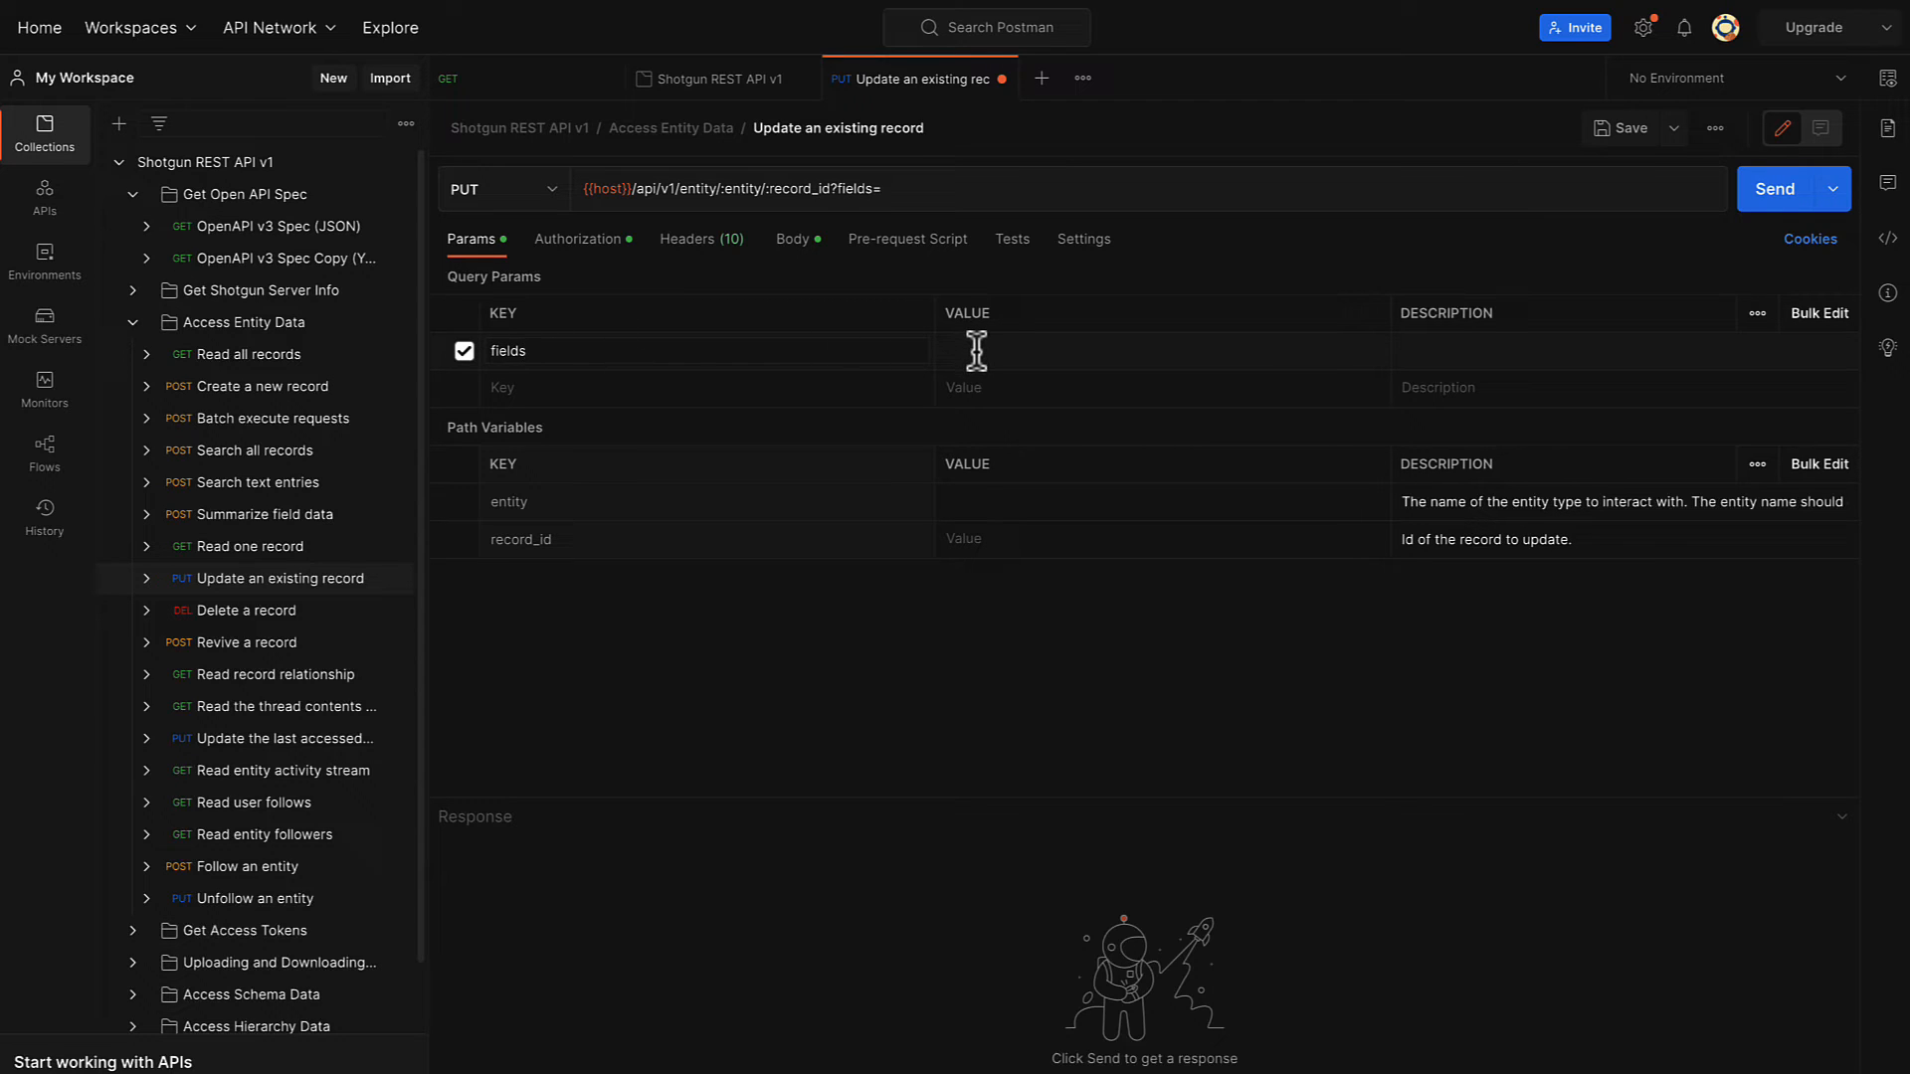
text(Description)
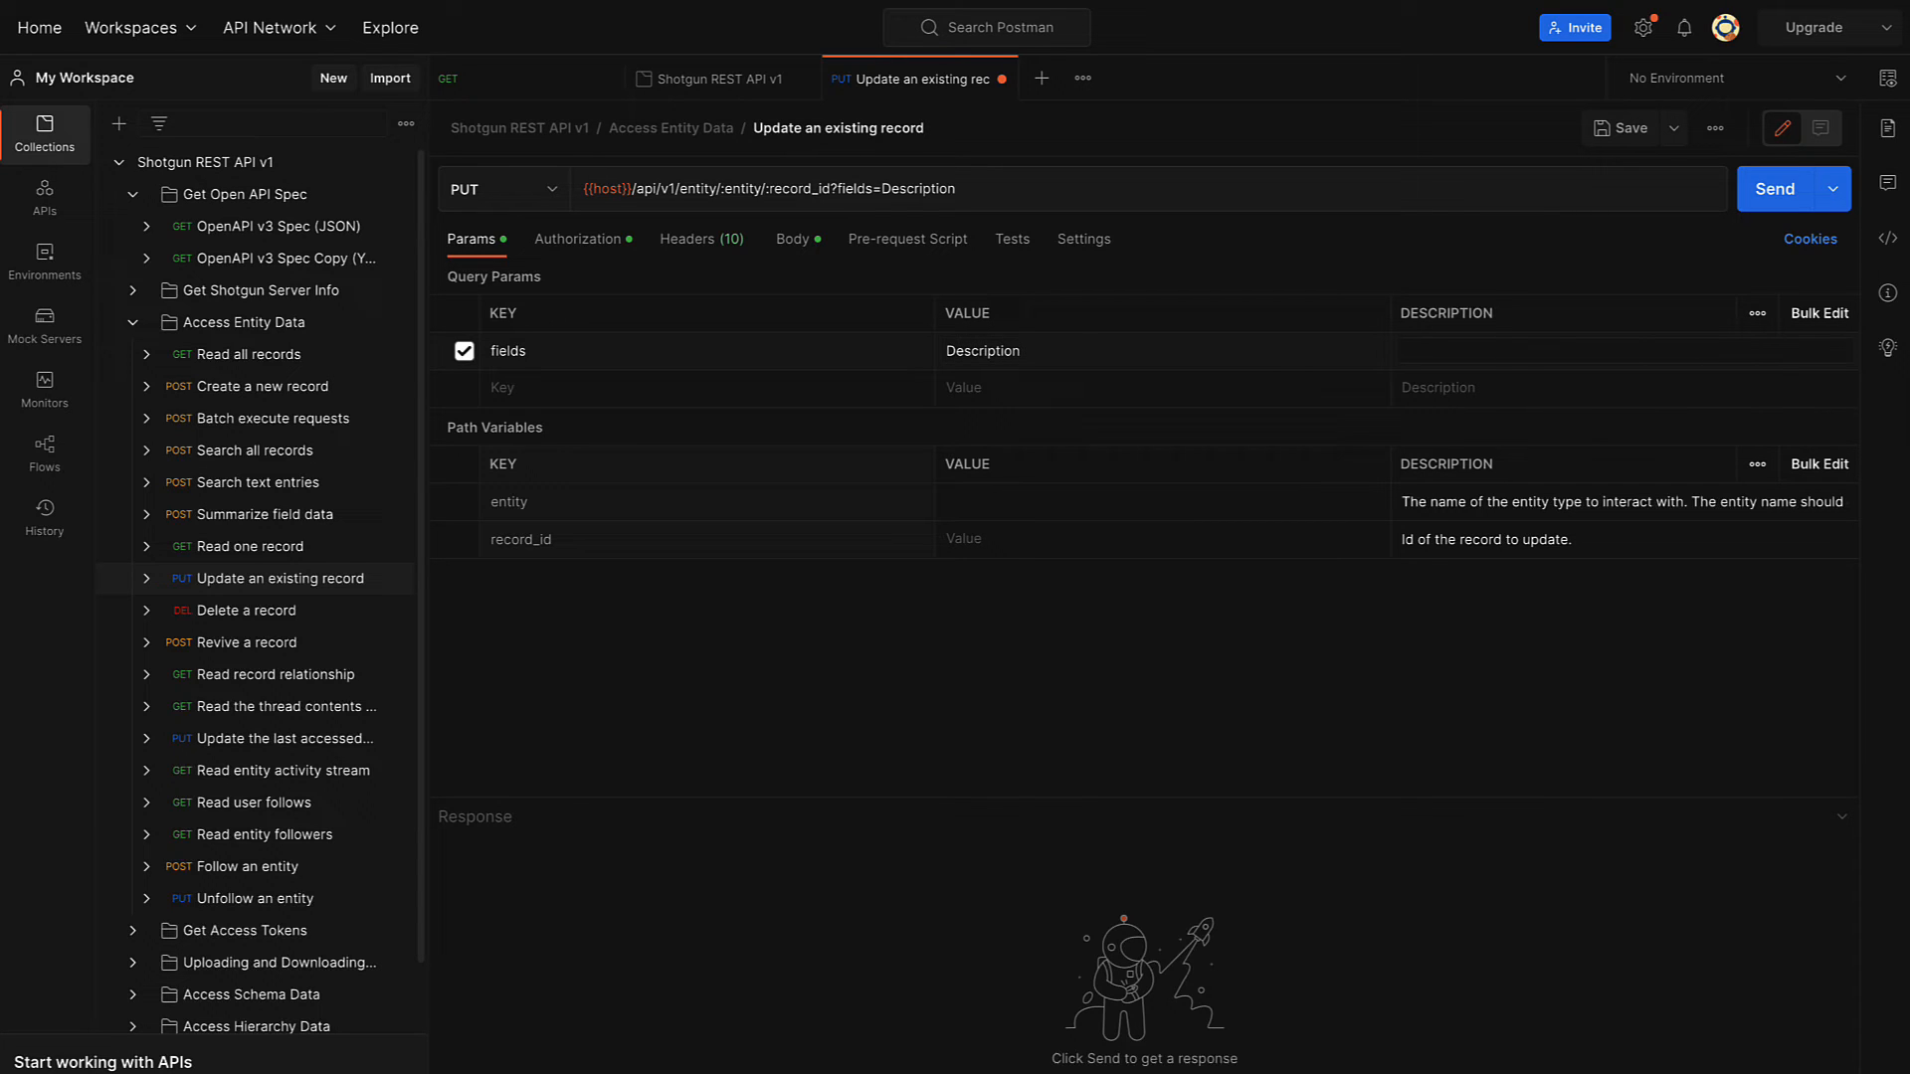
text(Updated by the REST API)
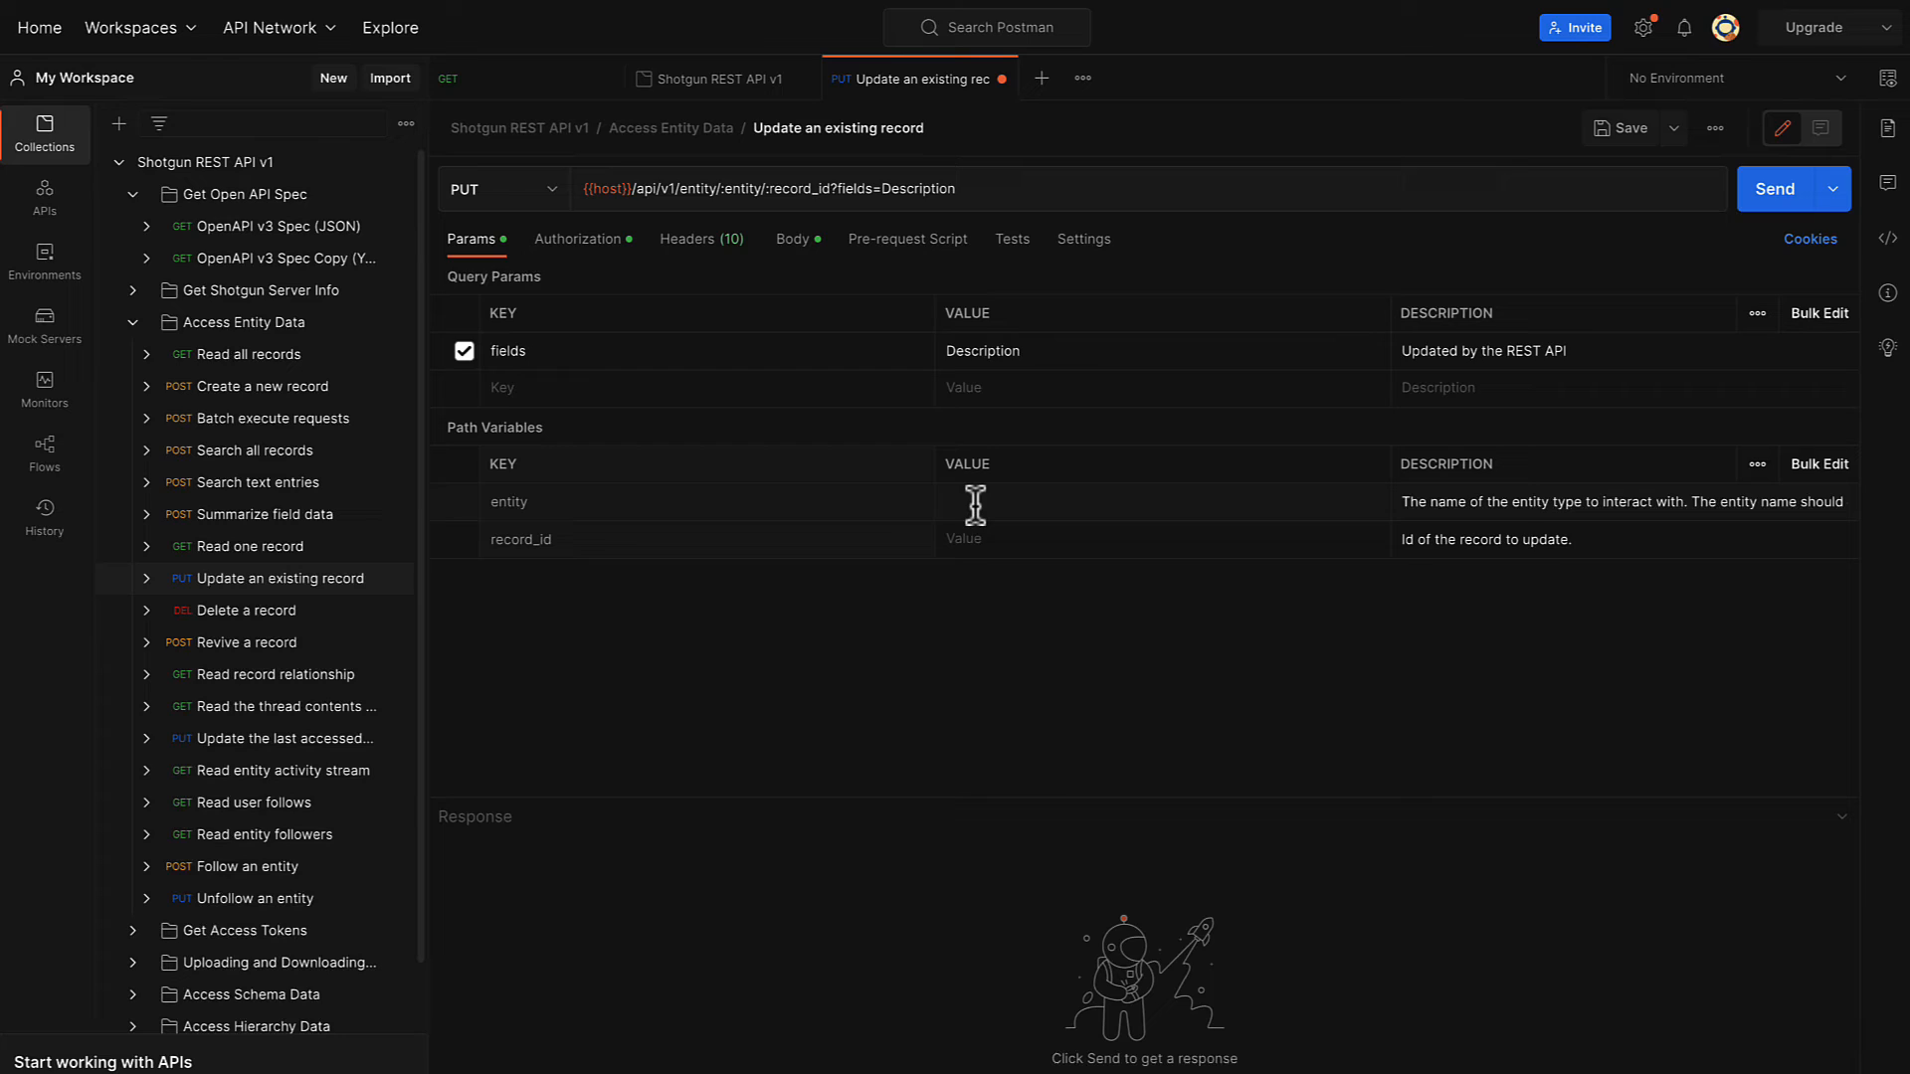
text(shots)
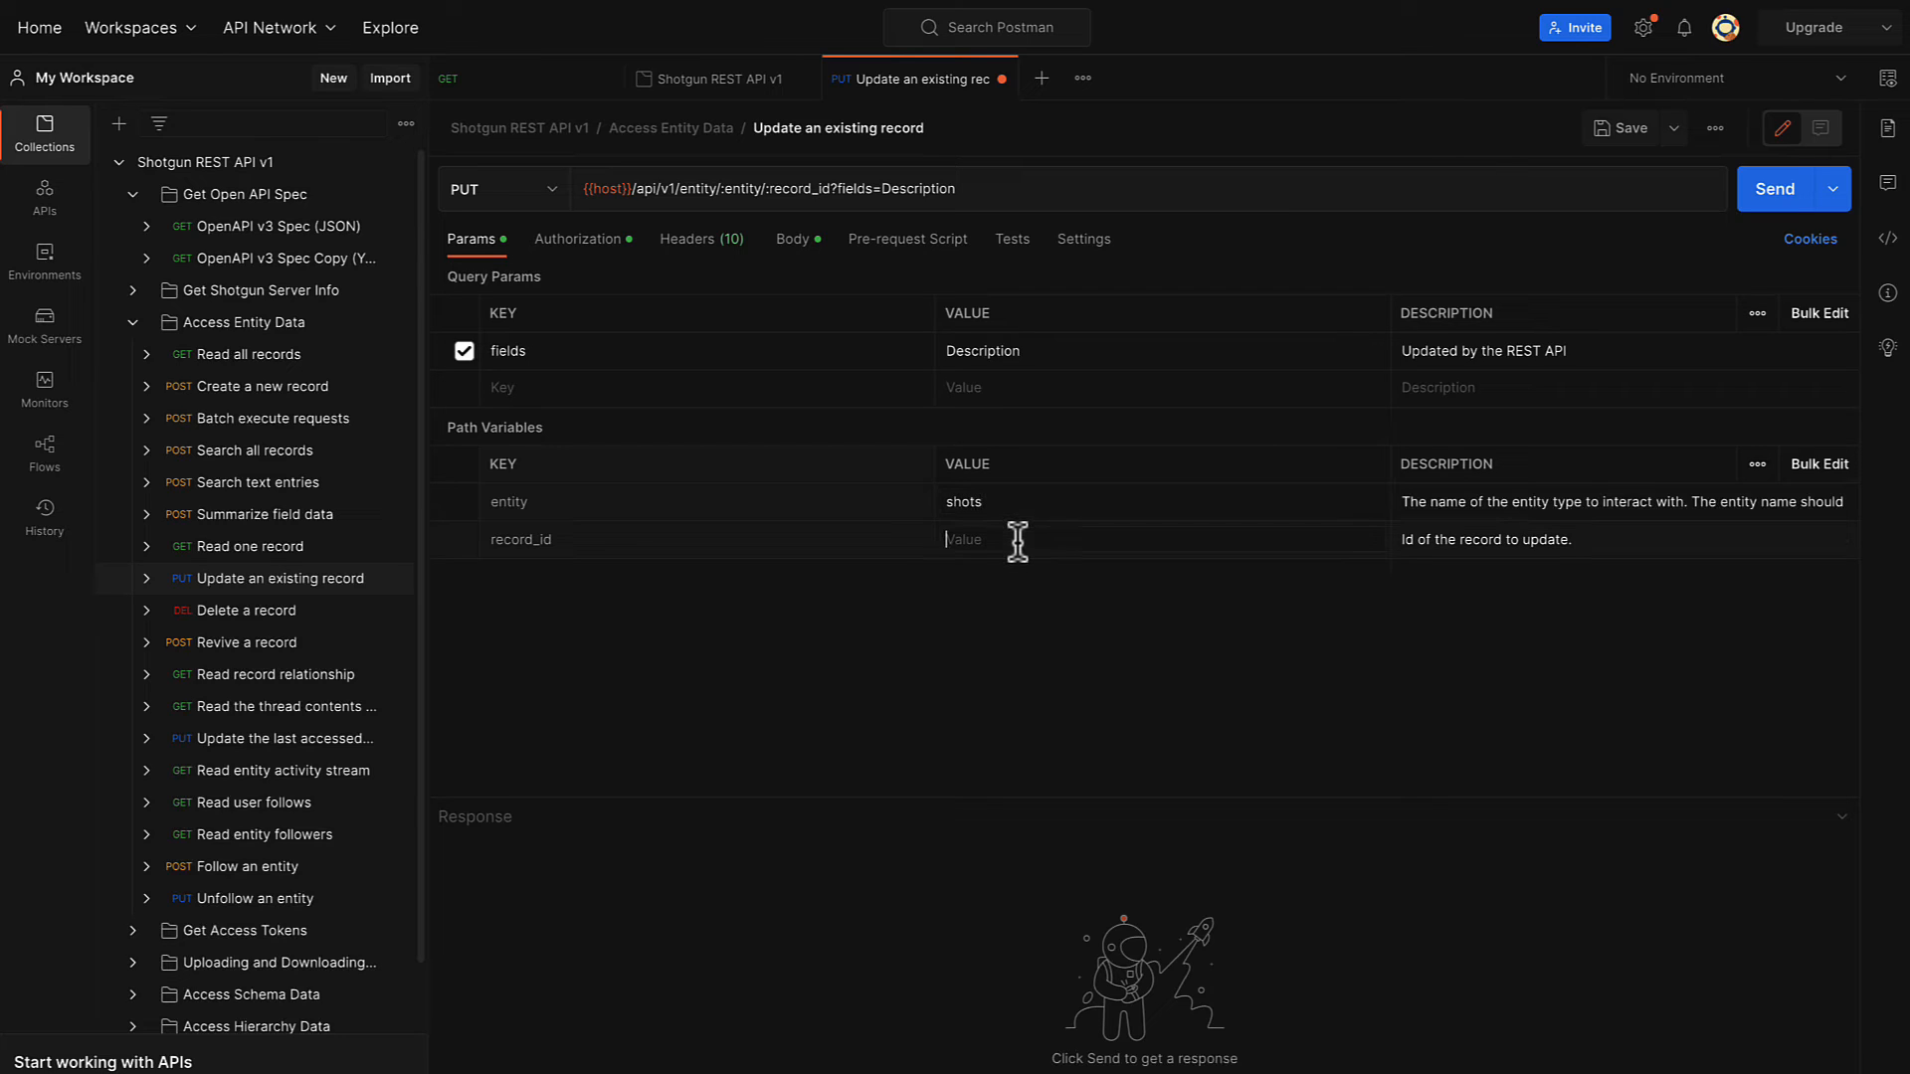
text(2428)
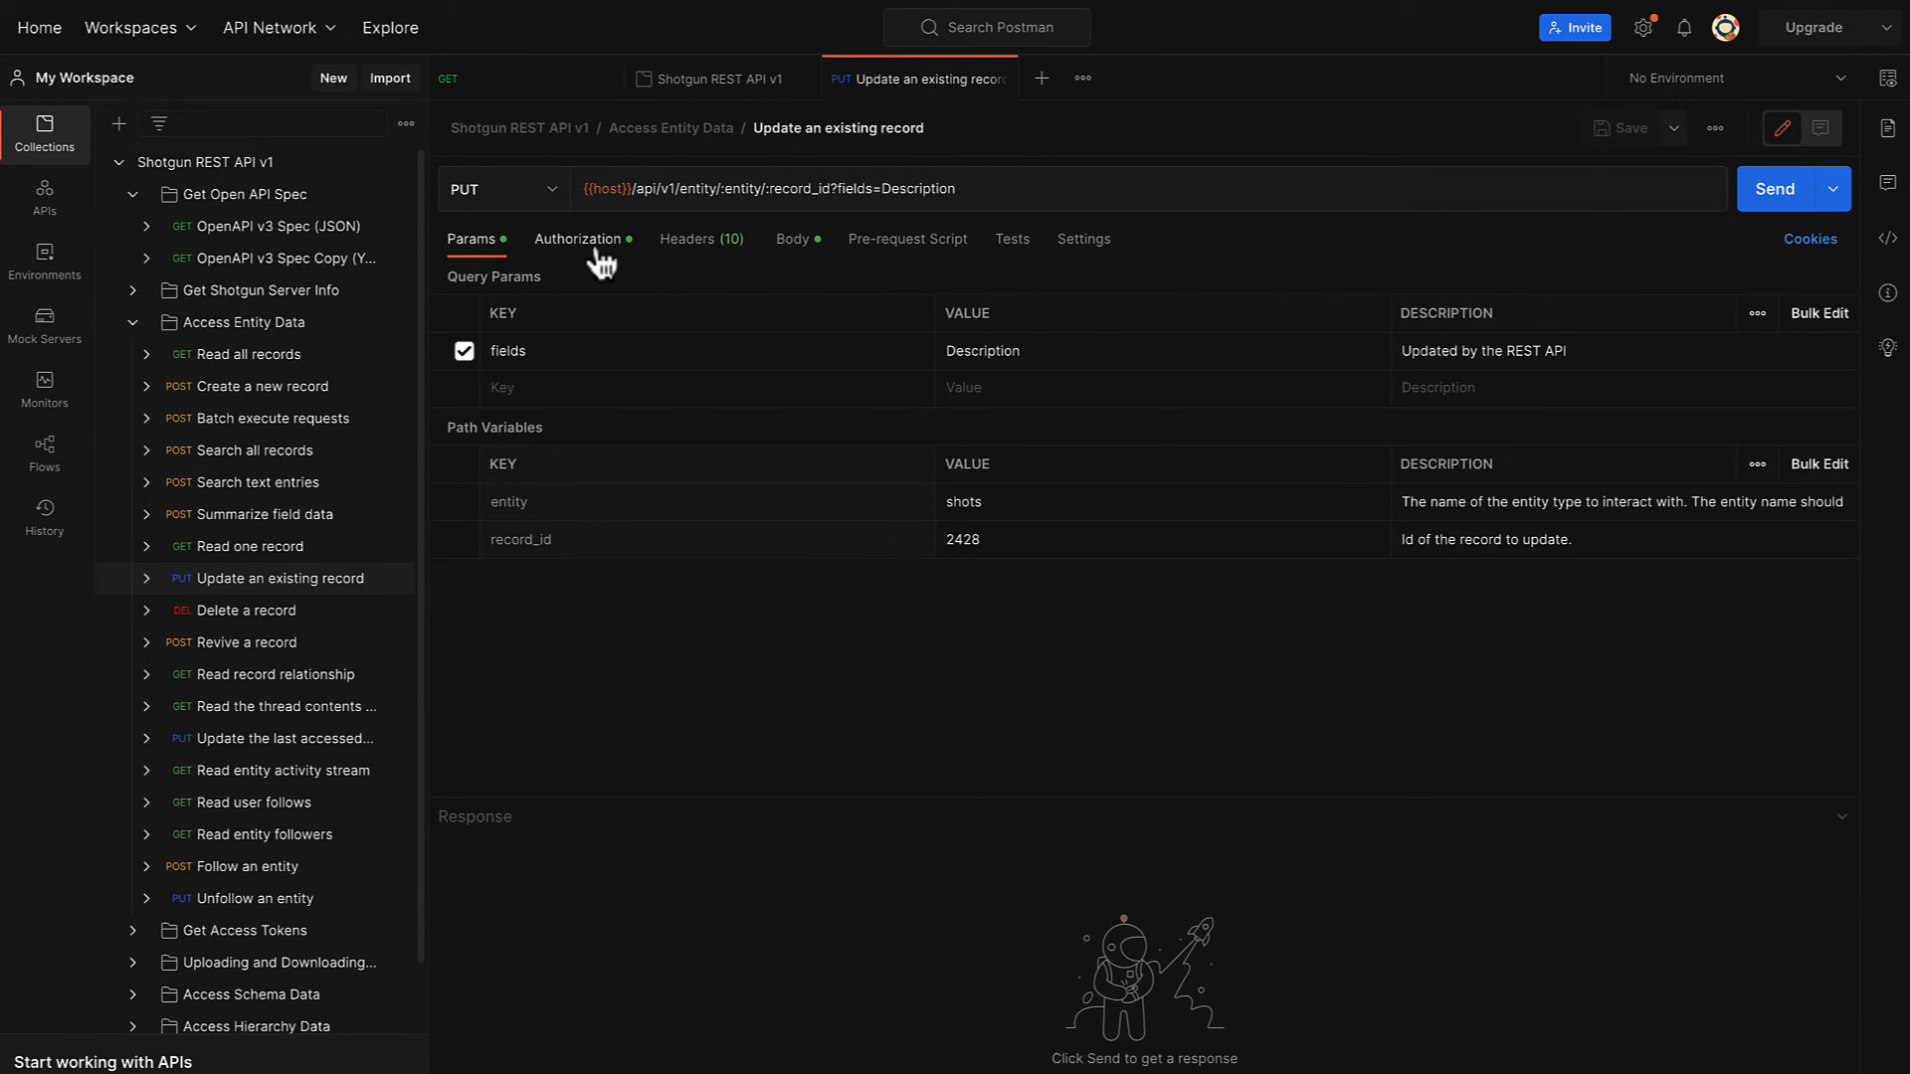
Set the update request's authorization type to 'Inherit auth from parent'.
click(577, 239)
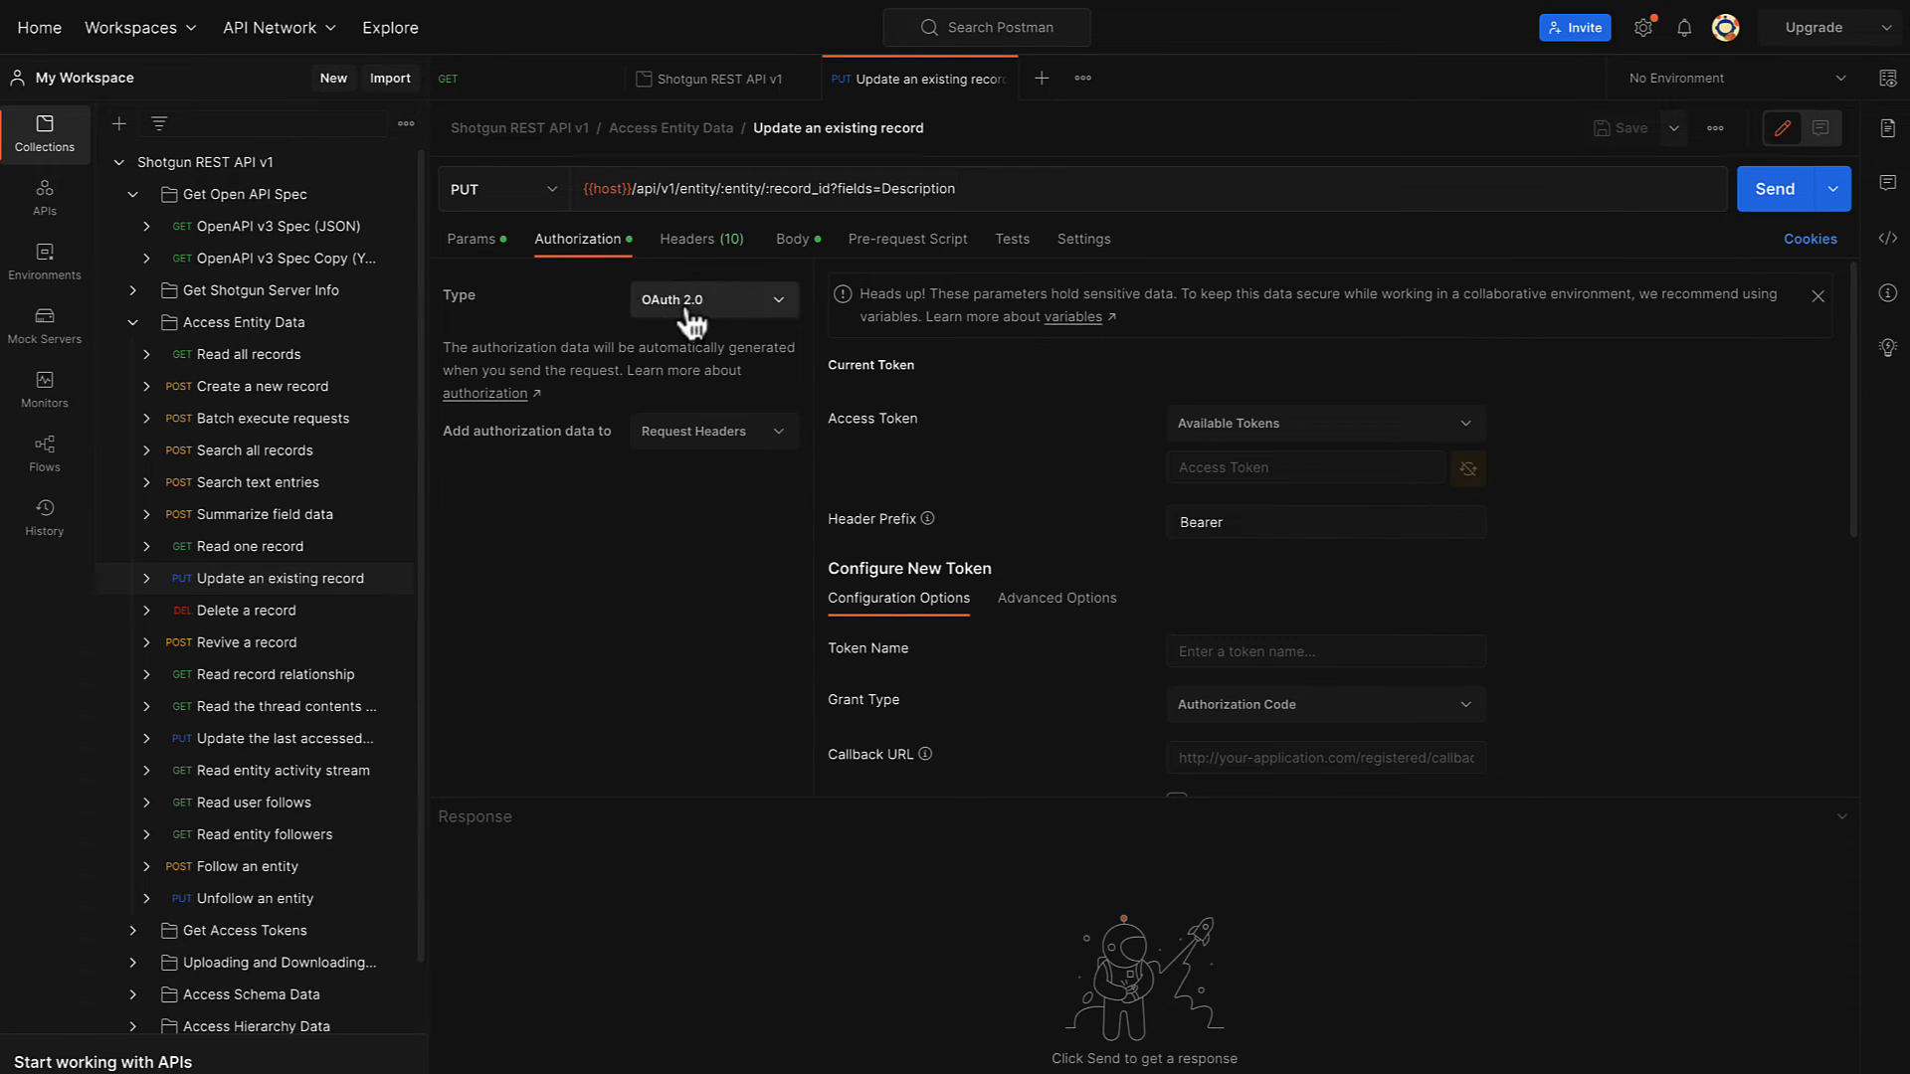
click(712, 299)
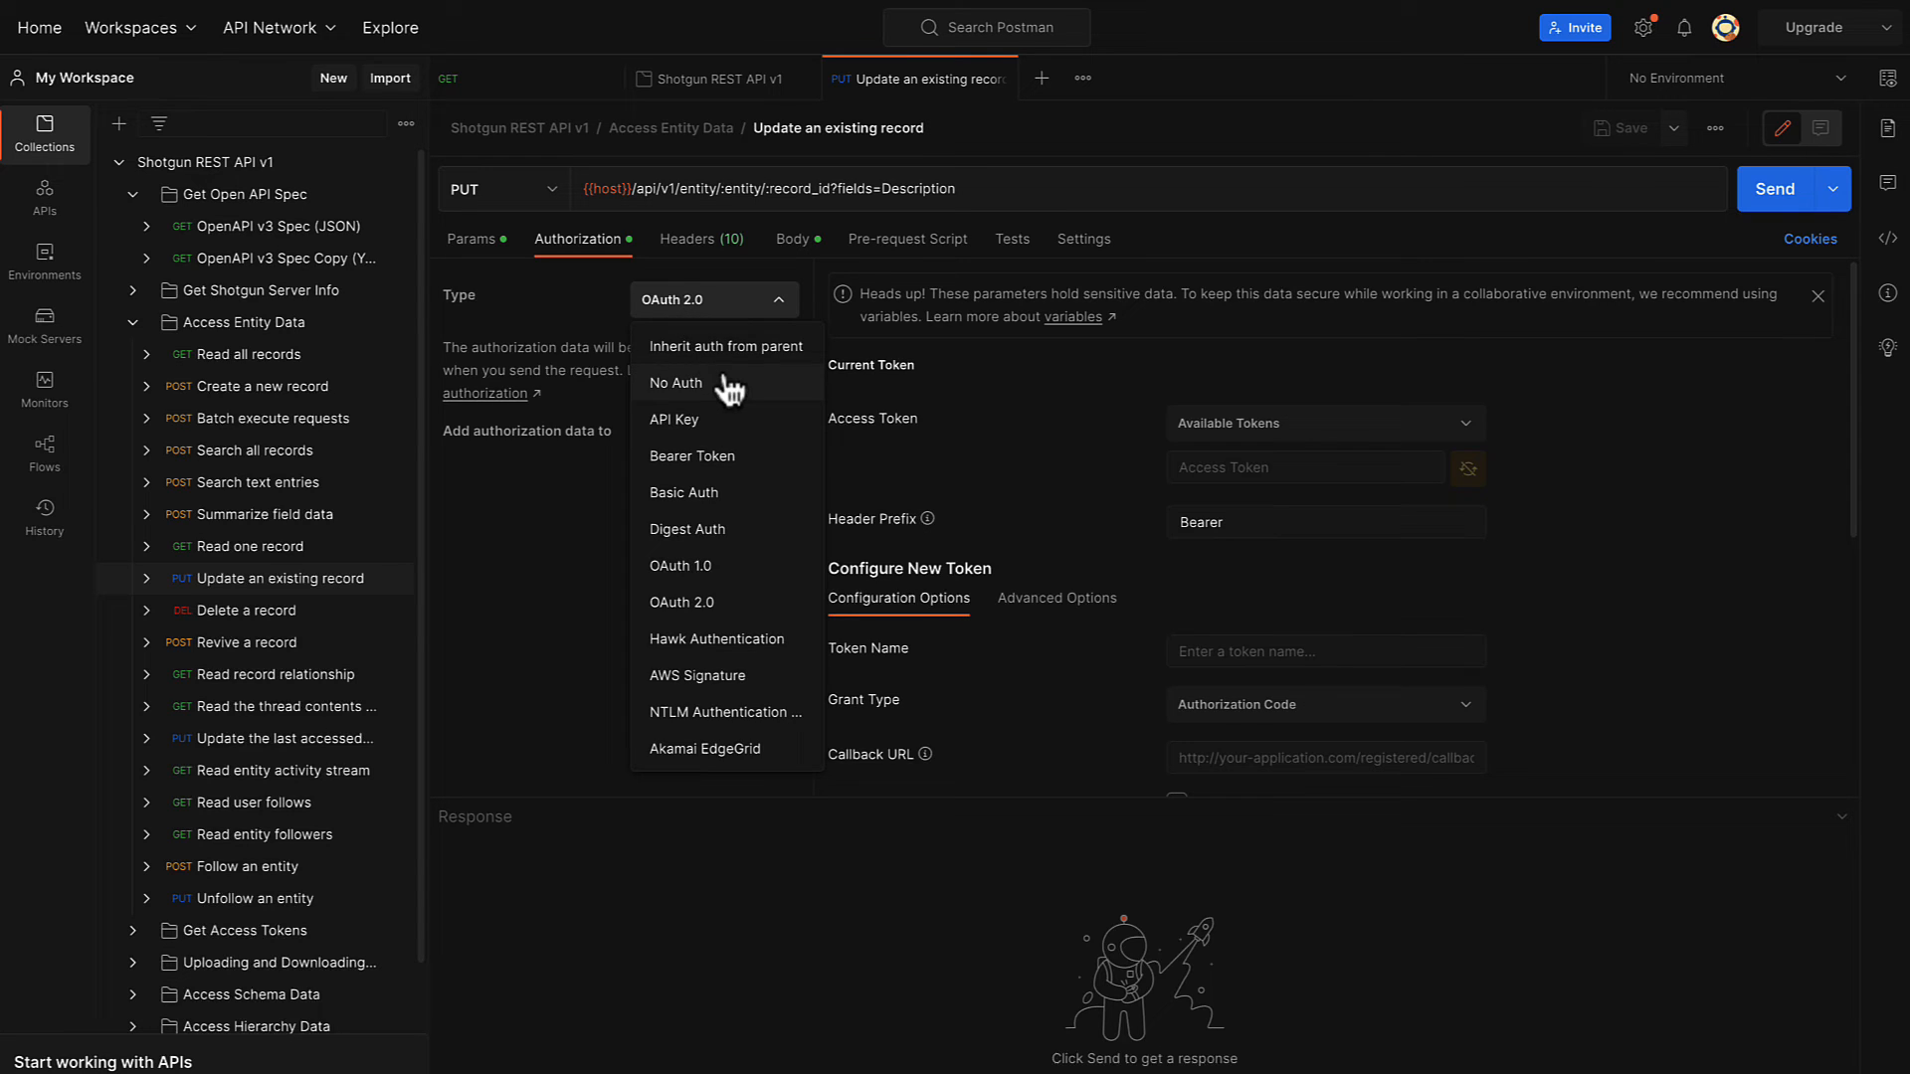
click(725, 346)
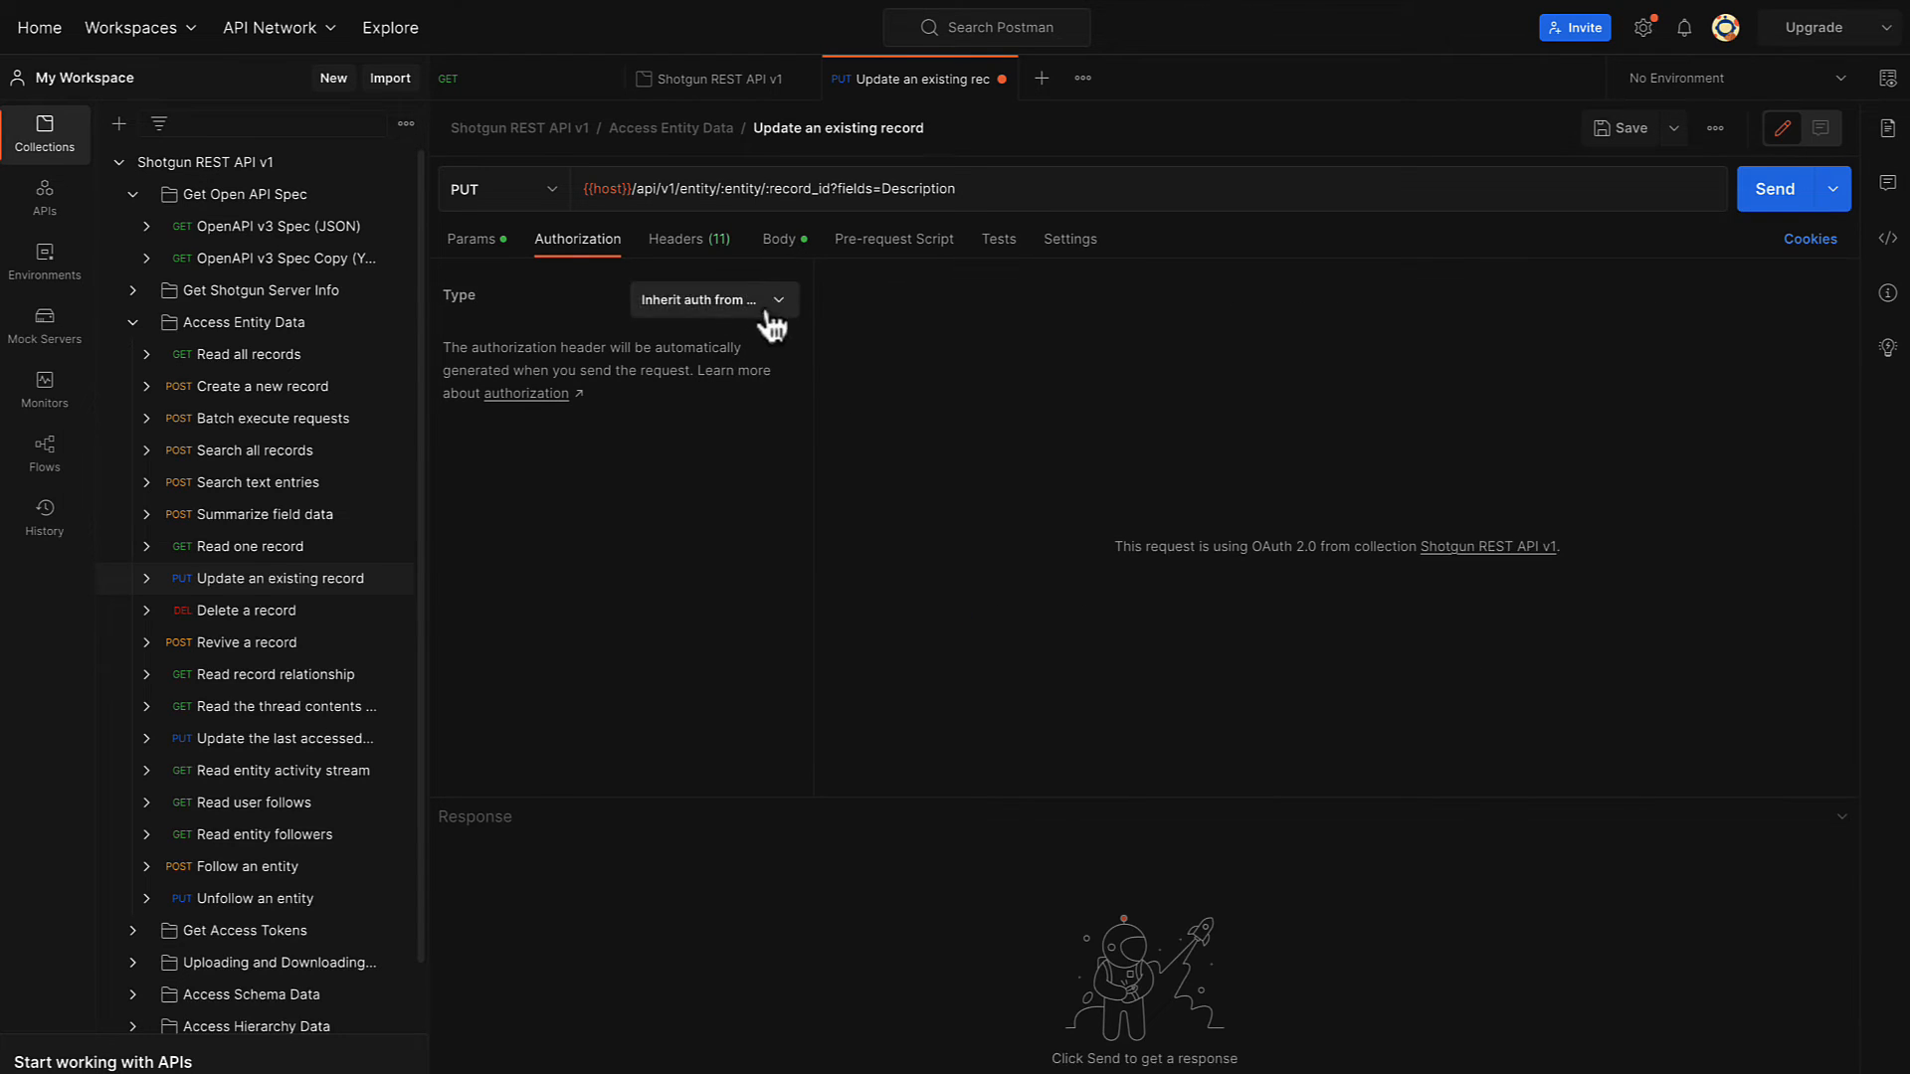
click(778, 239)
text("de)
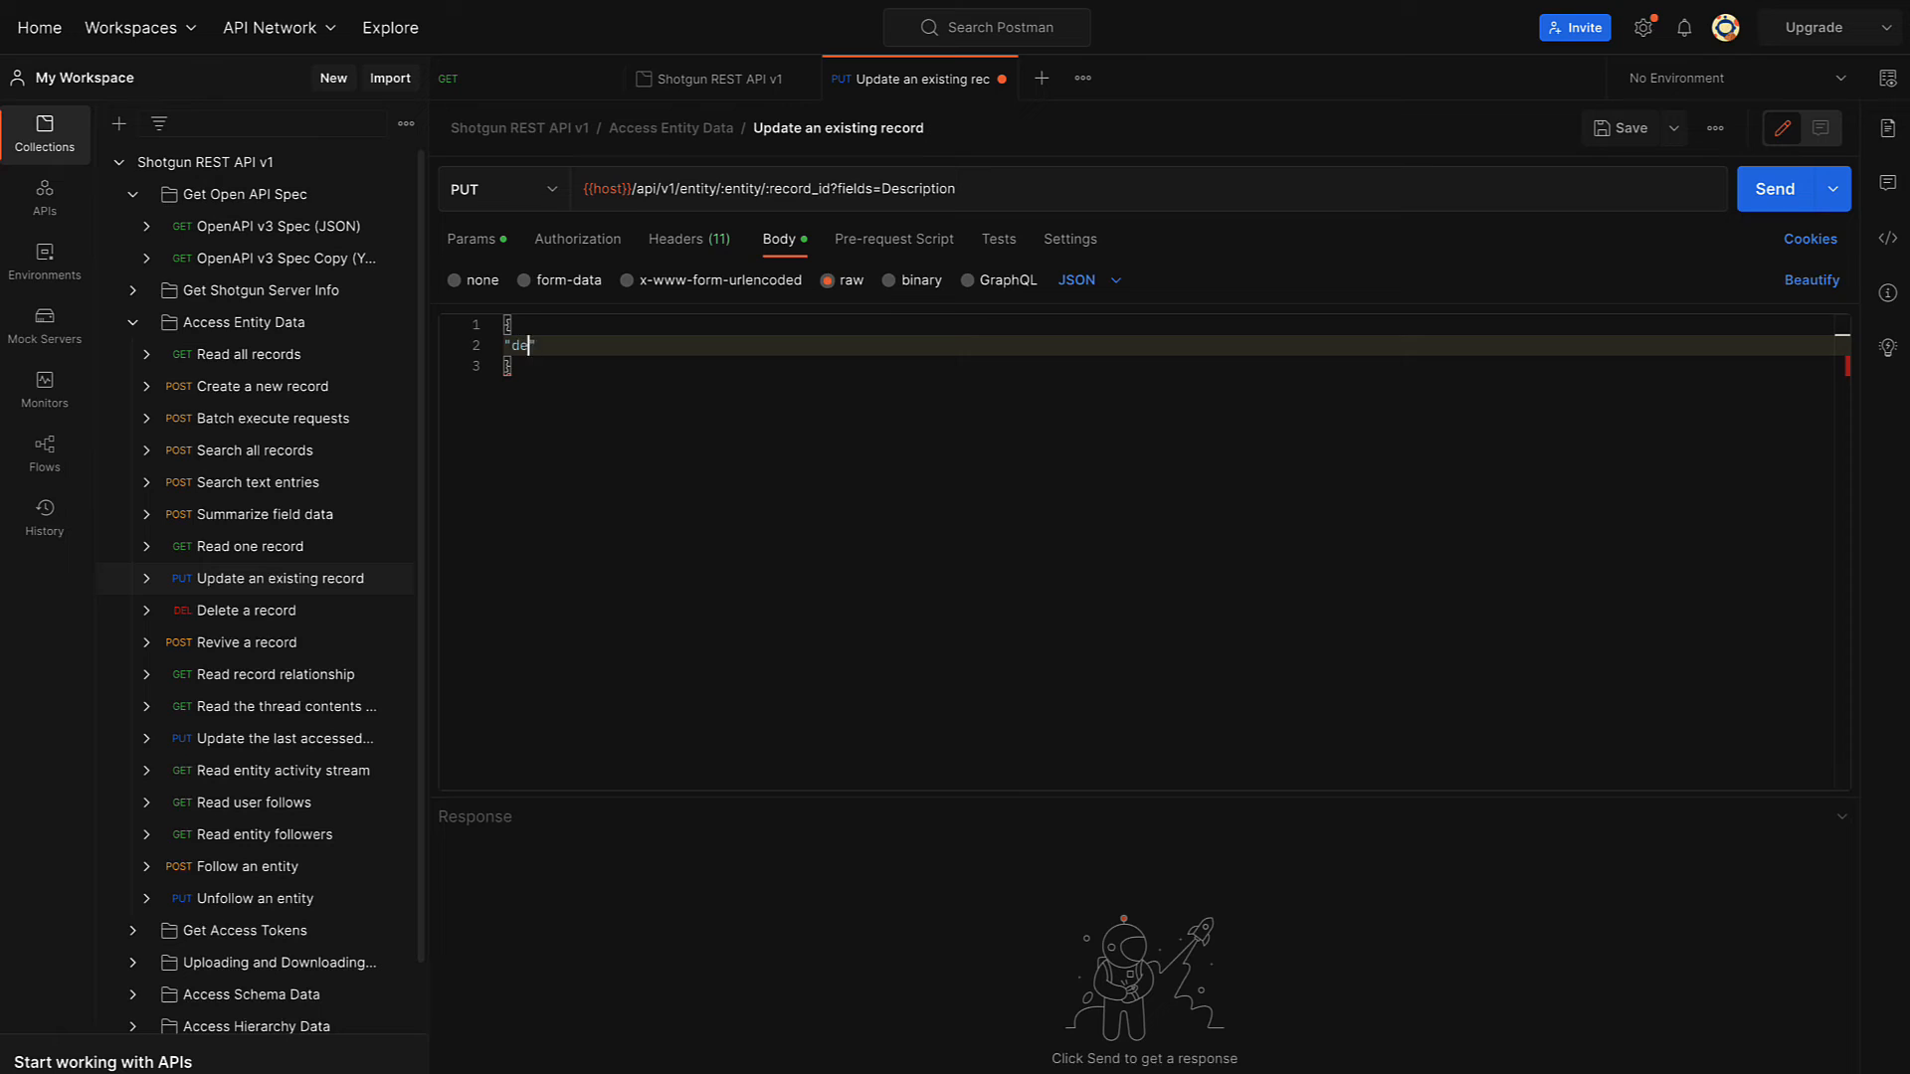
Enter raw JSON body "description": "Updated by the REST API" and send the update.
text(scription)
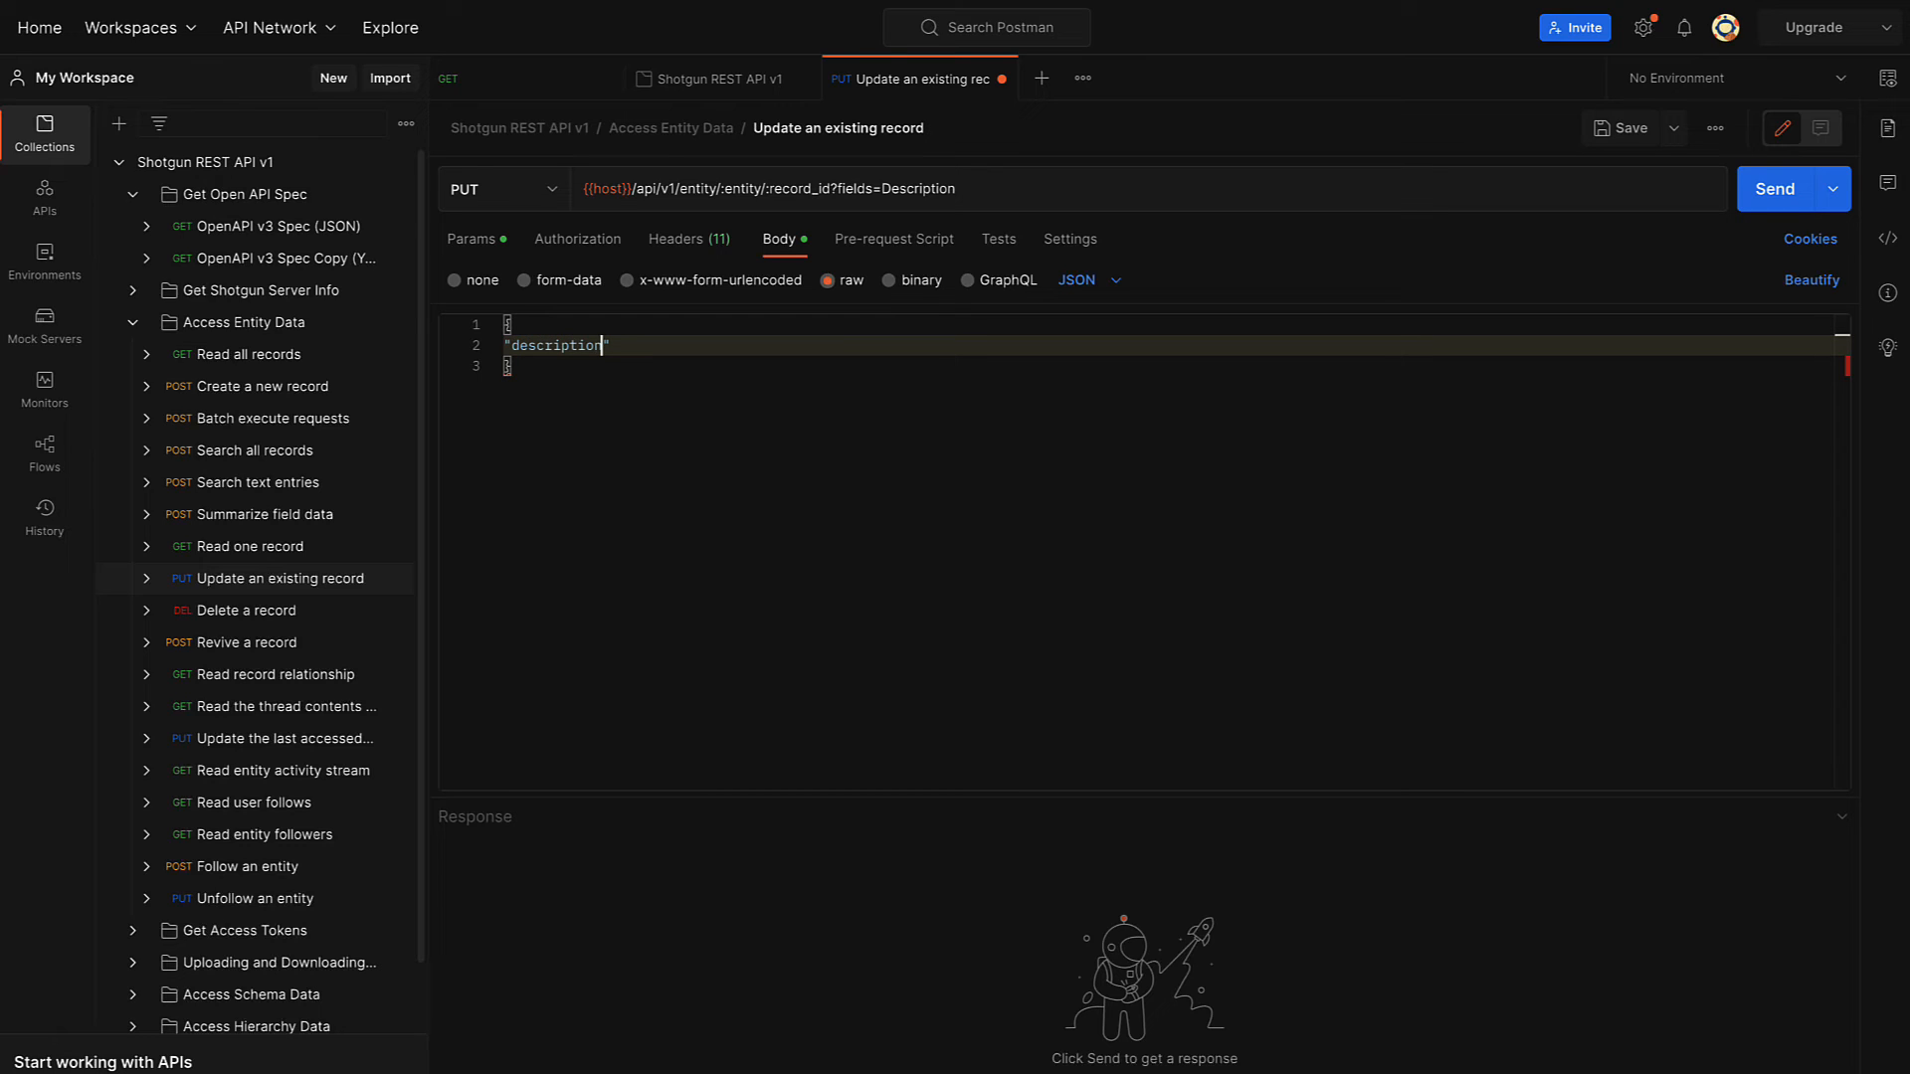
text(": "Updated by t")
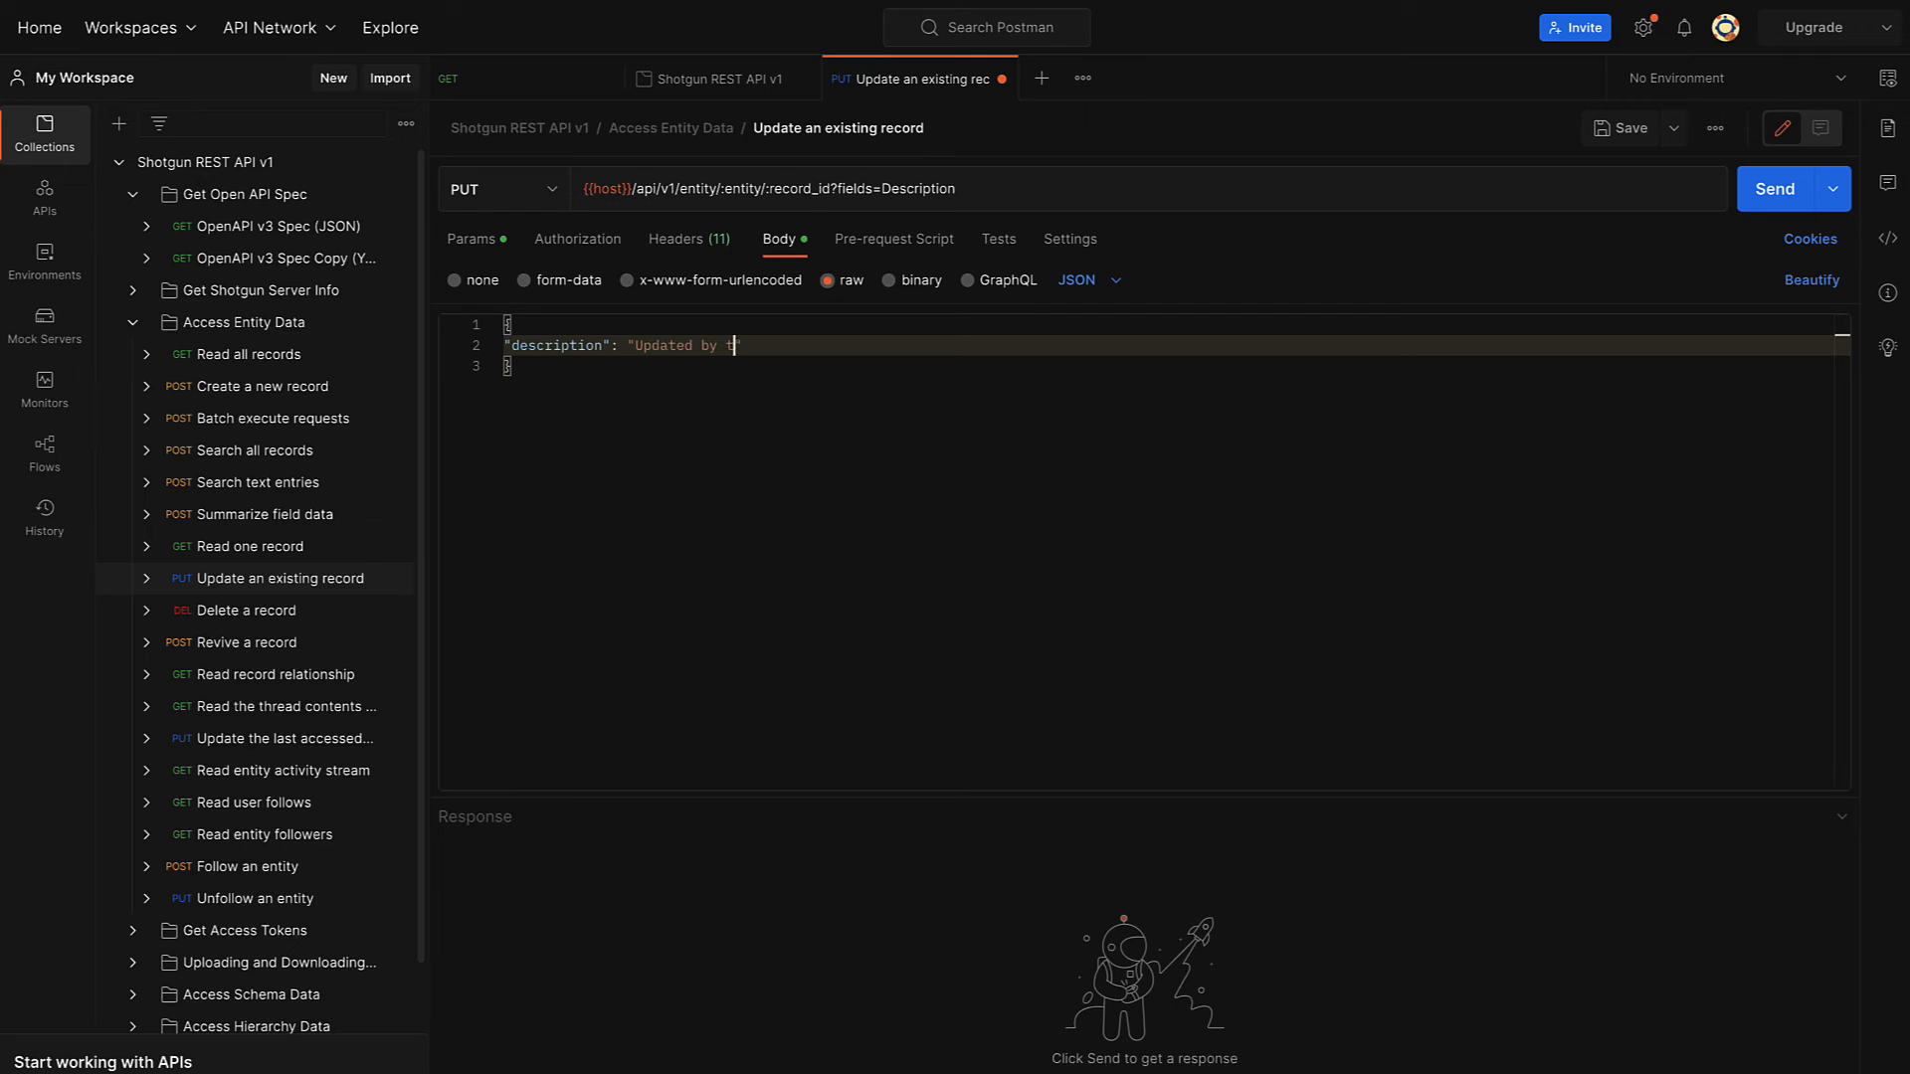
text(he REST API)
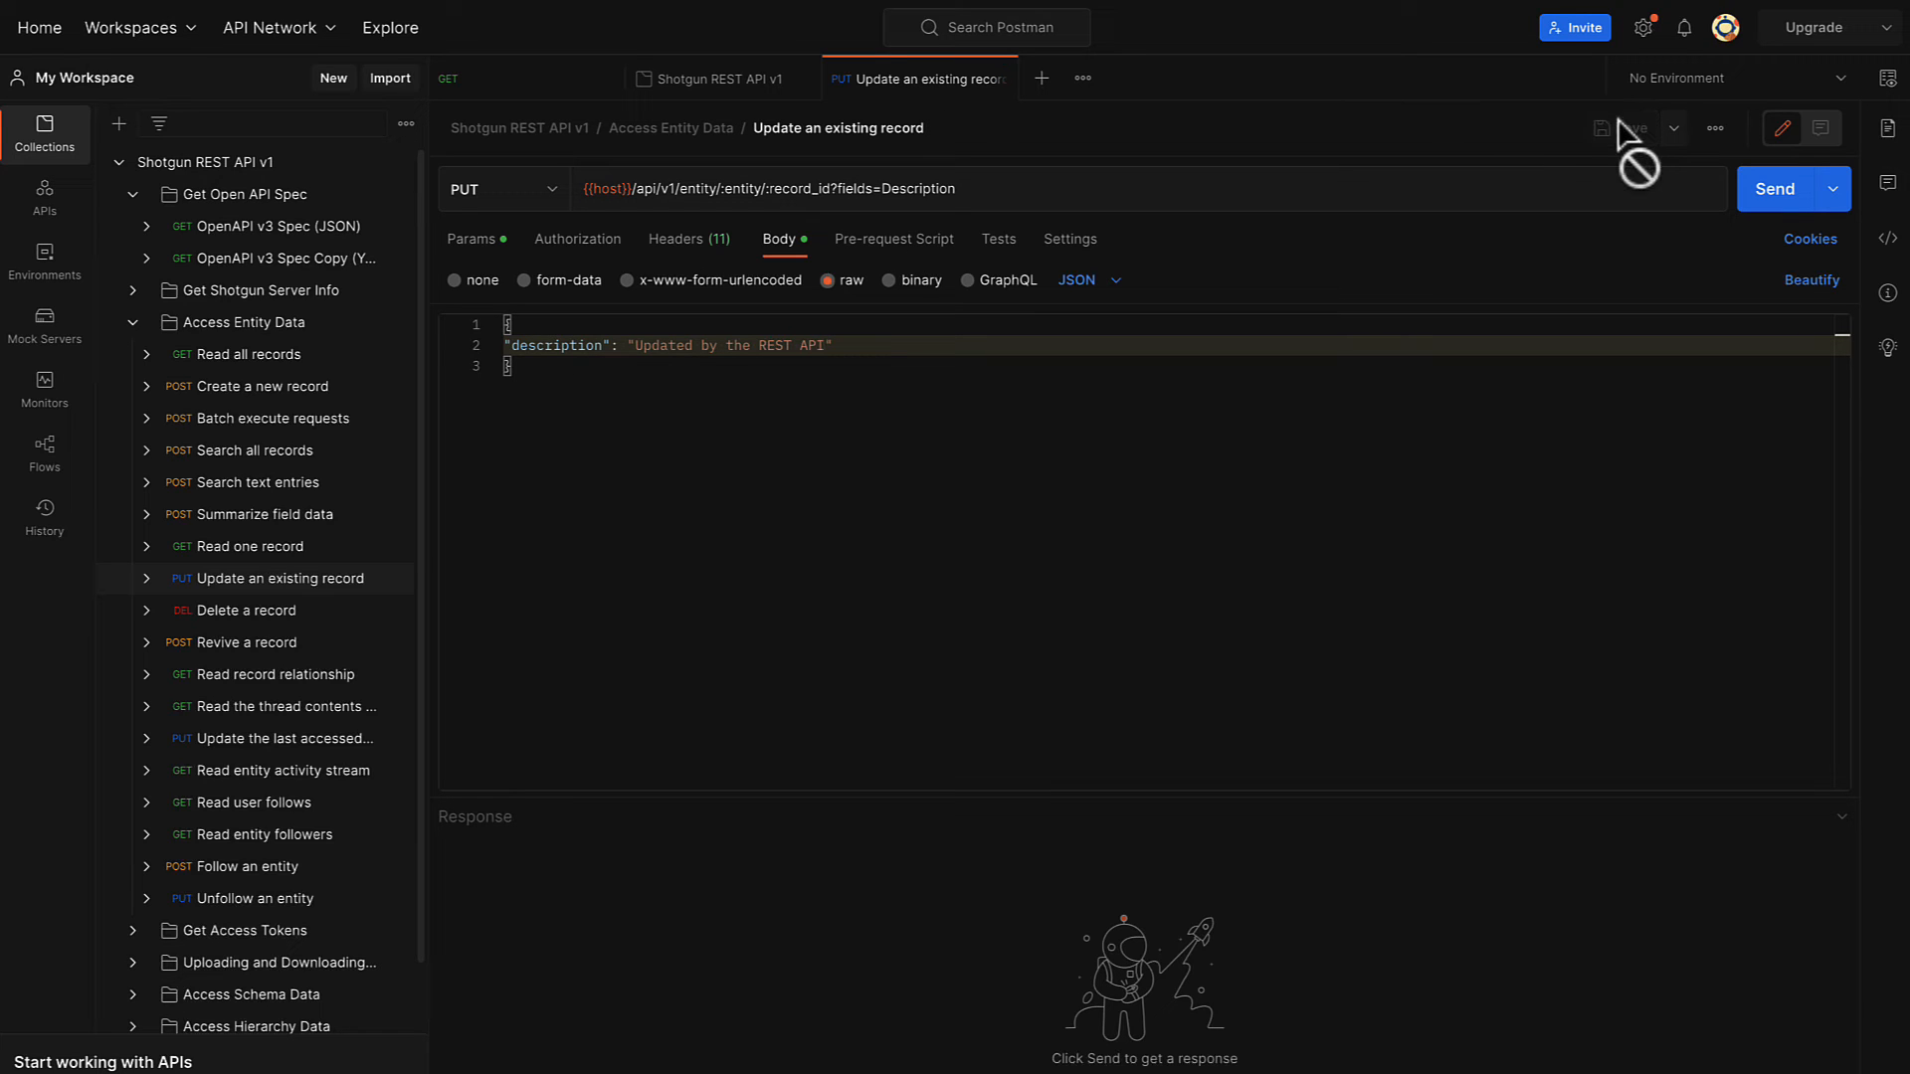
click(1774, 188)
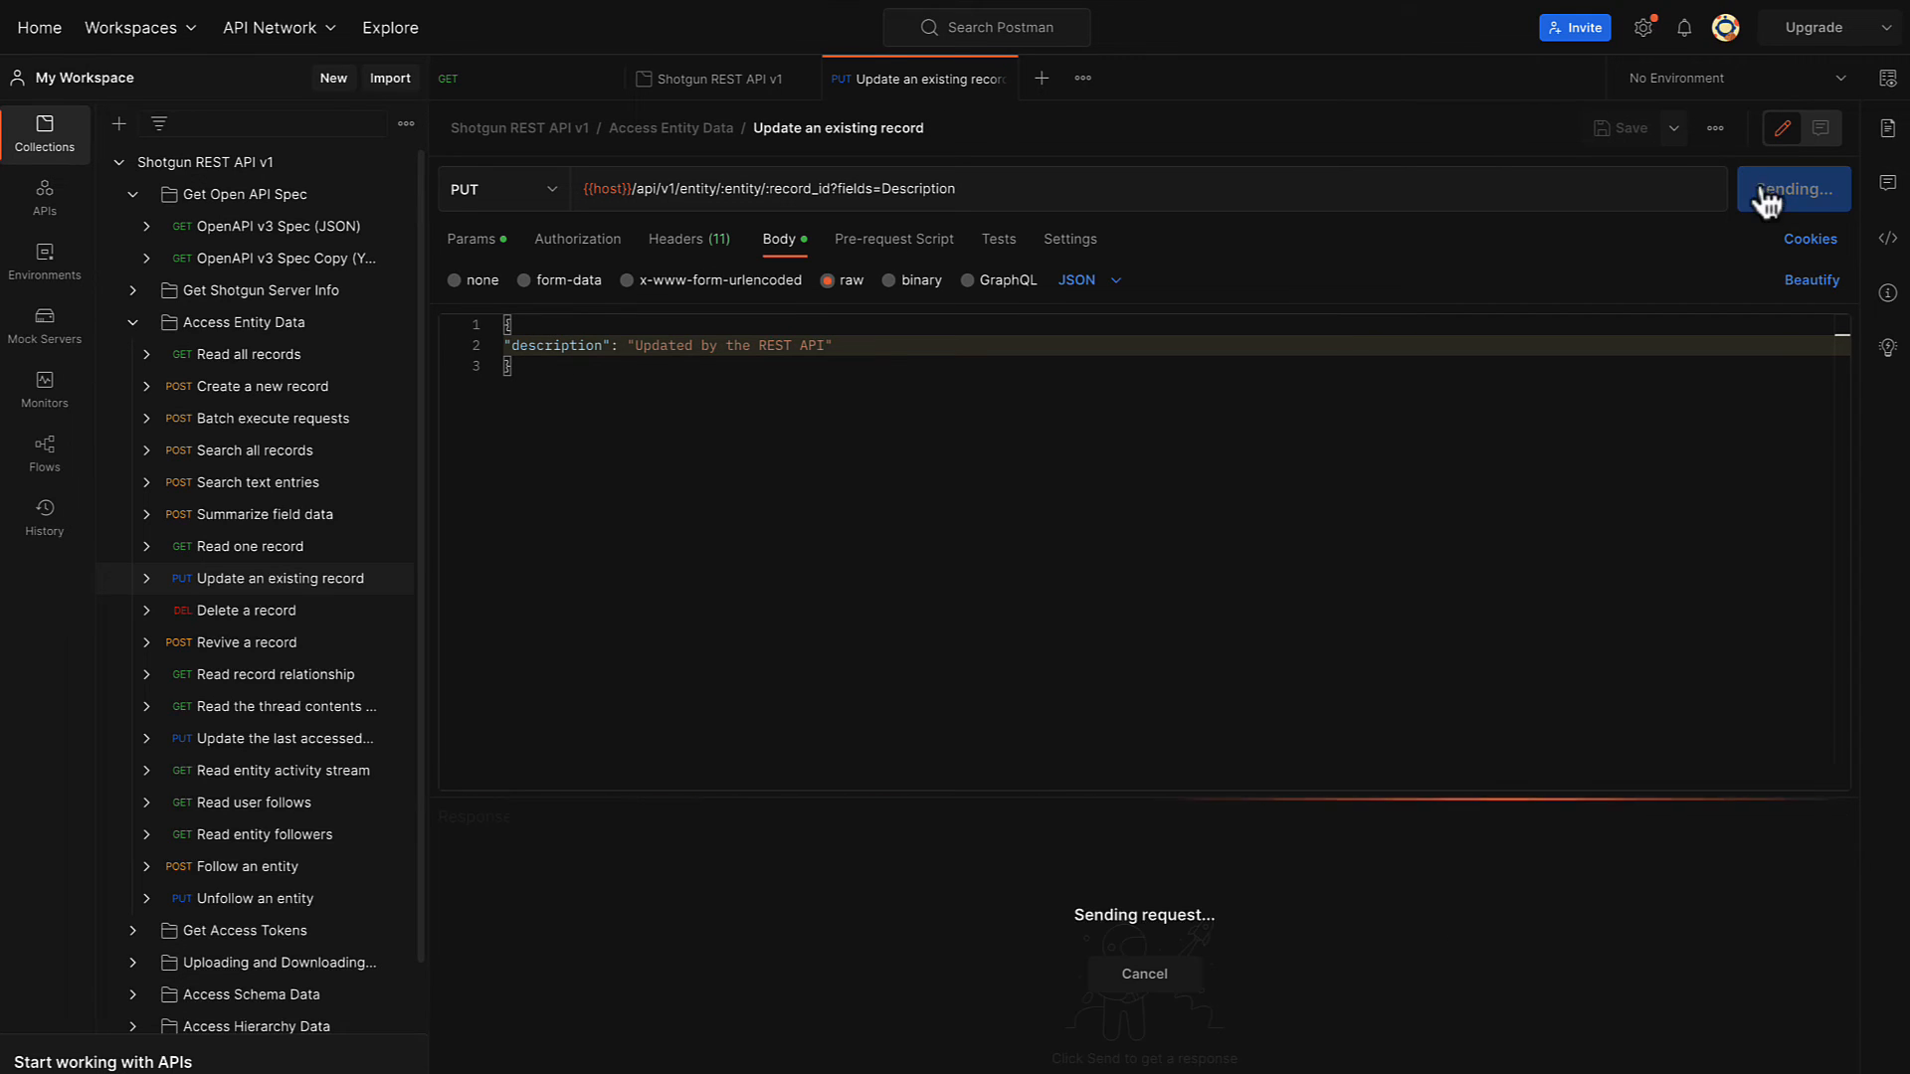
click(1774, 180)
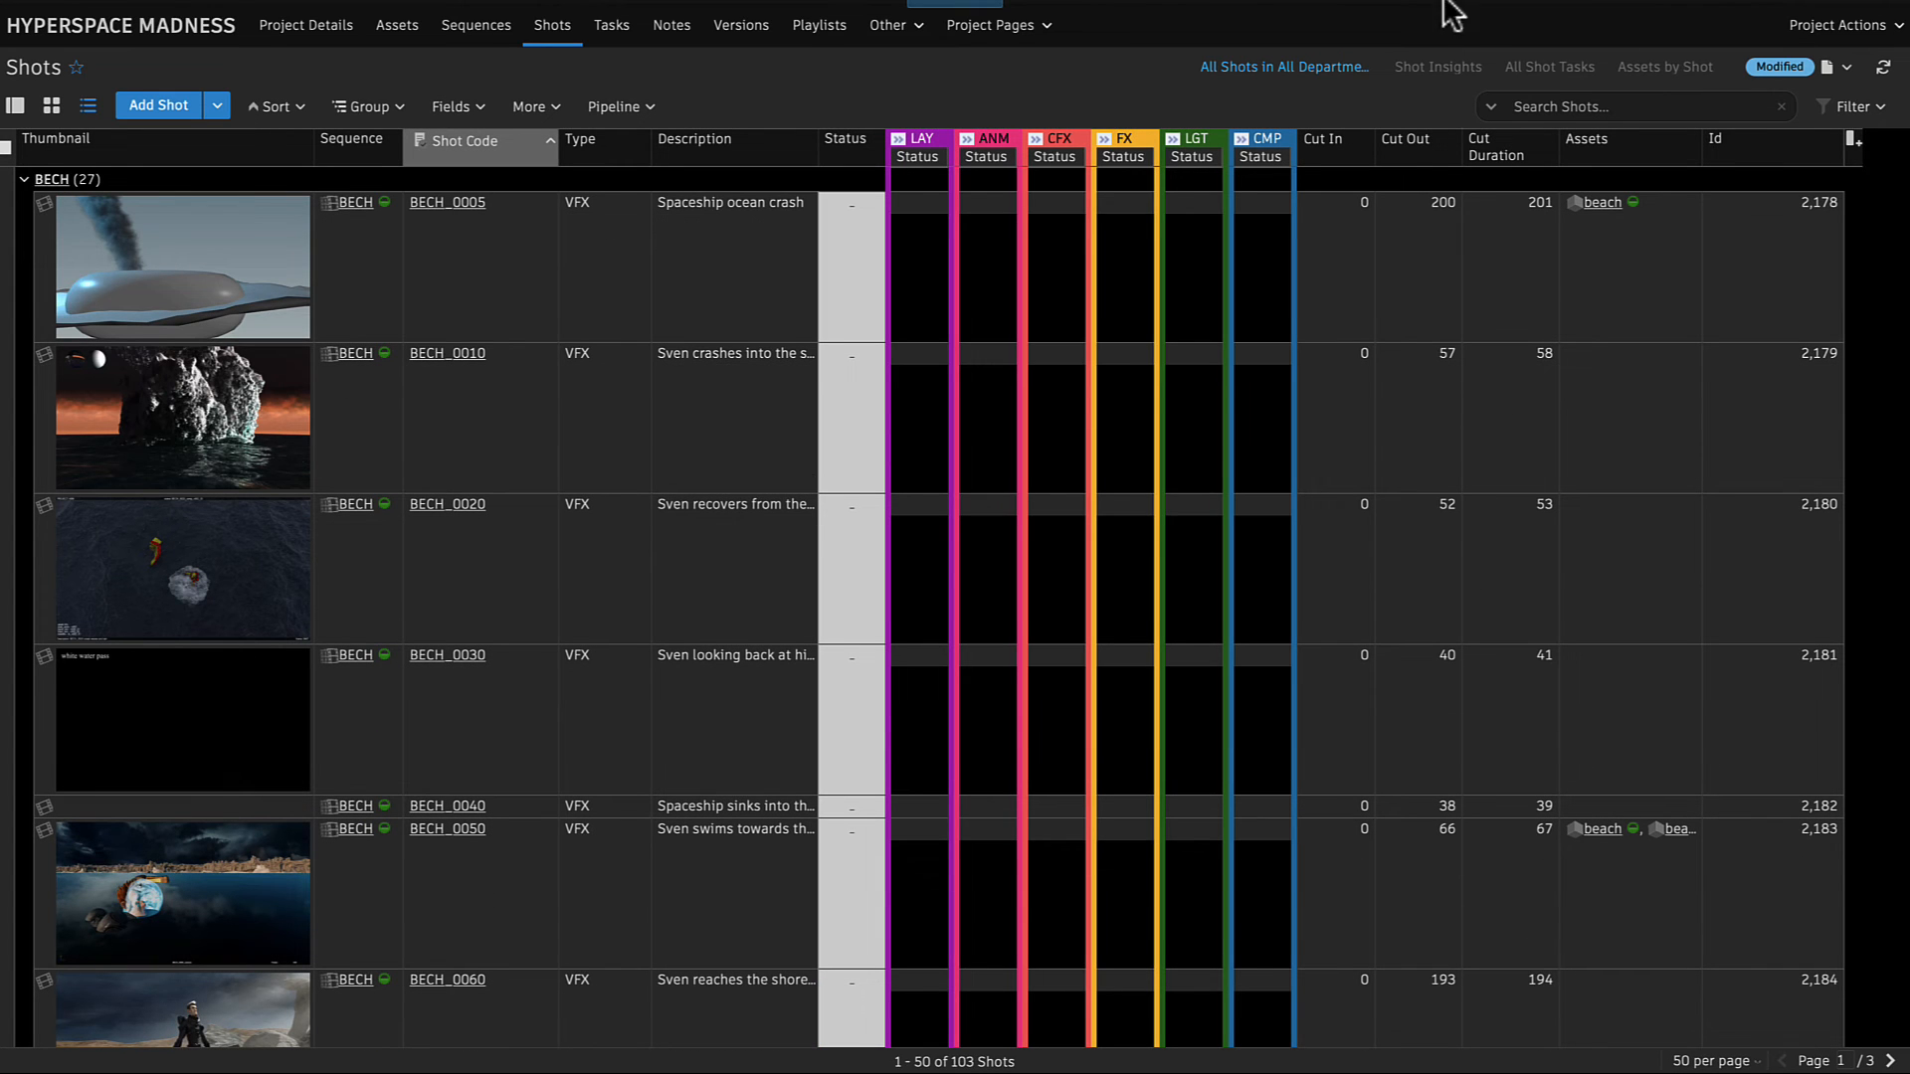
Search the ShotGrid Shots list for '242' to locate shot 2428.
text(242)
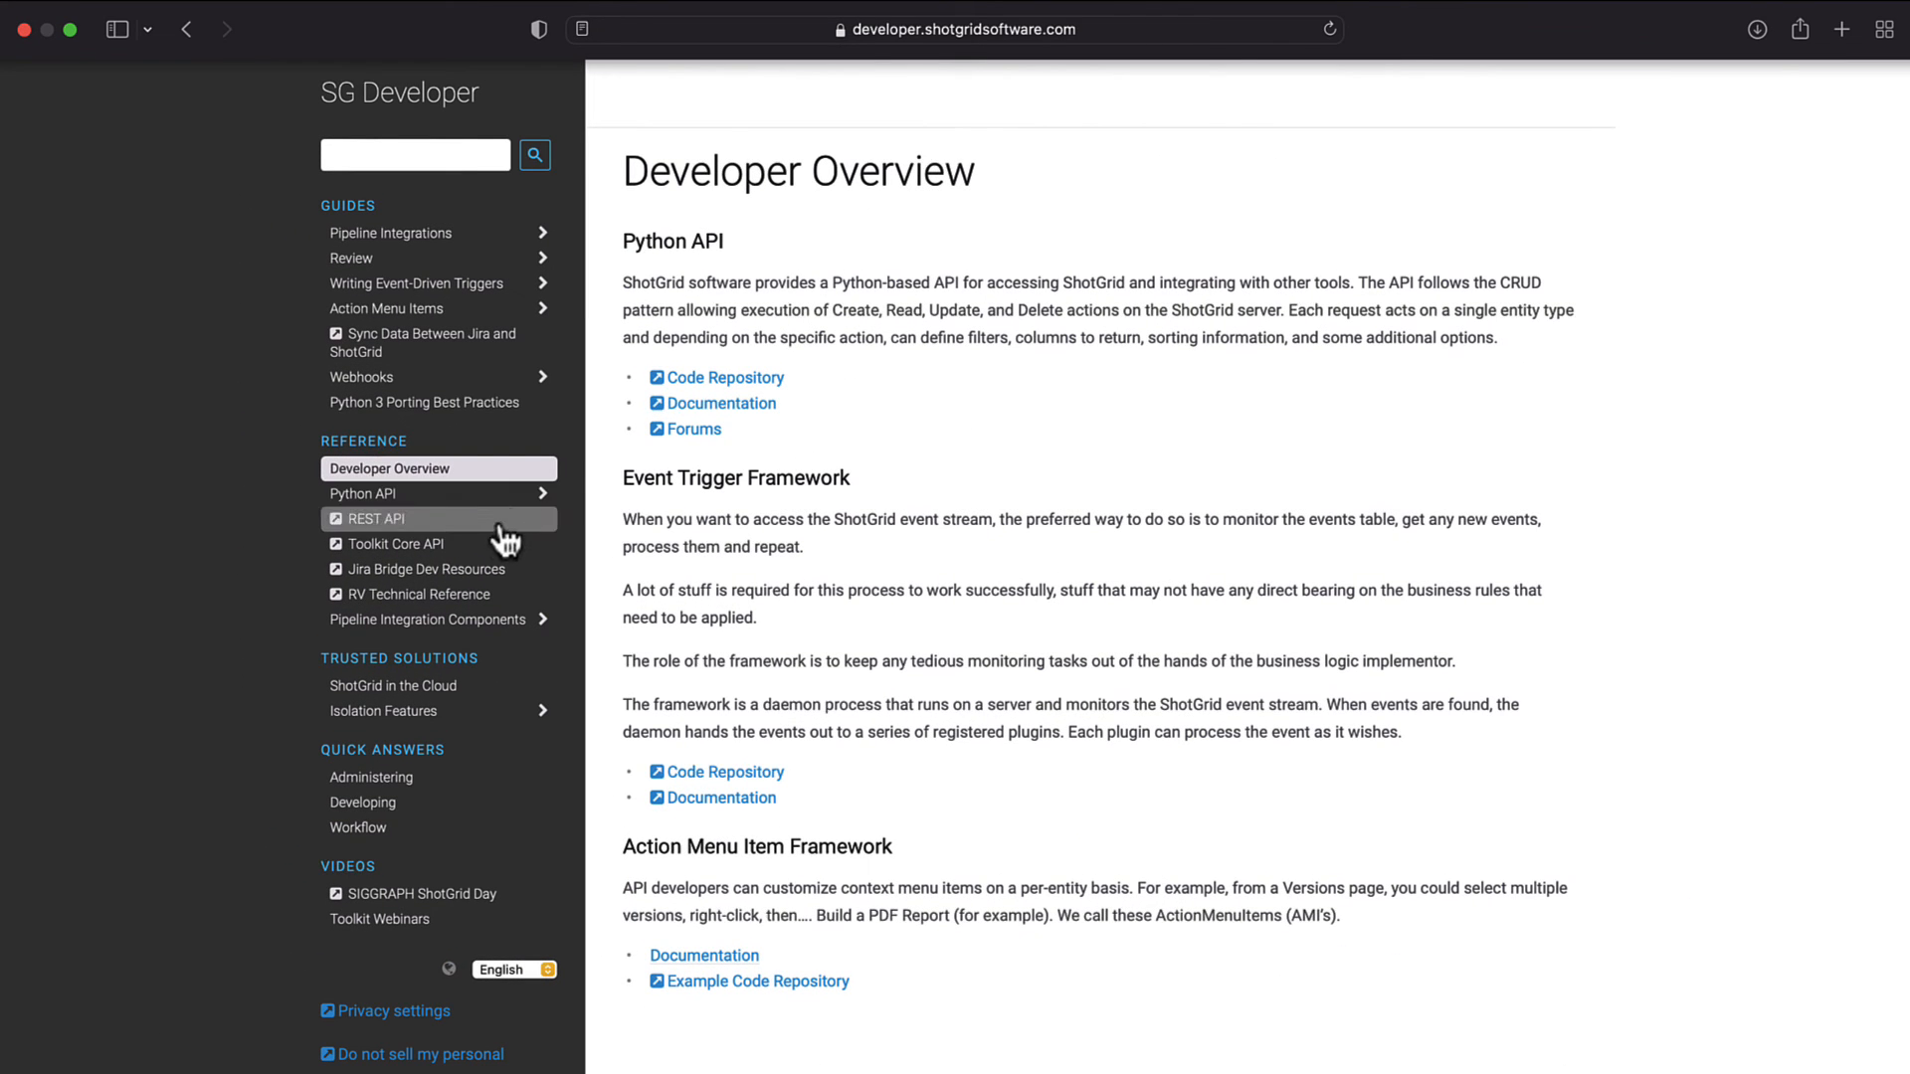
Open the Toolkit Core API docs and read the 'What is the Toolkit Platform?' section.
click(394, 543)
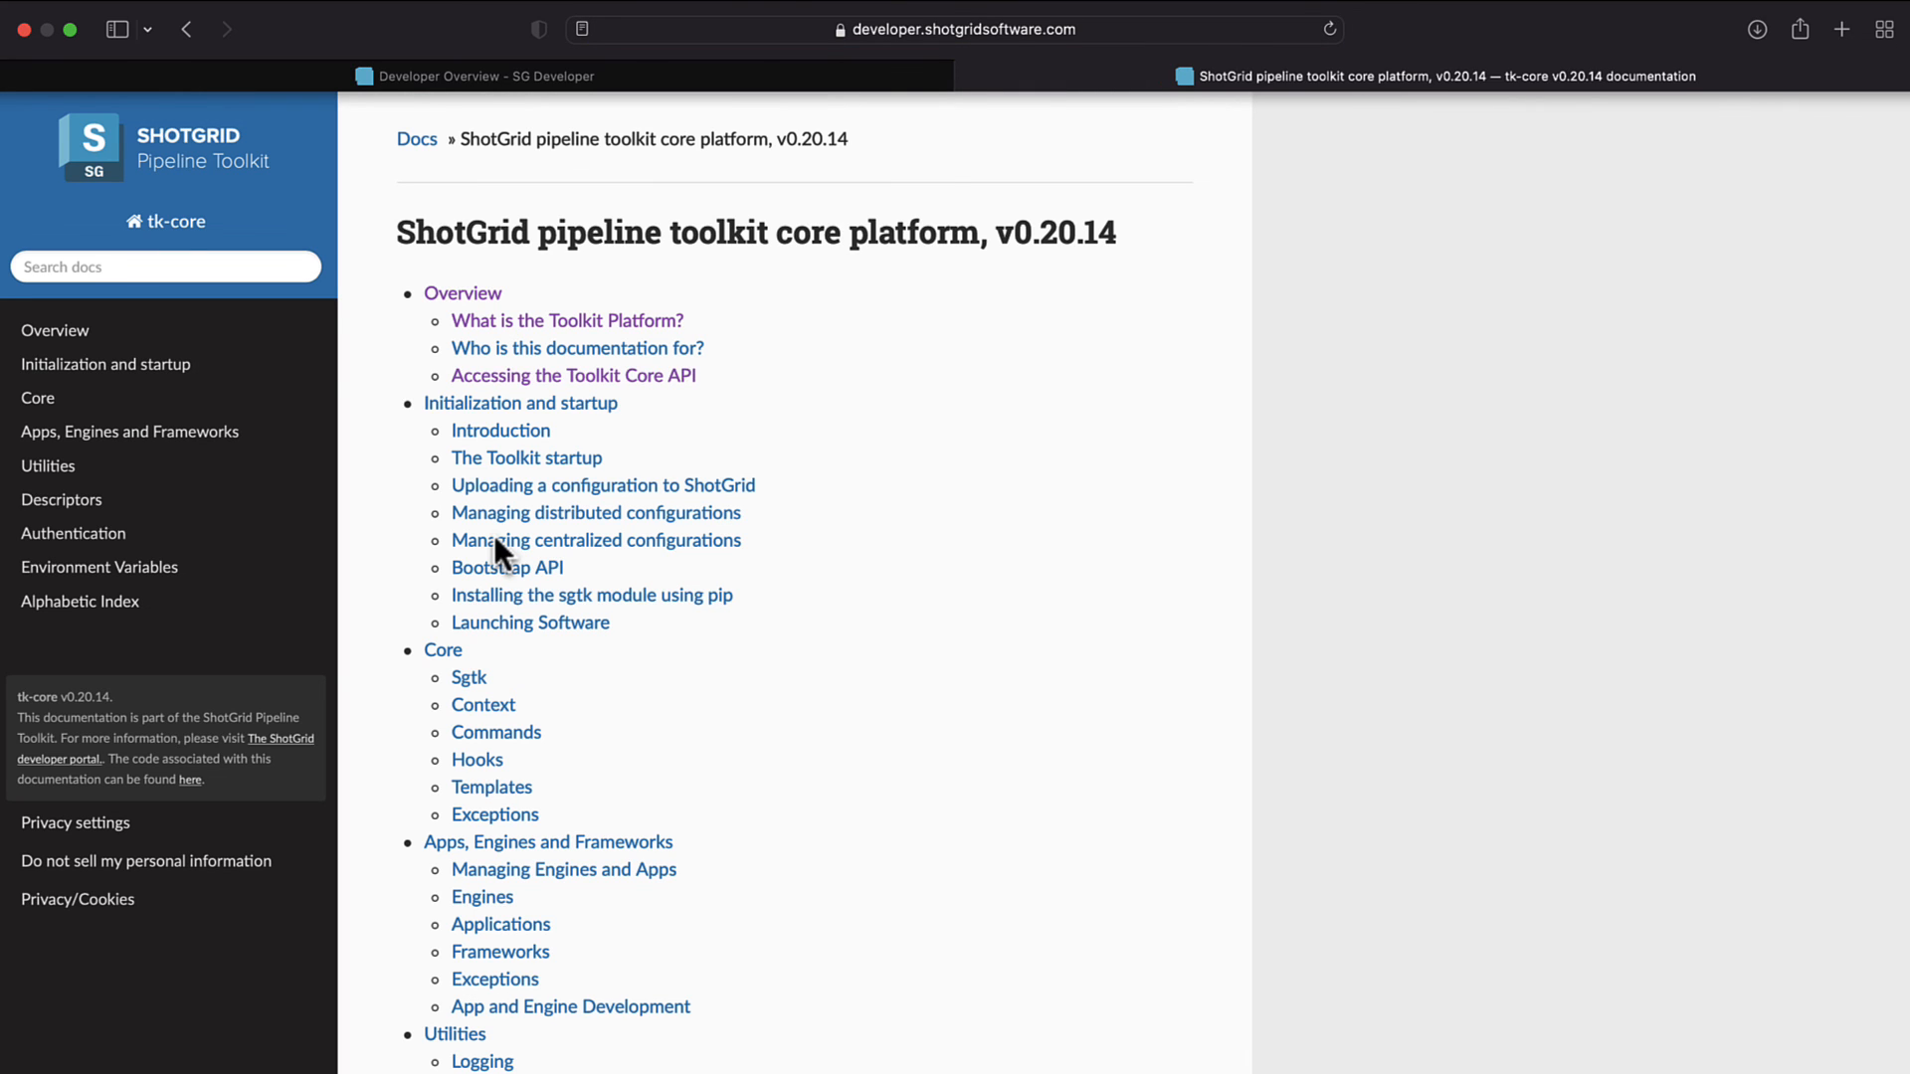
scroll(down, 3)
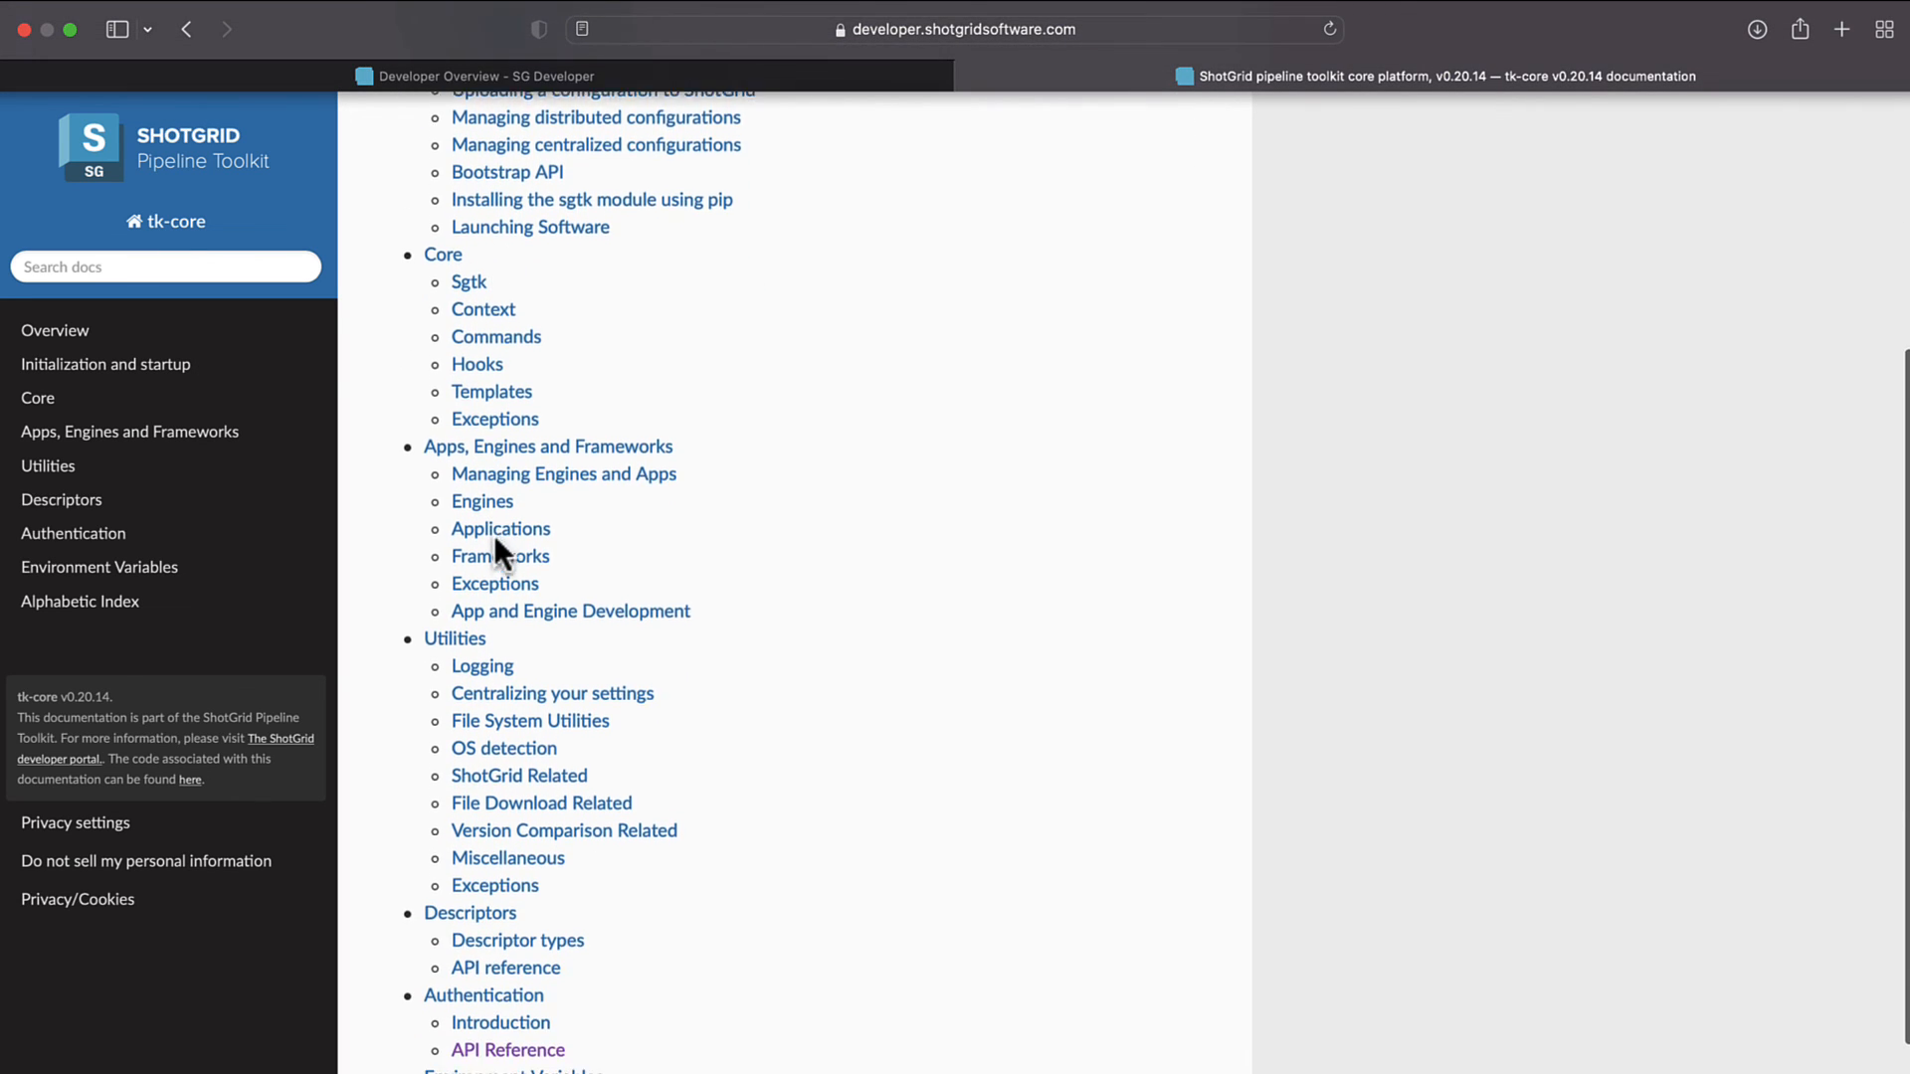
scroll(down, 3)
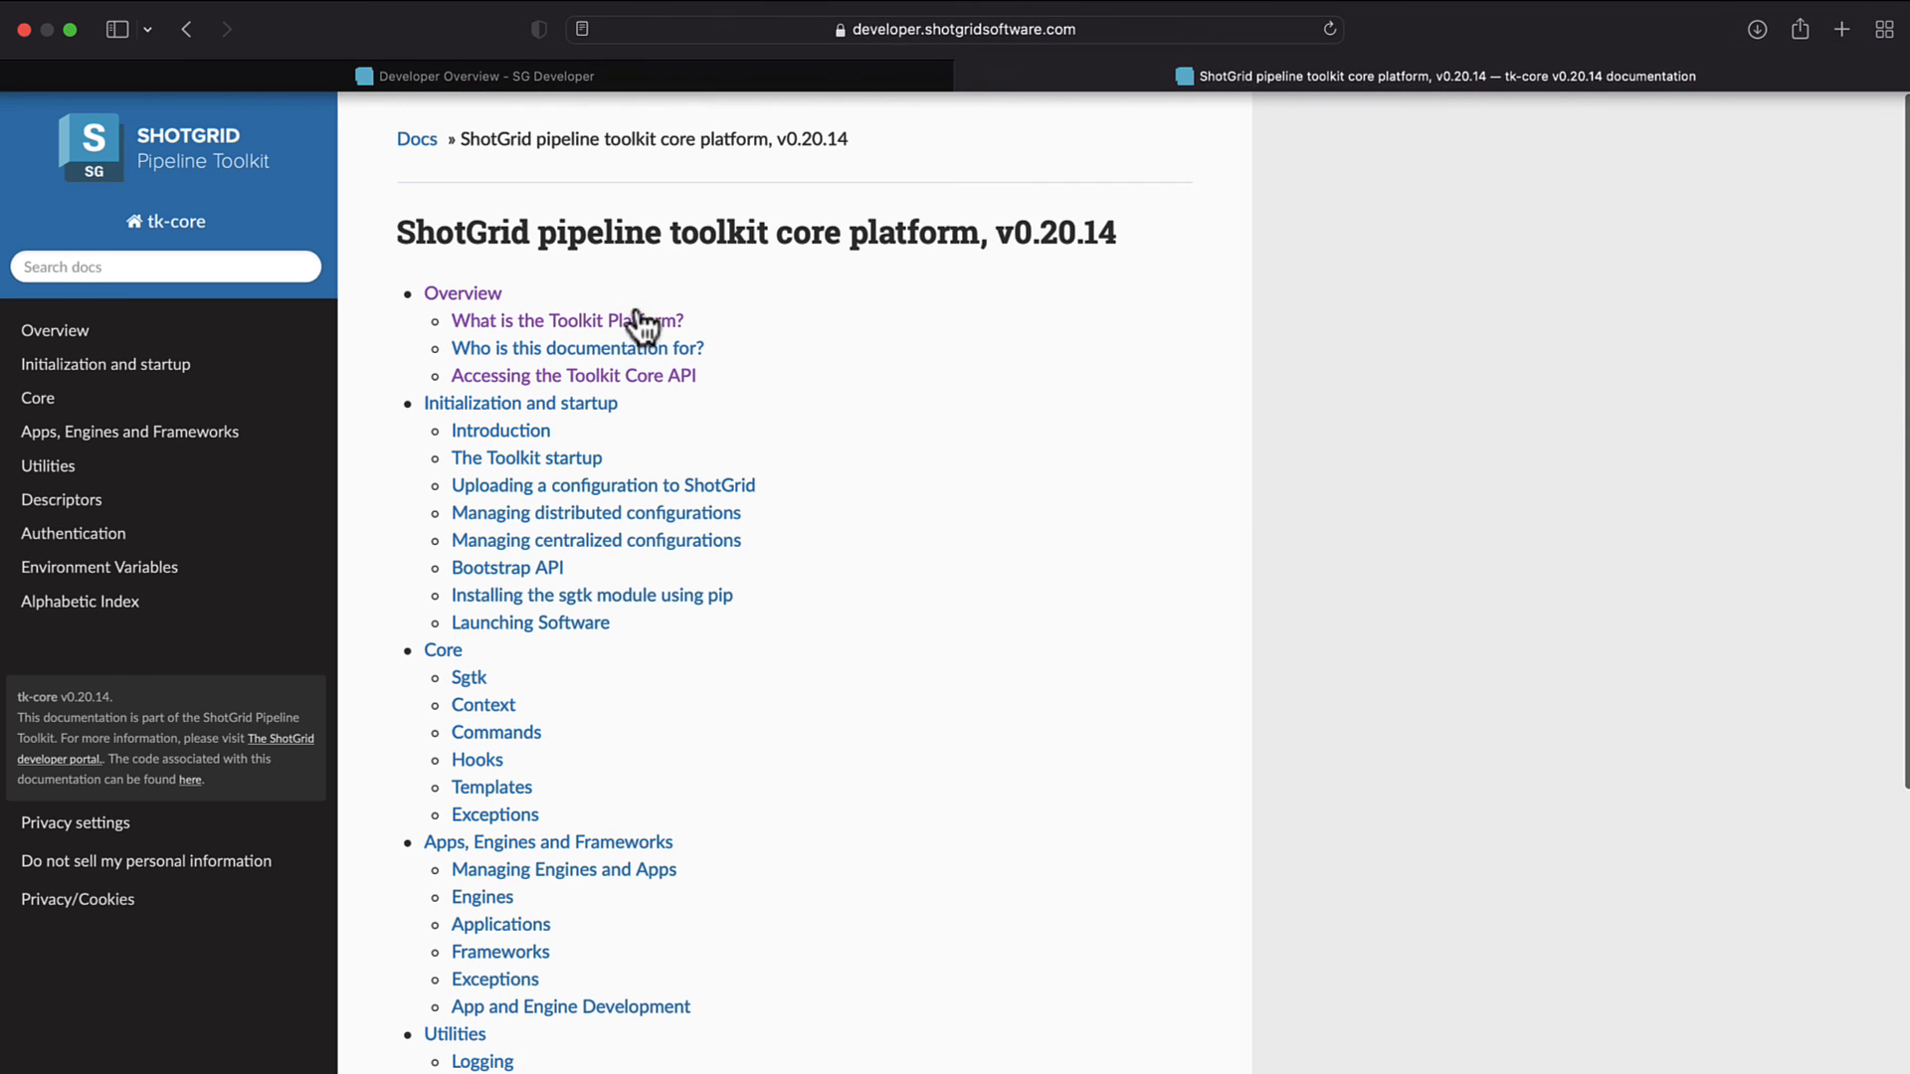
click(566, 320)
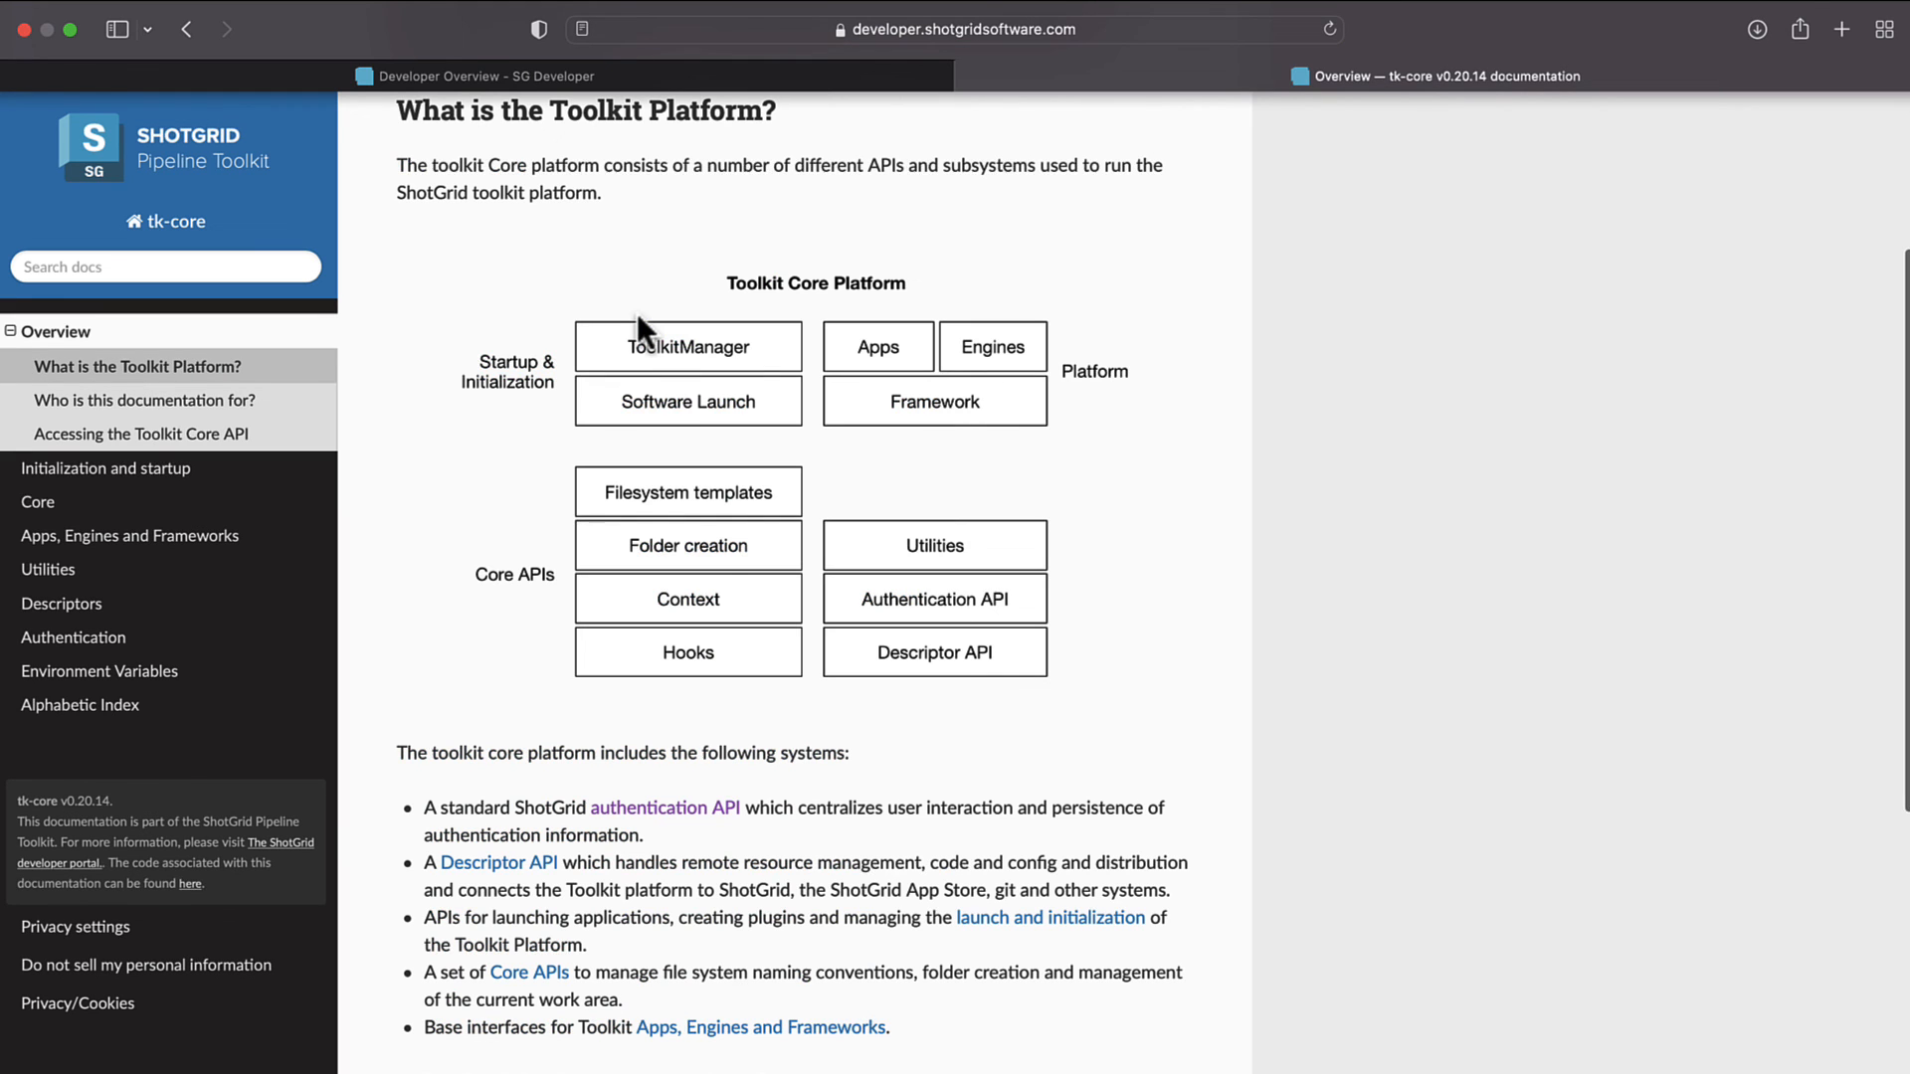
scroll(down, 3)
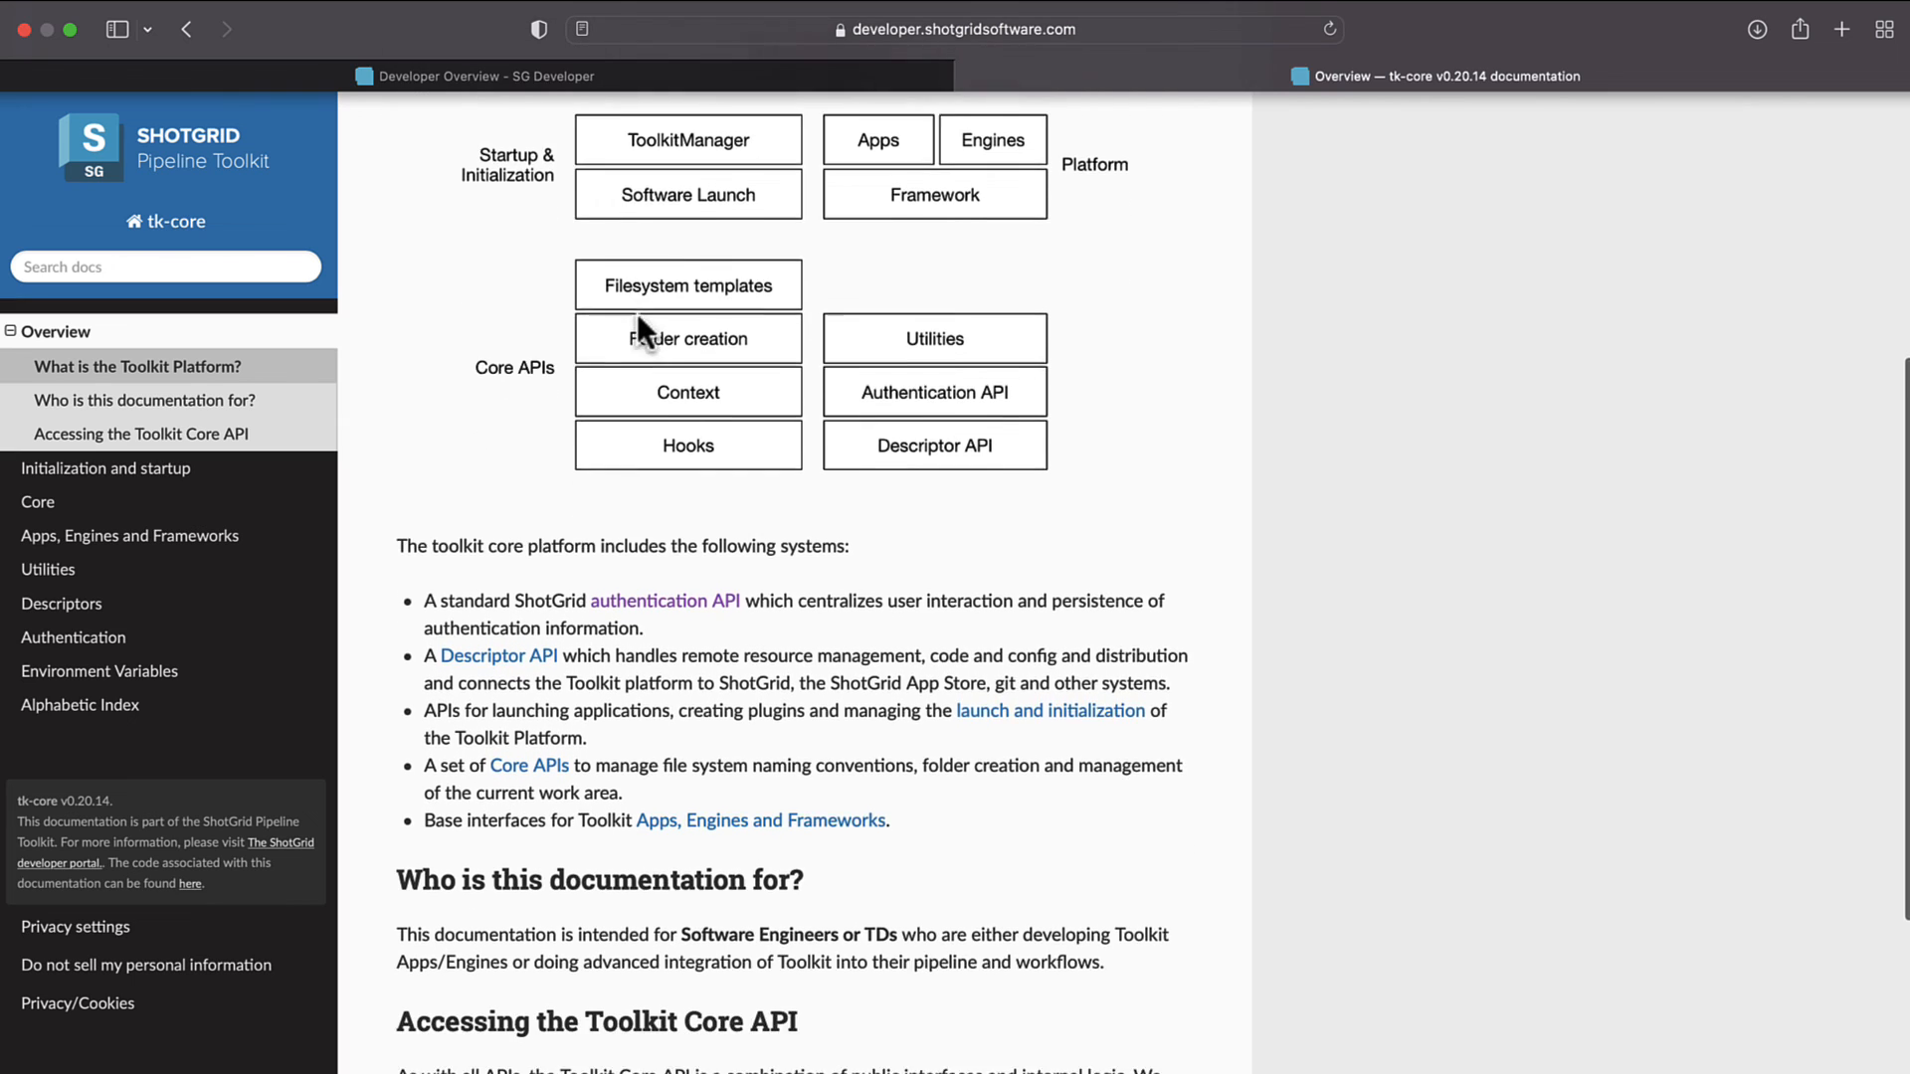
scroll(down, 3)
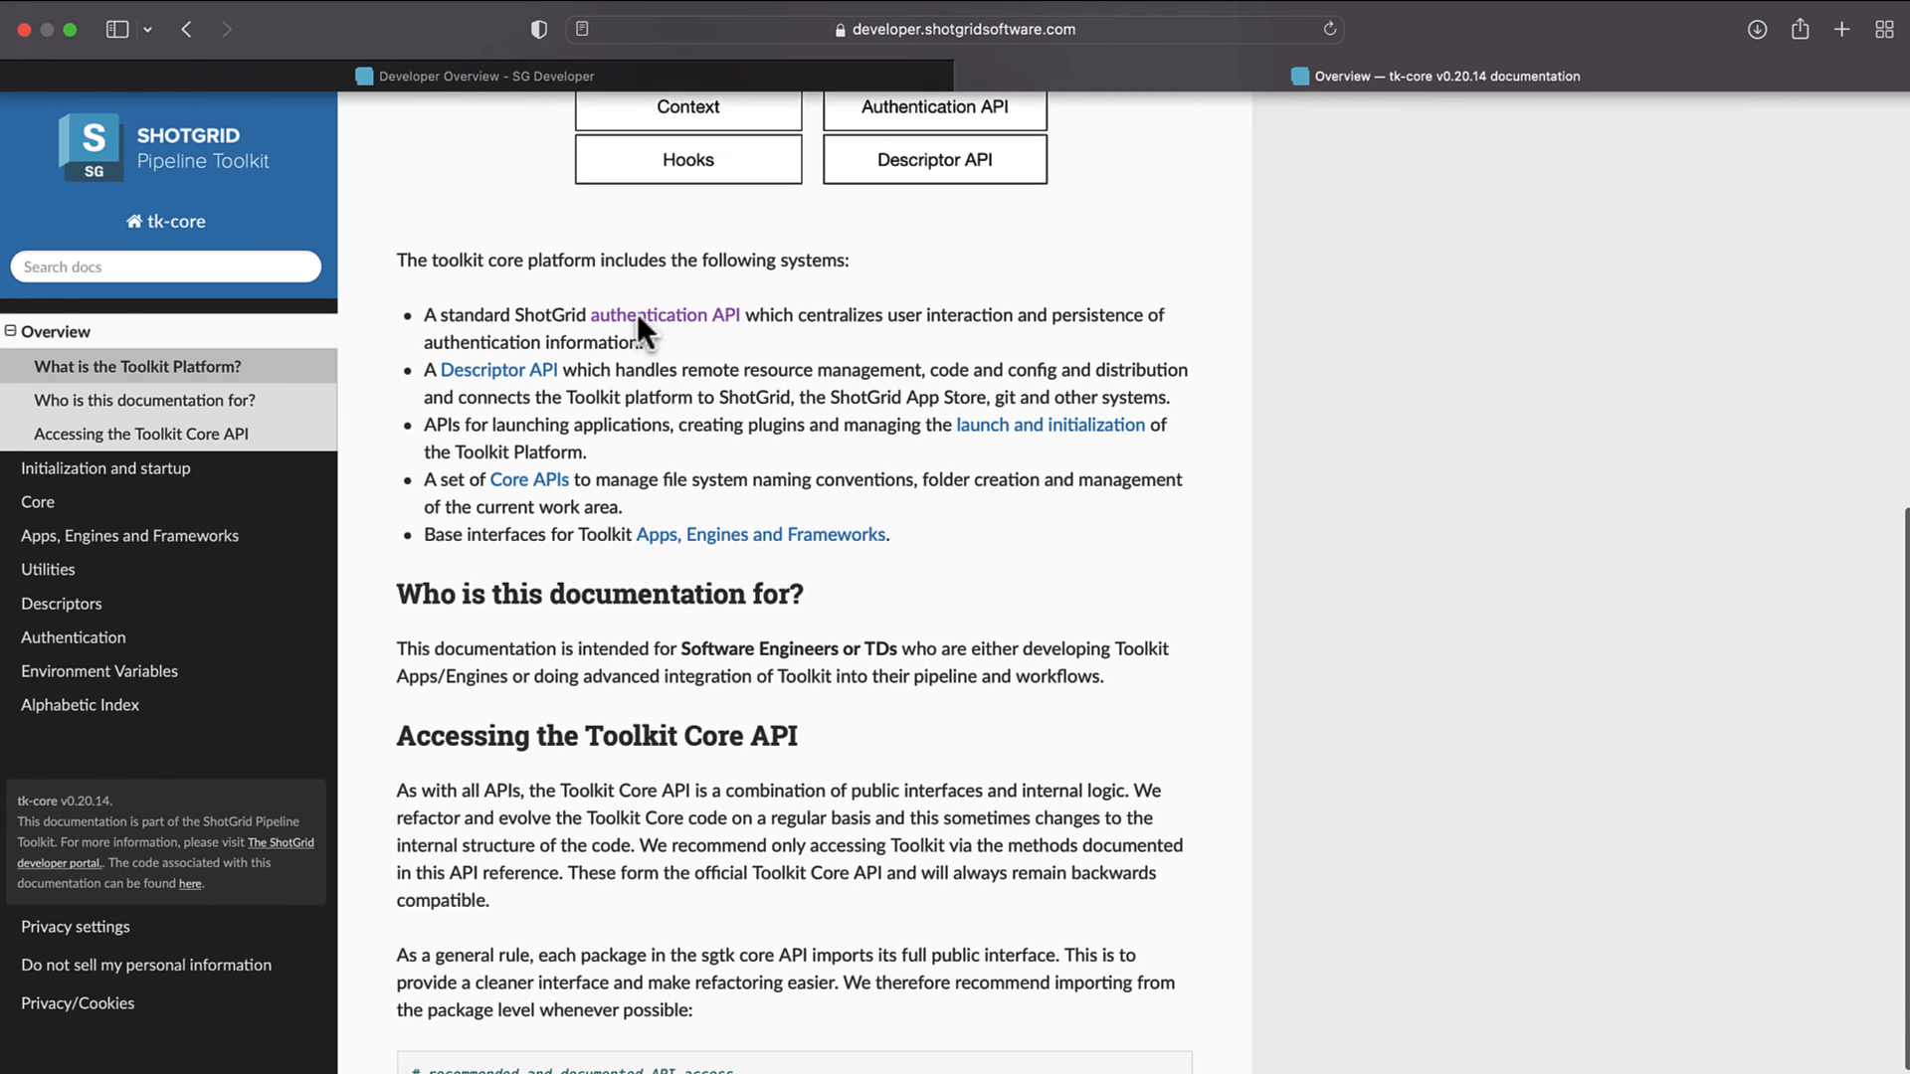